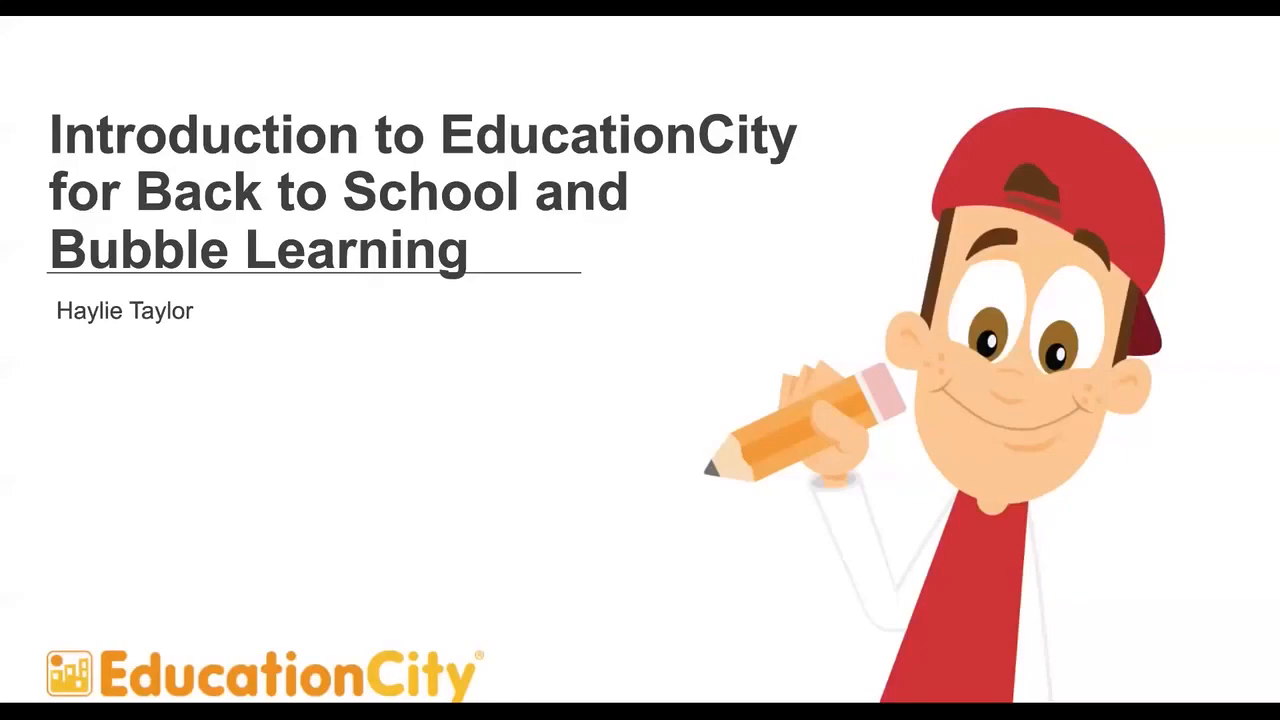
{"action": "mouse_move", "coordinate": [1180, 698]}
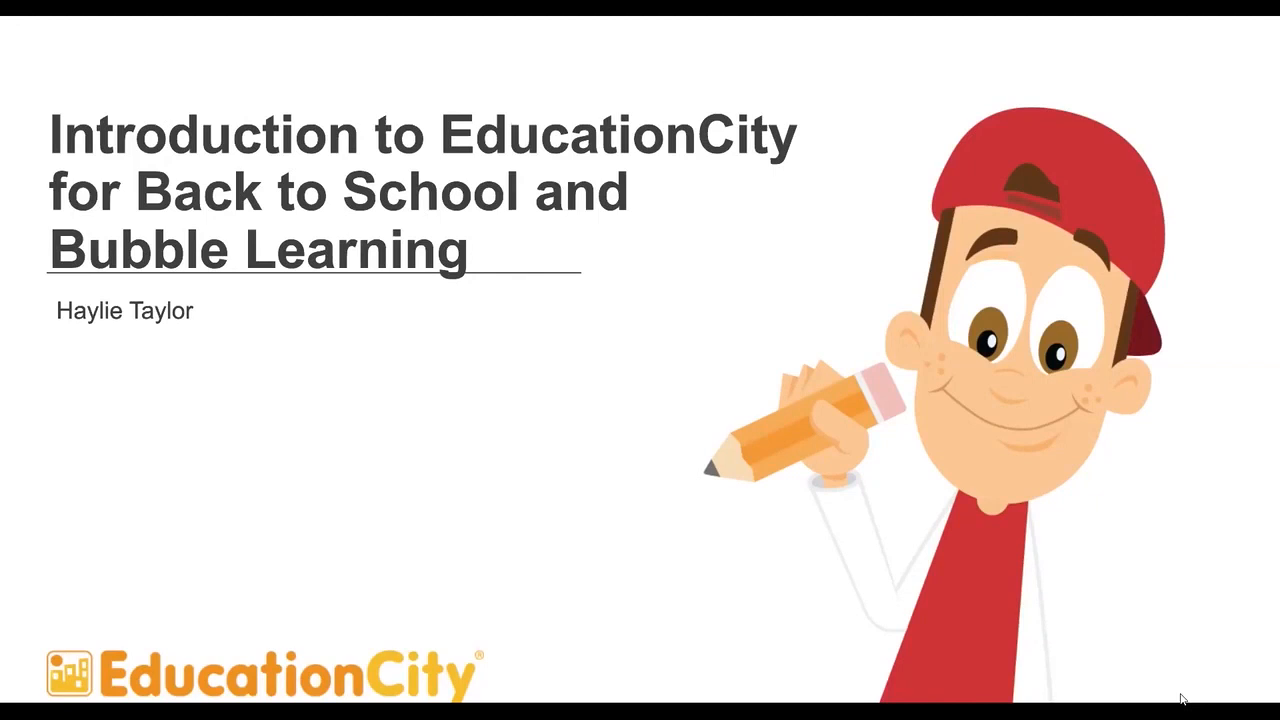
{"action": "mouse_move", "coordinate": [304, 426]}
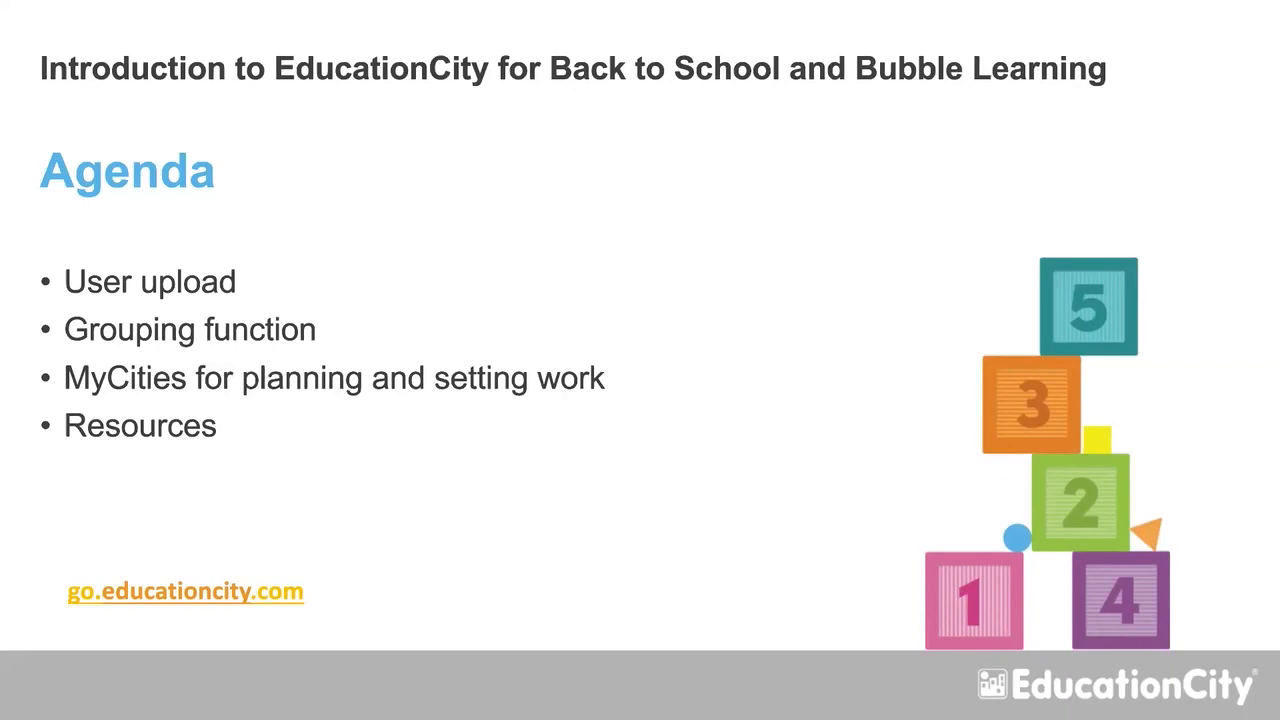
{"action": "mouse_move", "coordinate": [628, 510]}
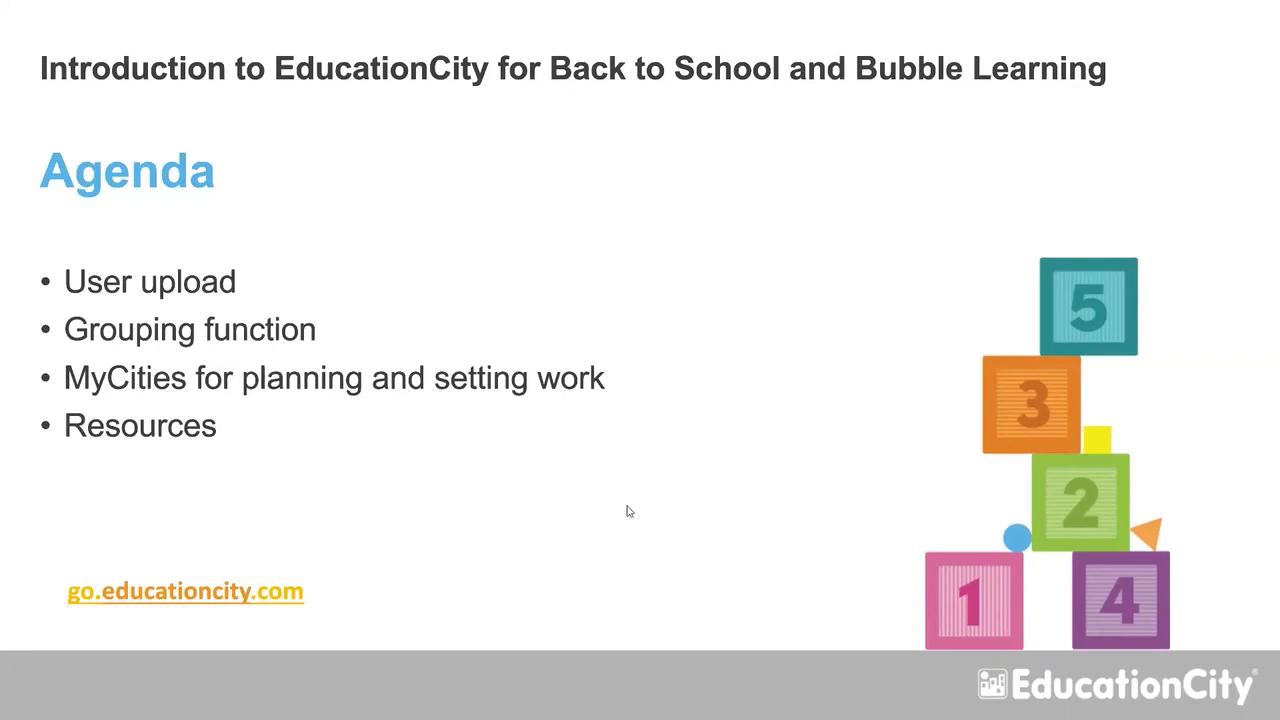
{"action": "mouse_move", "coordinate": [616, 662]}
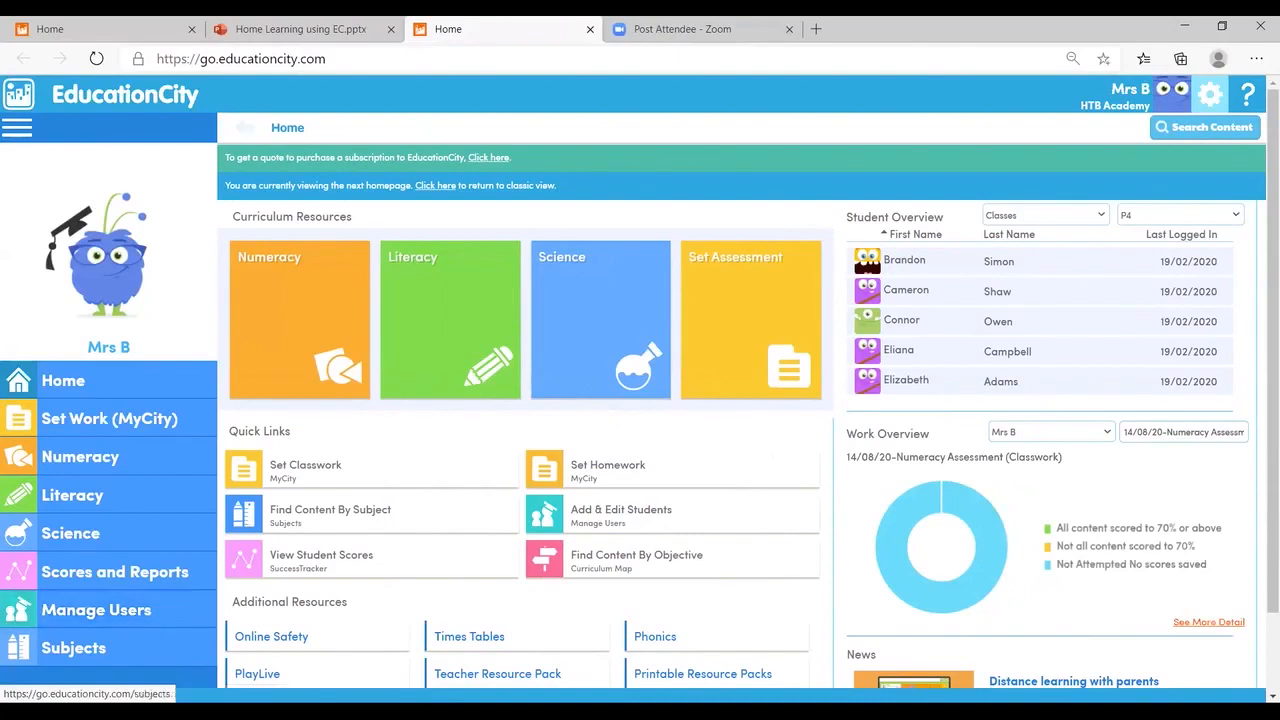
{"action": "mouse_move", "coordinate": [530, 536]}
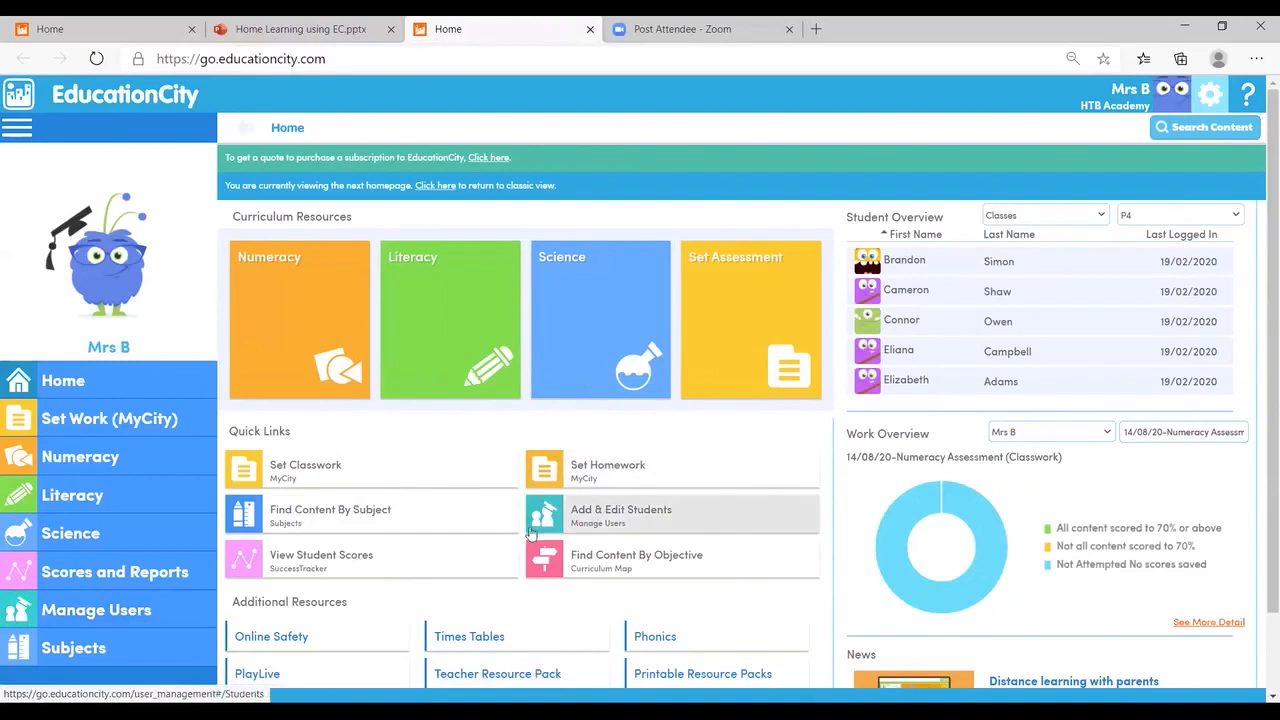
{"action": "mouse_move", "coordinate": [552, 520]}
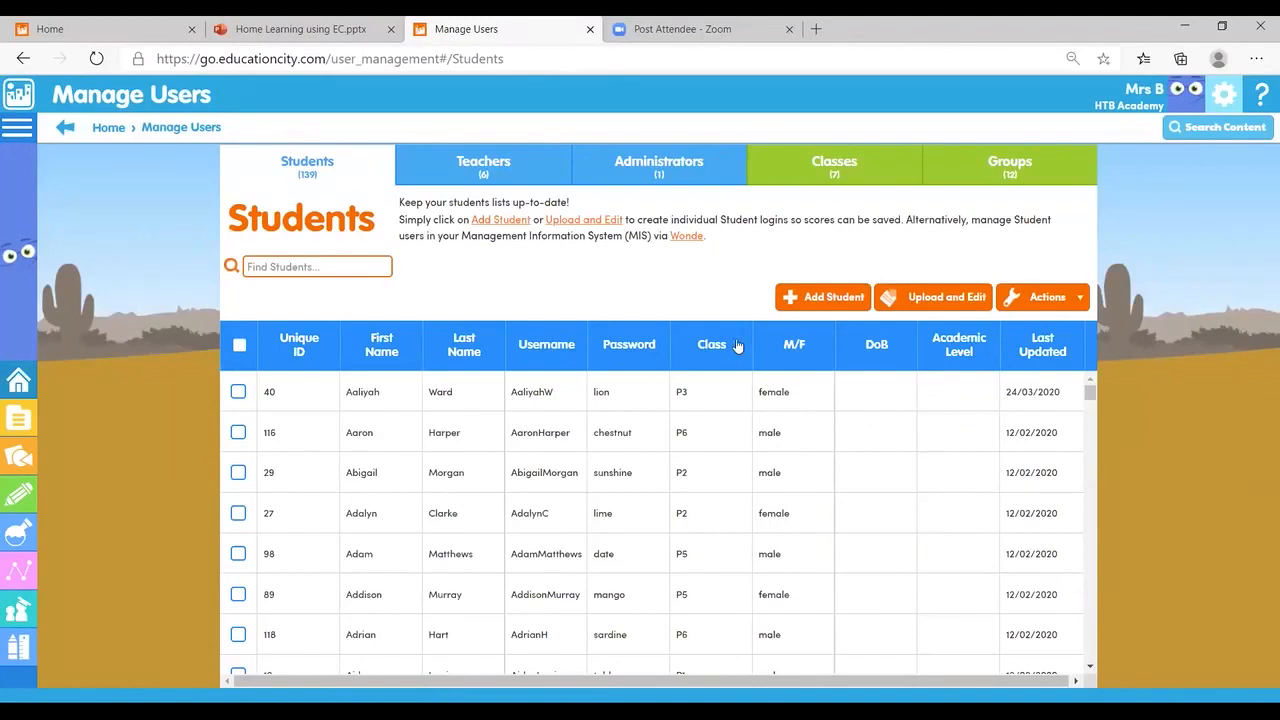
Sort the student list by the Class column and look through it
{"action": "left_click", "coordinate": [712, 344]}
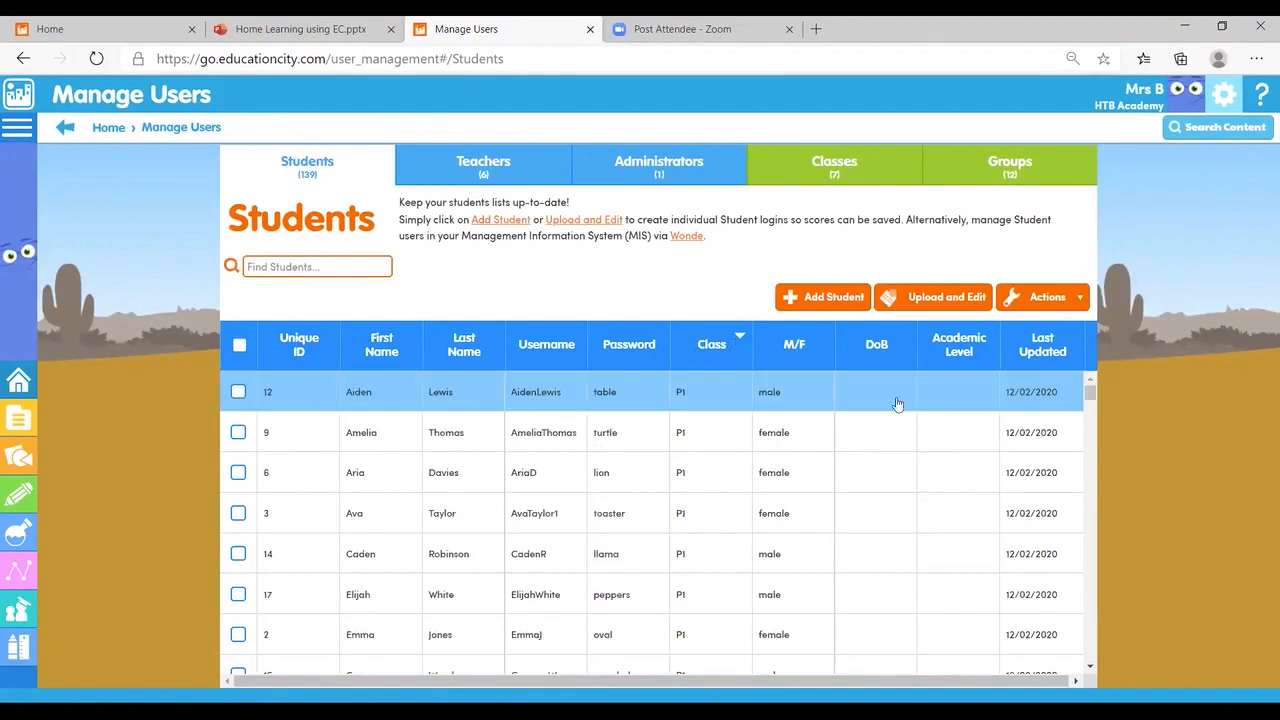
{"action": "scroll", "scroll_direction": "down", "scroll_amount": 3}
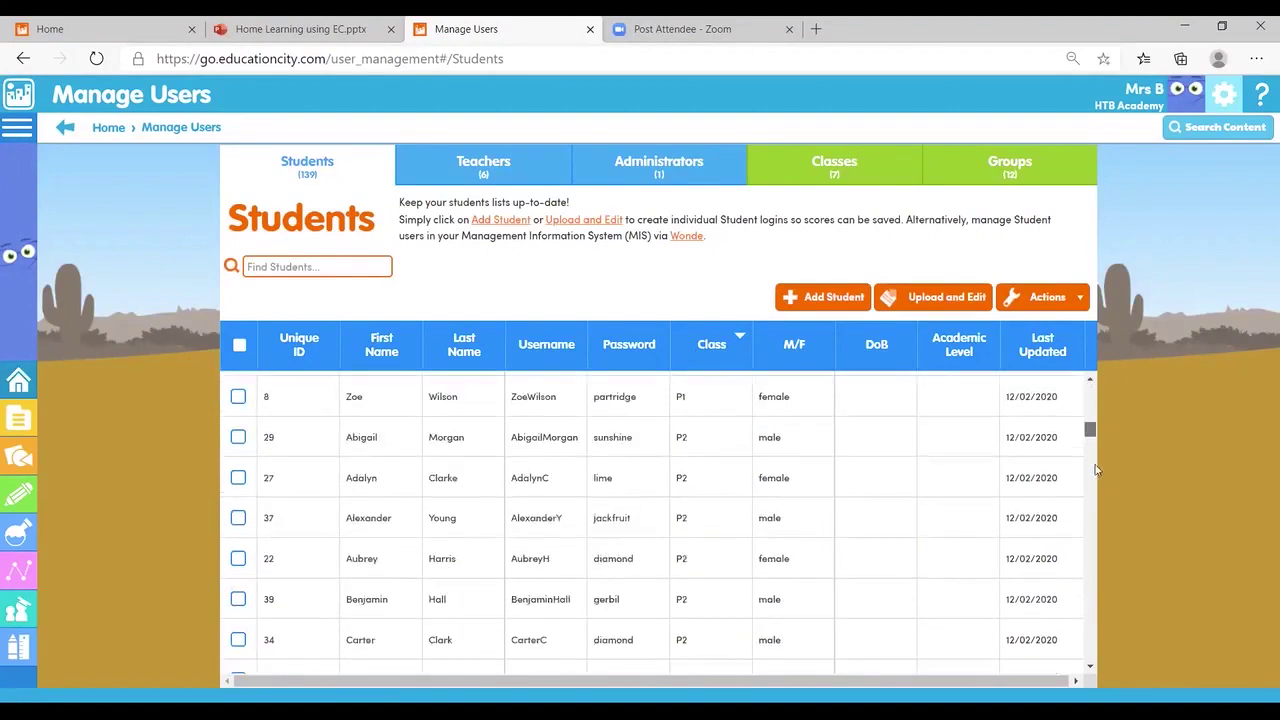
{"action": "scroll", "scroll_direction": "down", "scroll_amount": 3}
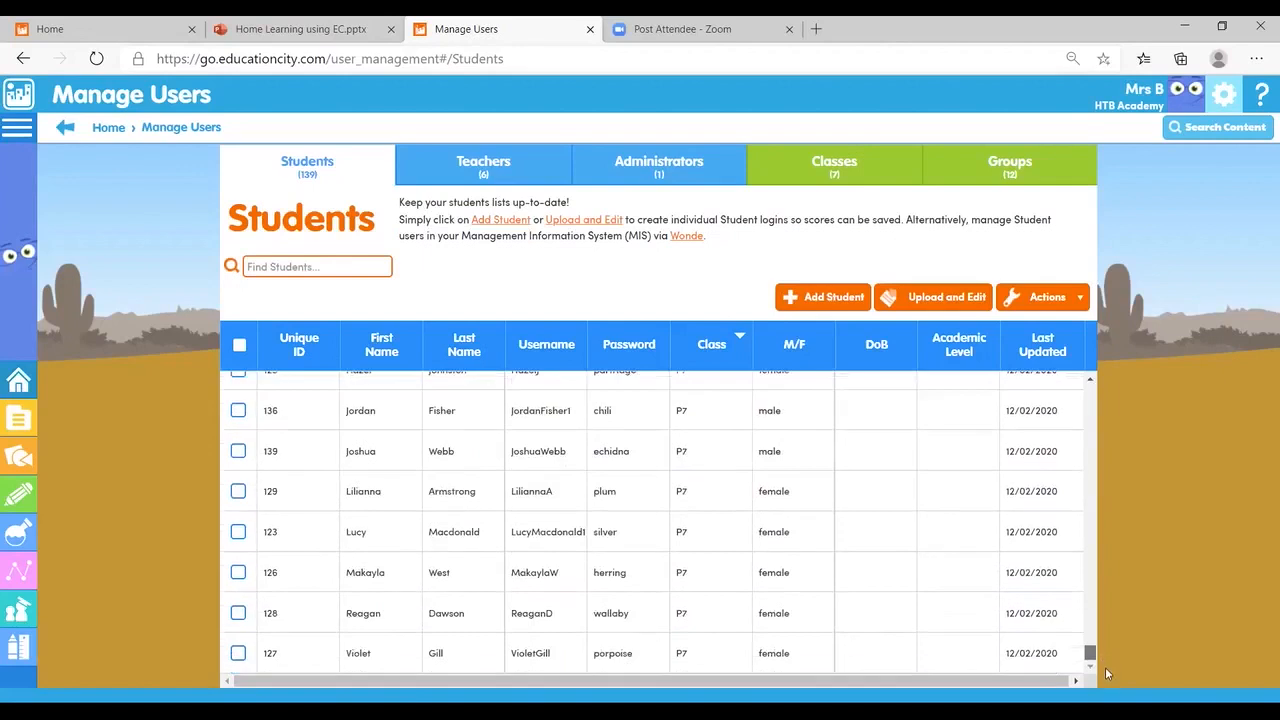
{"action": "mouse_move", "coordinate": [1108, 660]}
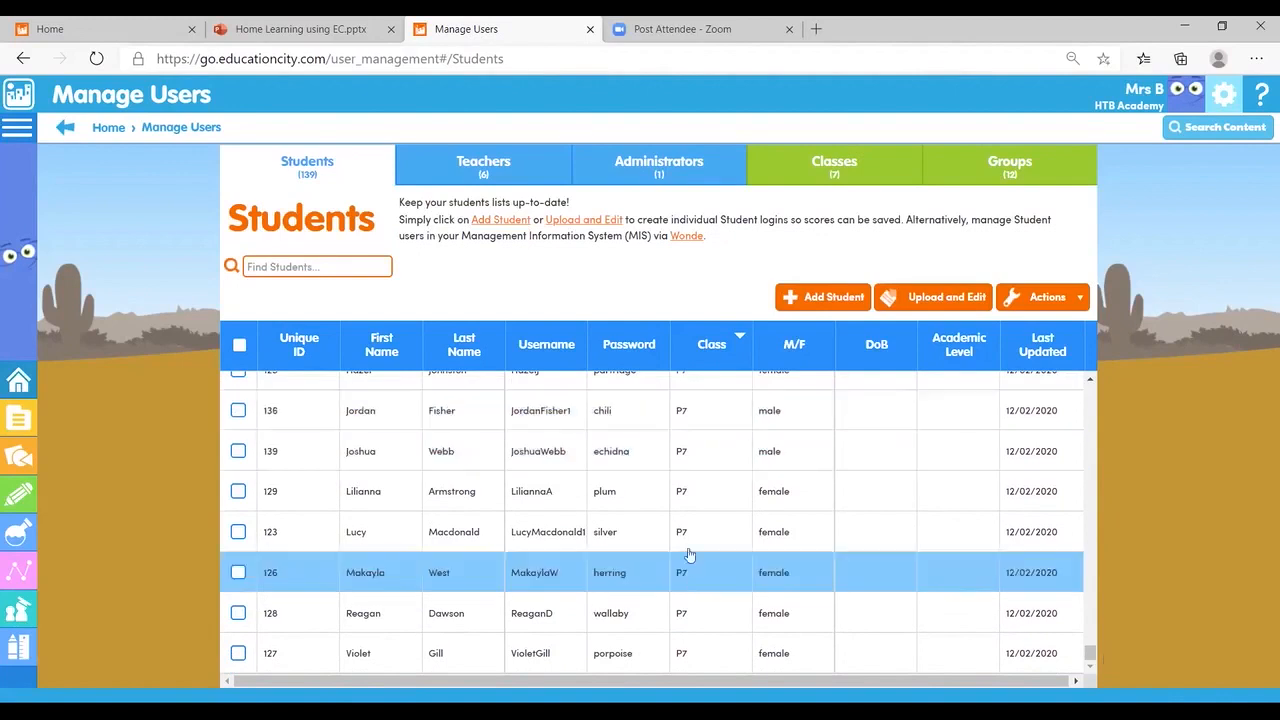
Search for P7 in Find Students and select all 20 matching pupils
{"action": "left_click", "coordinate": [316, 266]}
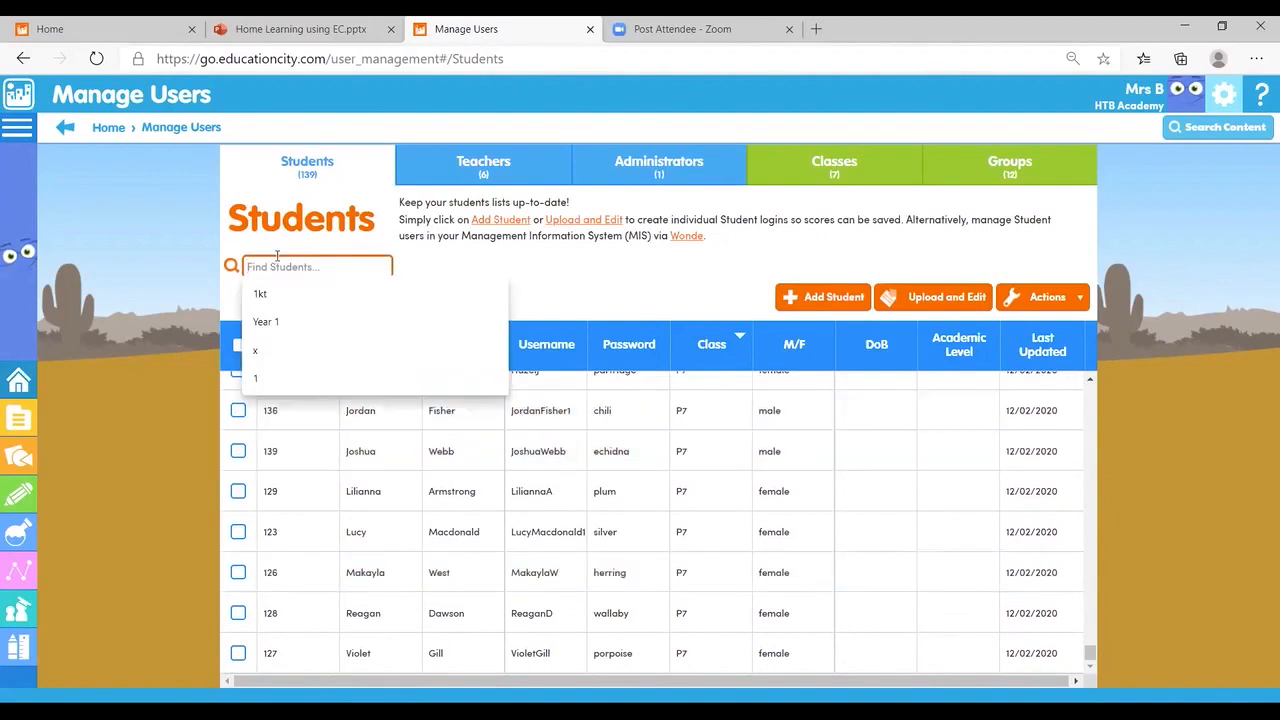
{"action": "type", "text": "P"}
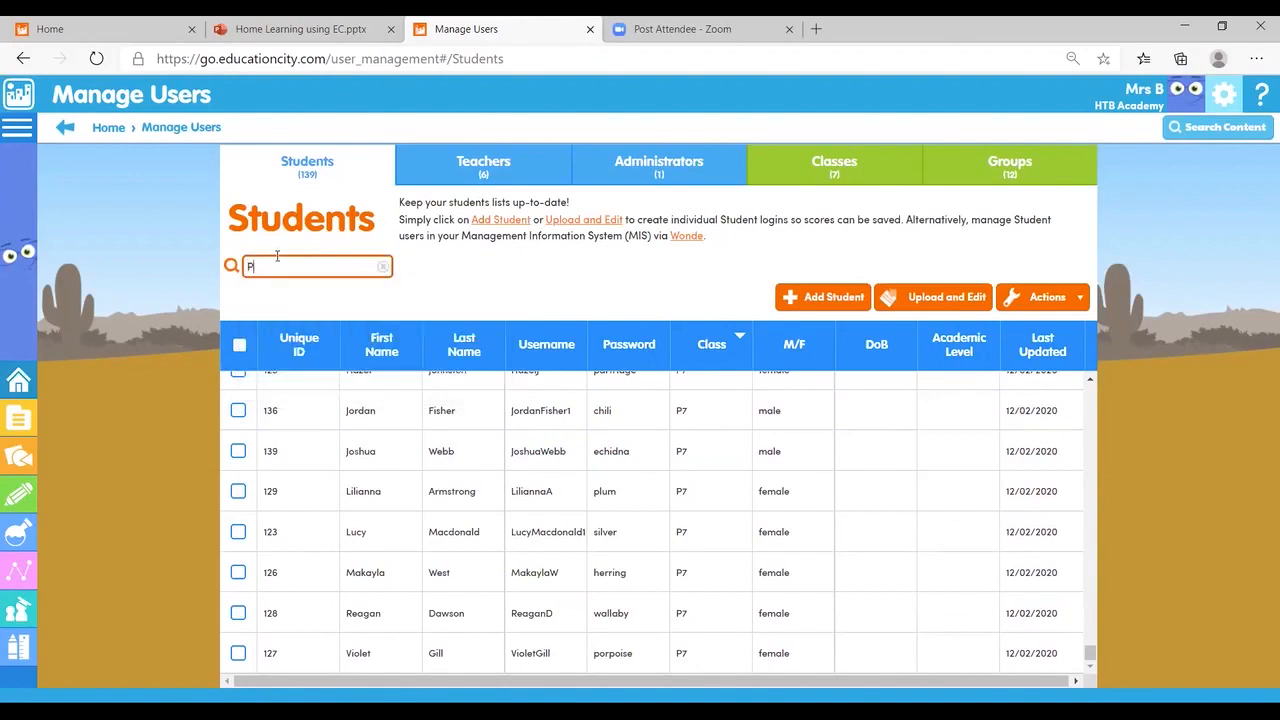
{"action": "type", "text": "7"}
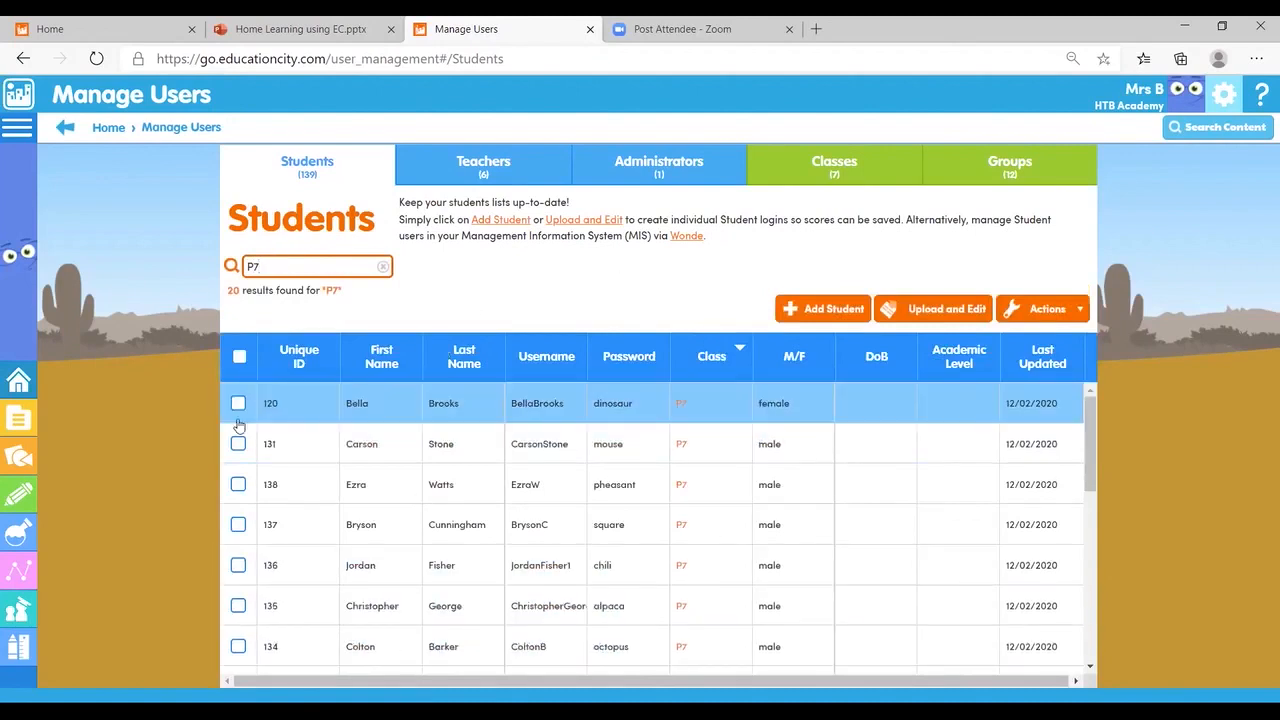
{"action": "left_click", "coordinate": [240, 356]}
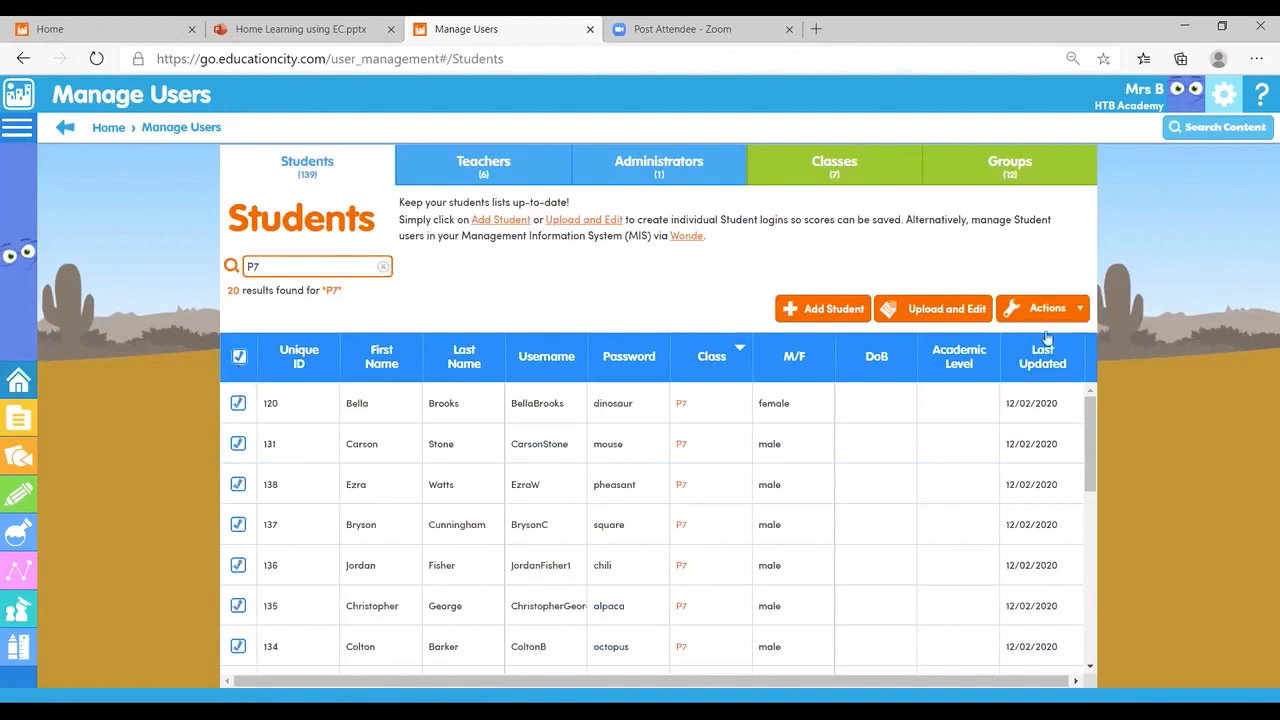
{"action": "left_click", "coordinate": [1042, 308]}
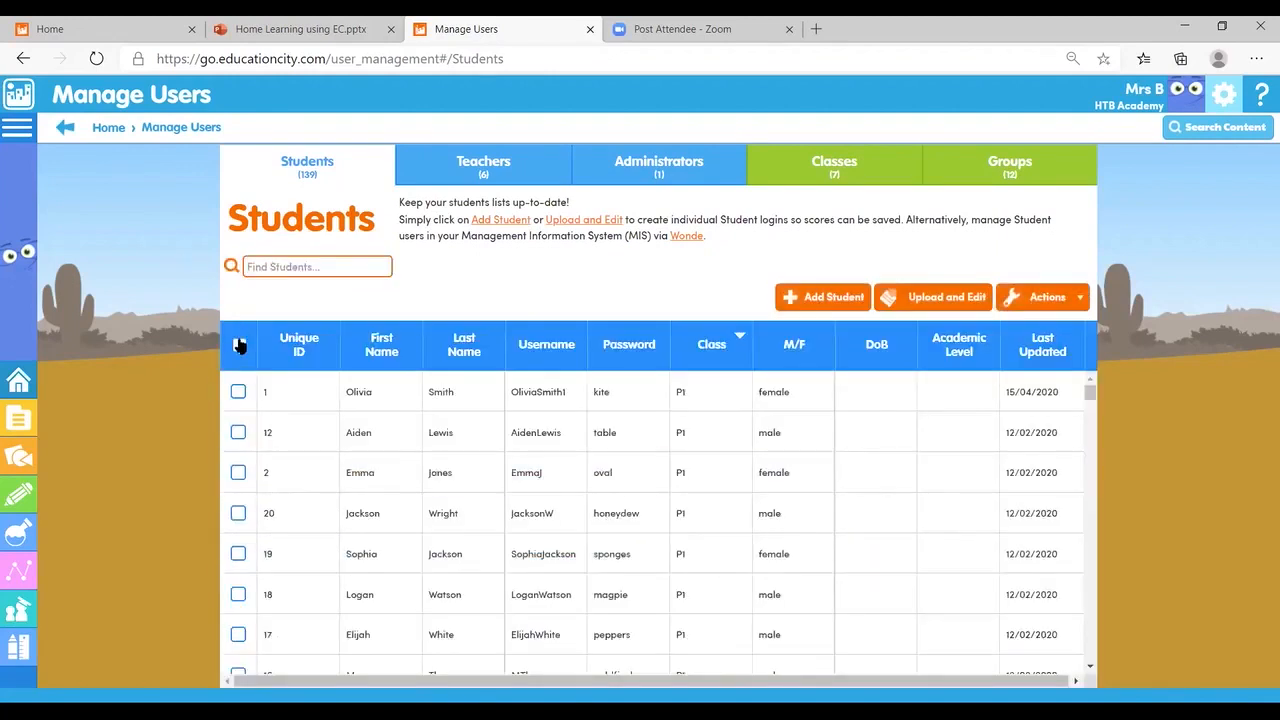
Select every student in the full roster and review the bulk Actions options
{"action": "left_click", "coordinate": [238, 344]}
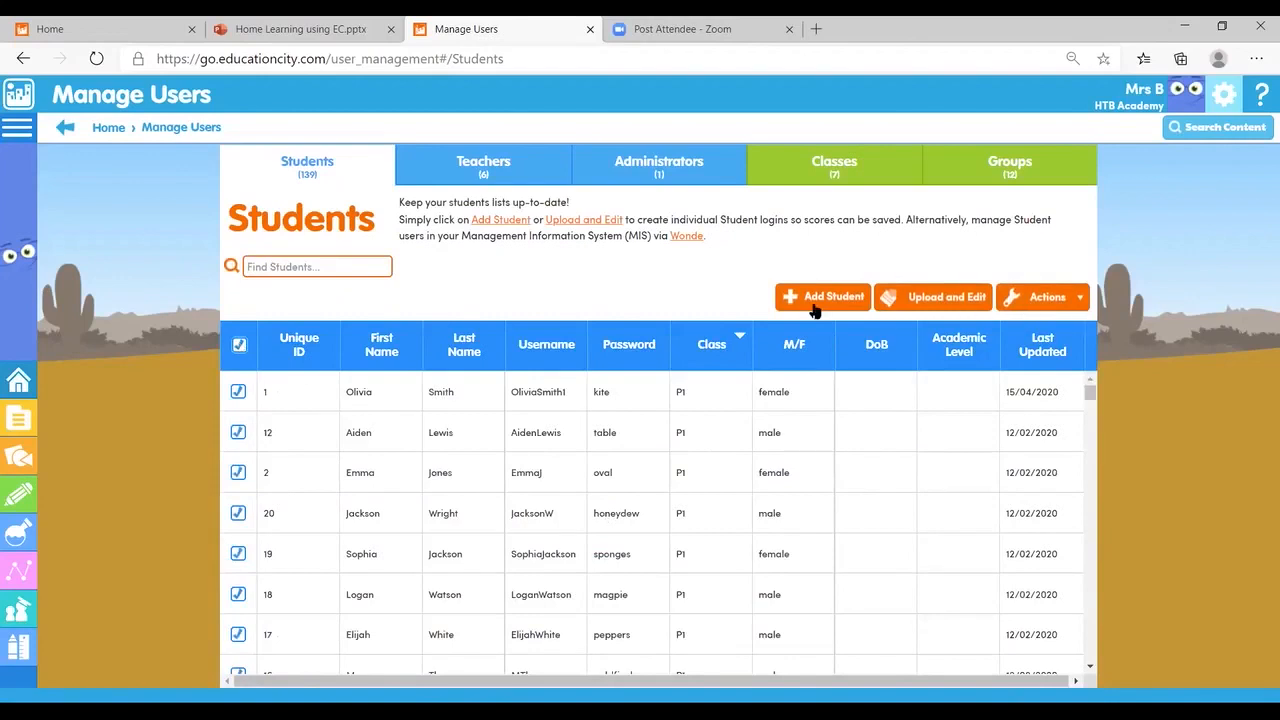
{"action": "mouse_move", "coordinate": [820, 302]}
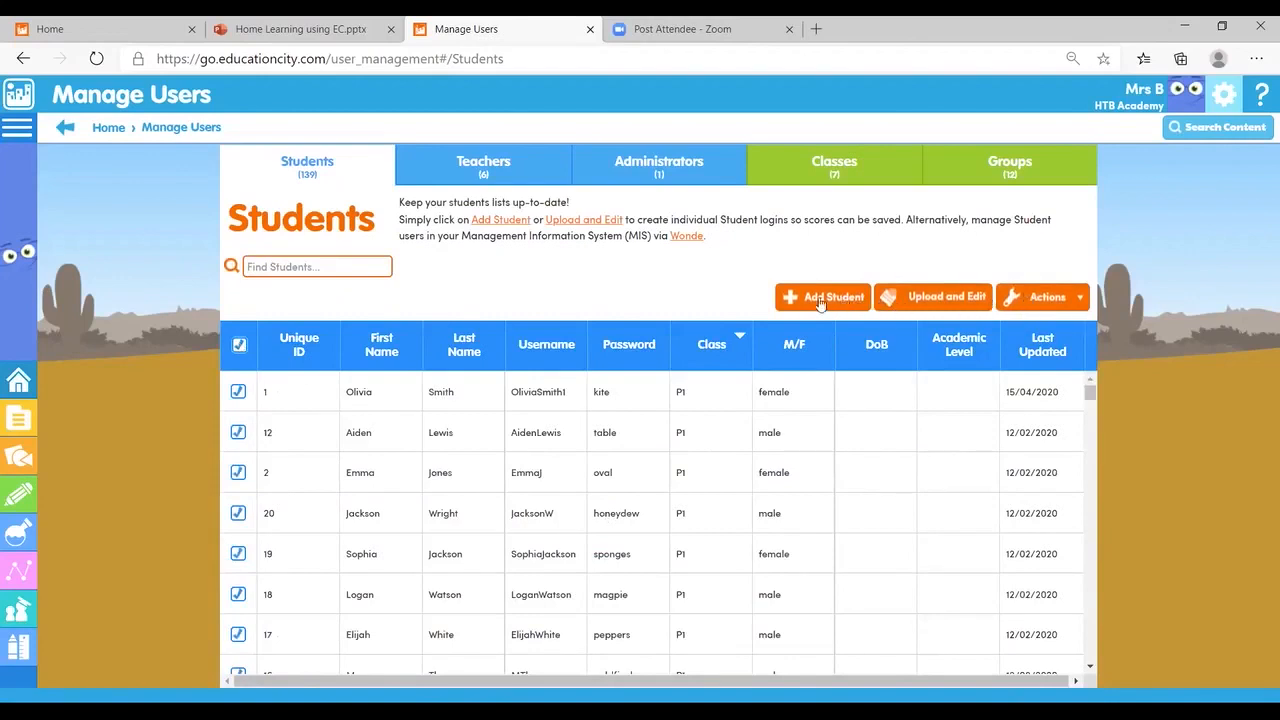
{"action": "left_click", "coordinate": [1044, 296]}
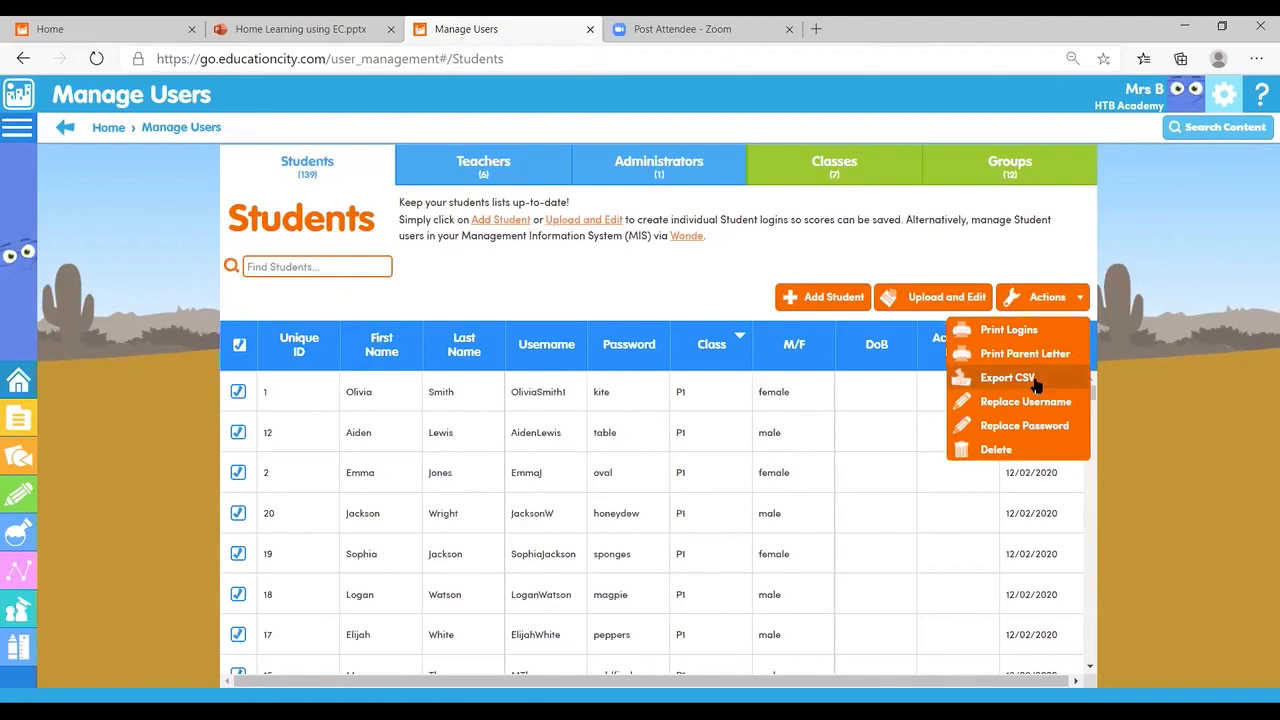
{"action": "mouse_move", "coordinate": [696, 428]}
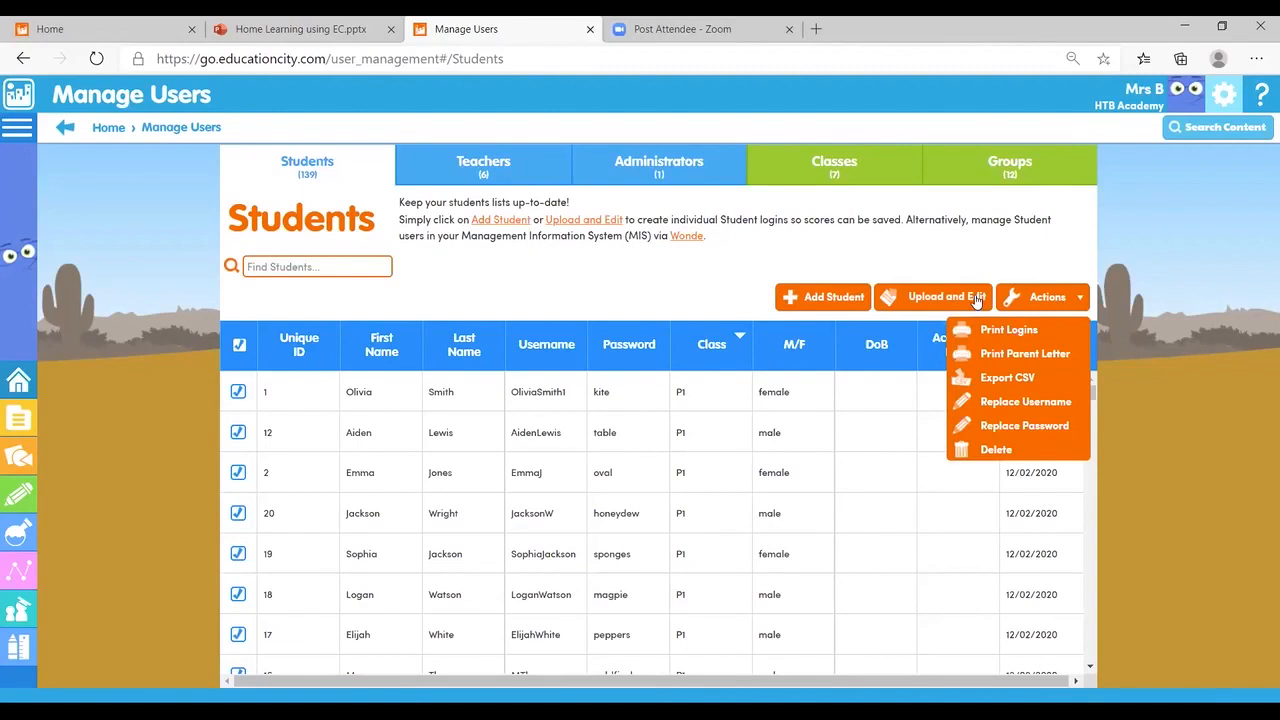
{"action": "left_click", "coordinate": [664, 268]}
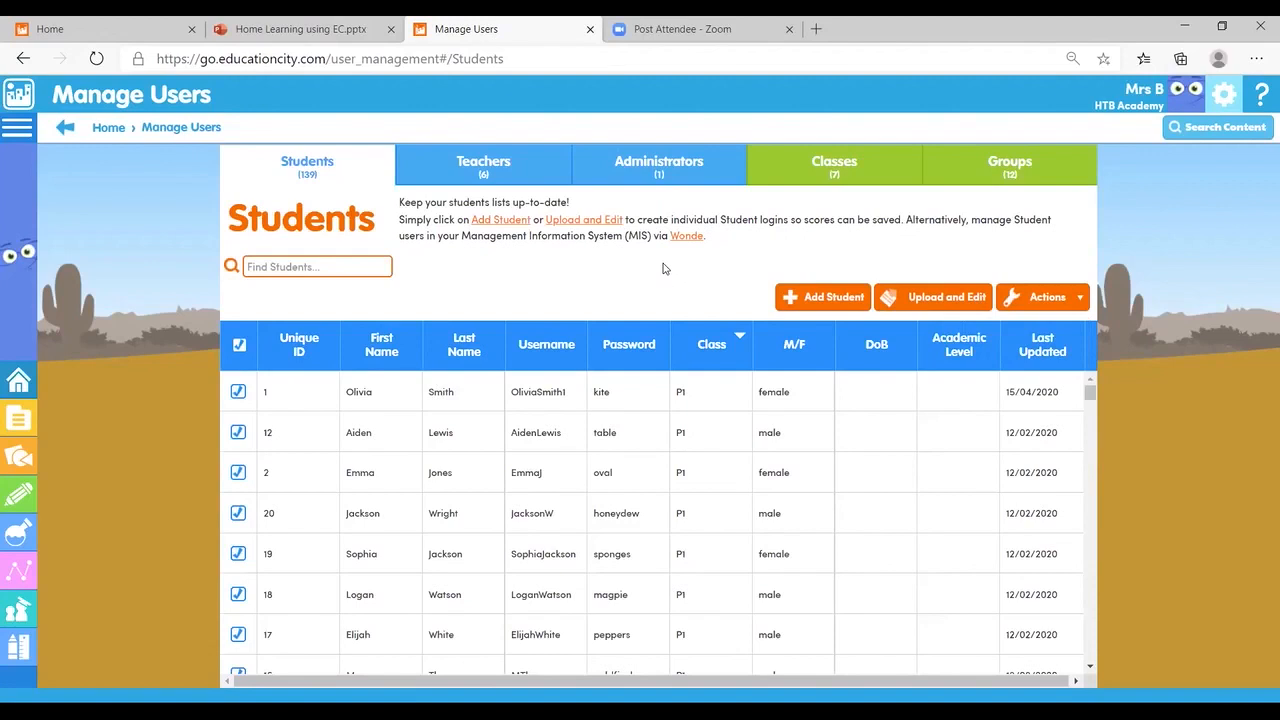
{"action": "mouse_move", "coordinate": [976, 176]}
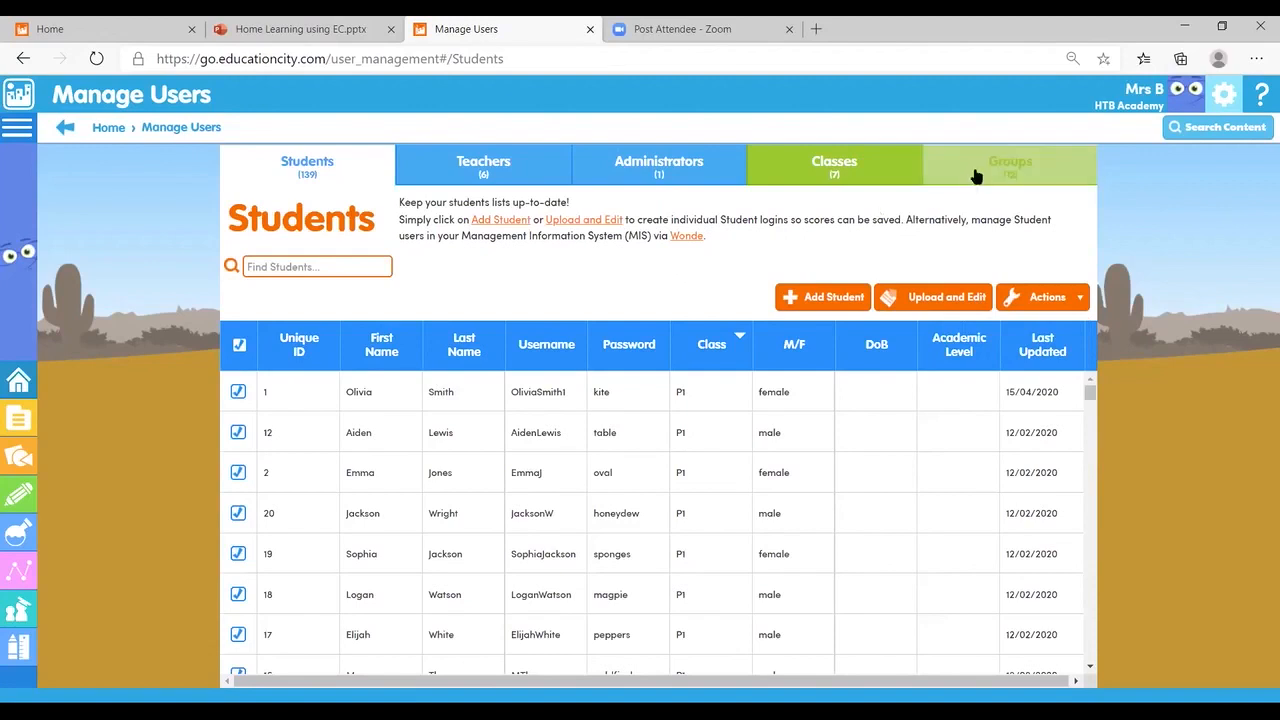
Switch Manage Users from the Students list to the Groups list
{"action": "left_click", "coordinate": [1008, 164]}
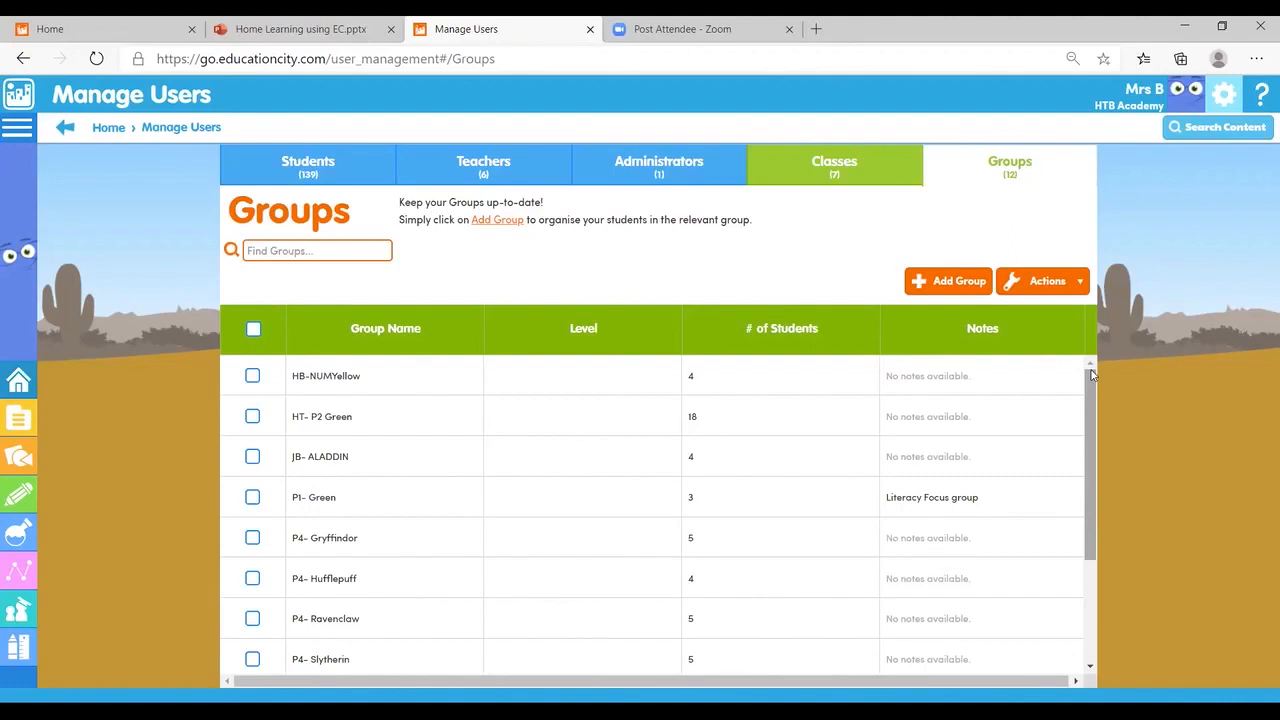
{"action": "mouse_move", "coordinate": [920, 360]}
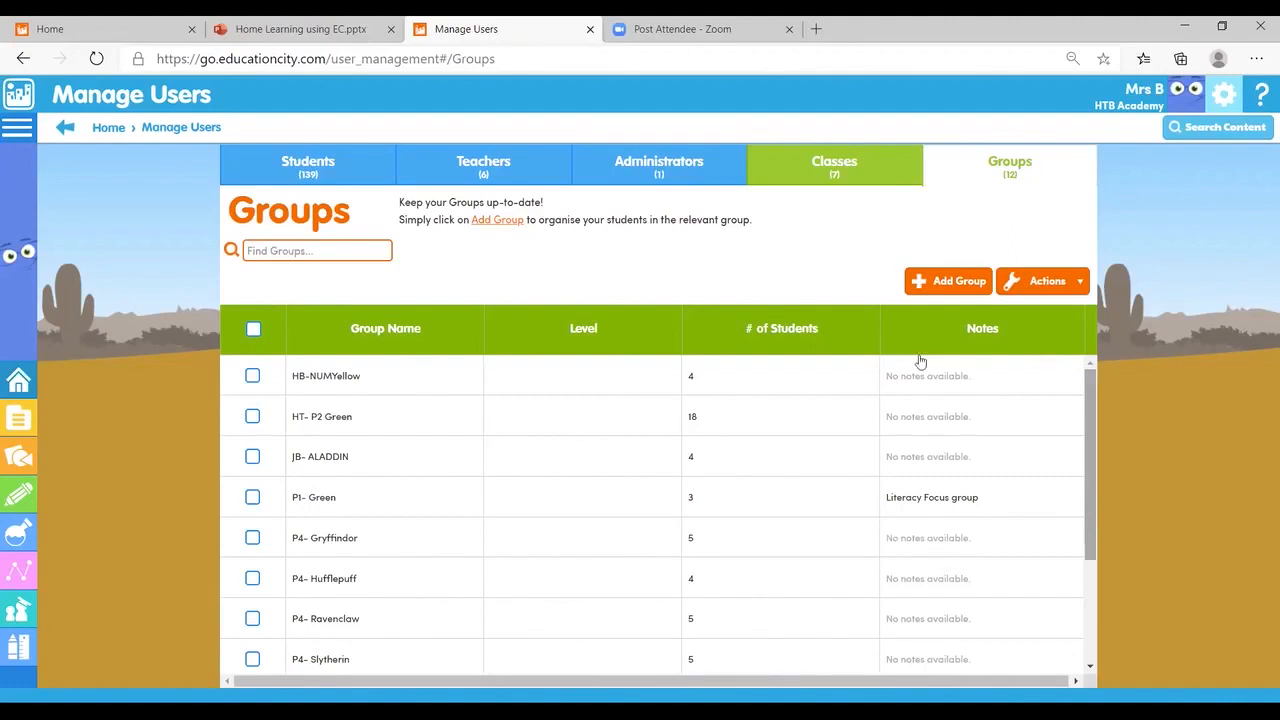
{"action": "mouse_move", "coordinate": [940, 286]}
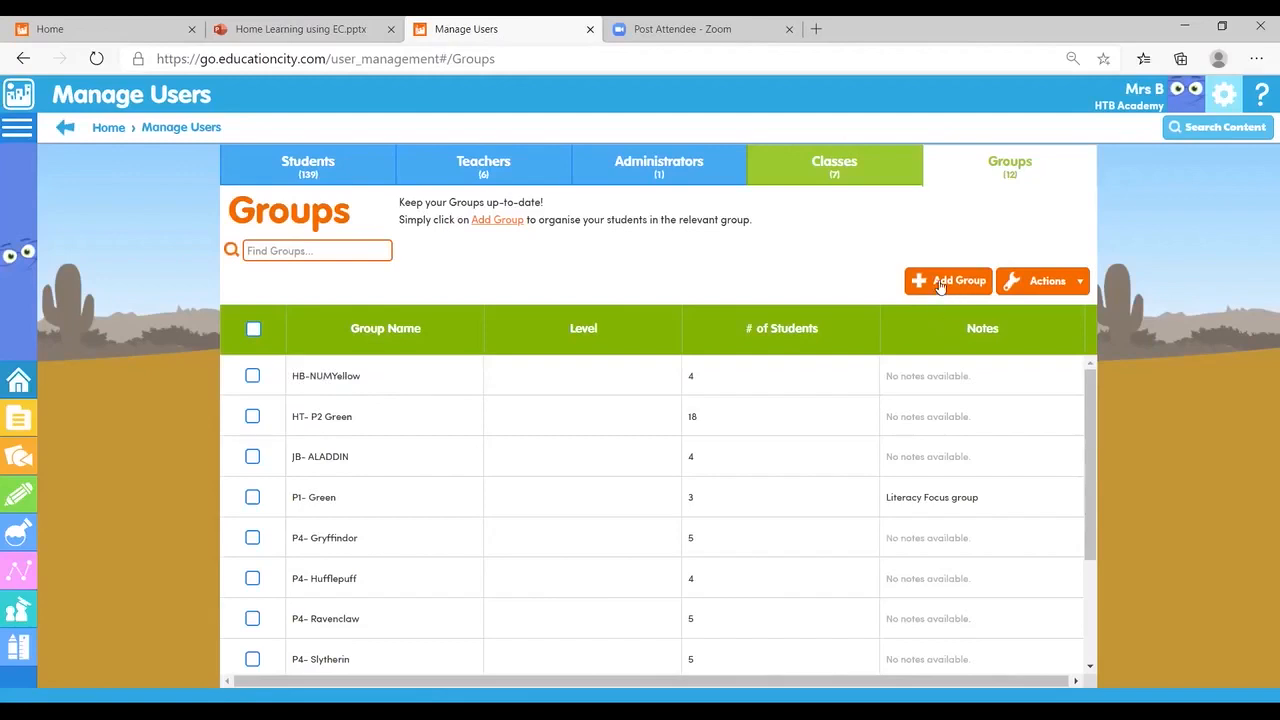
Start a new group and name it 'HT- Triangle'
{"action": "left_click", "coordinate": [948, 280]}
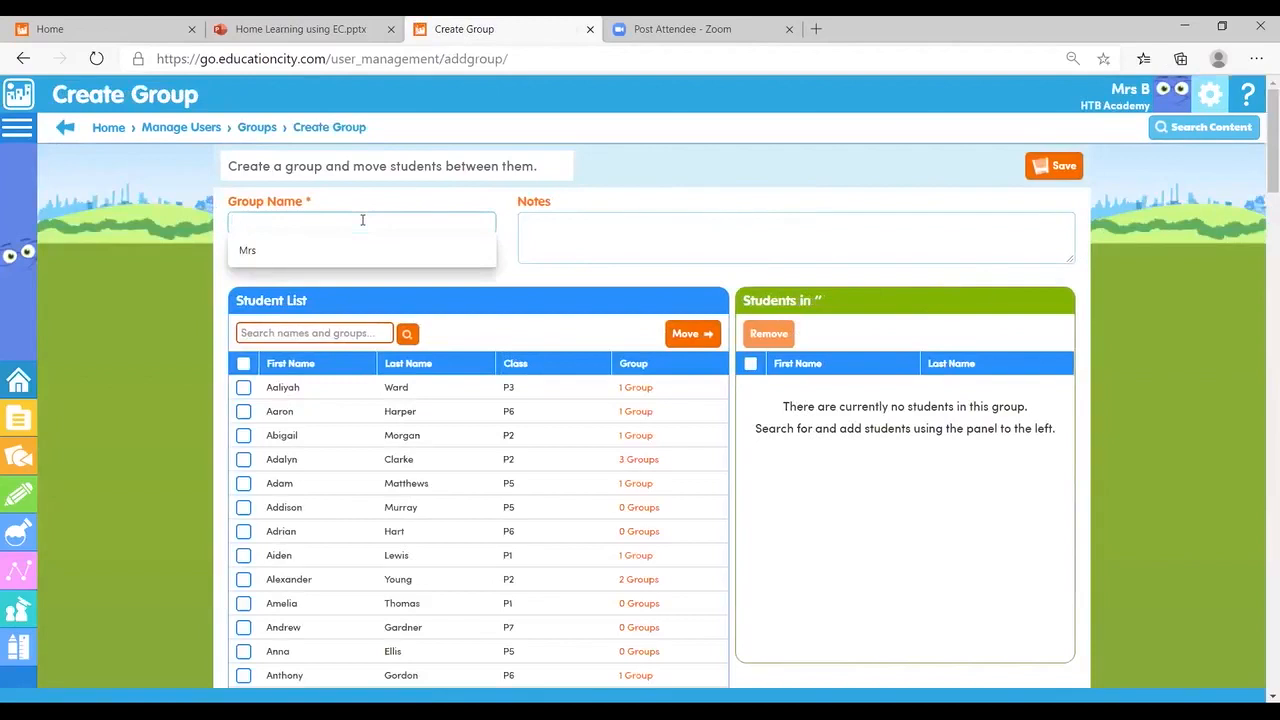
{"action": "type", "text": "HT"}
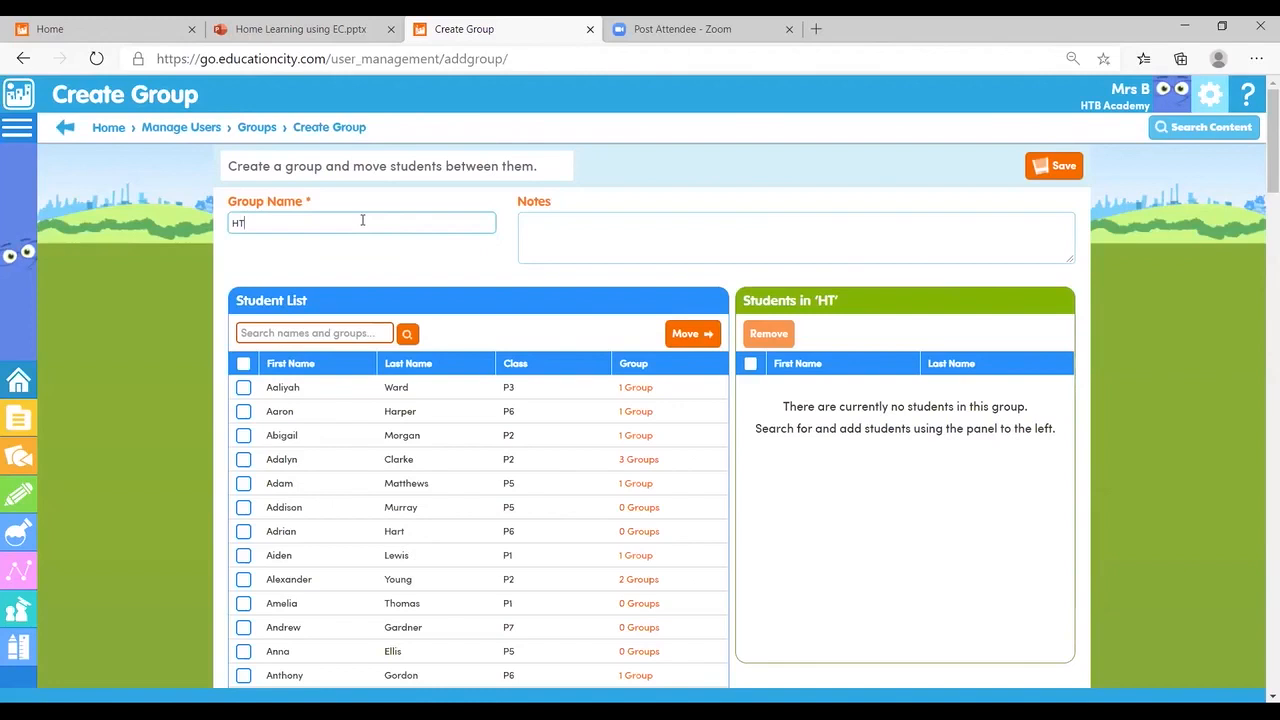
{"action": "type", "text": "-"}
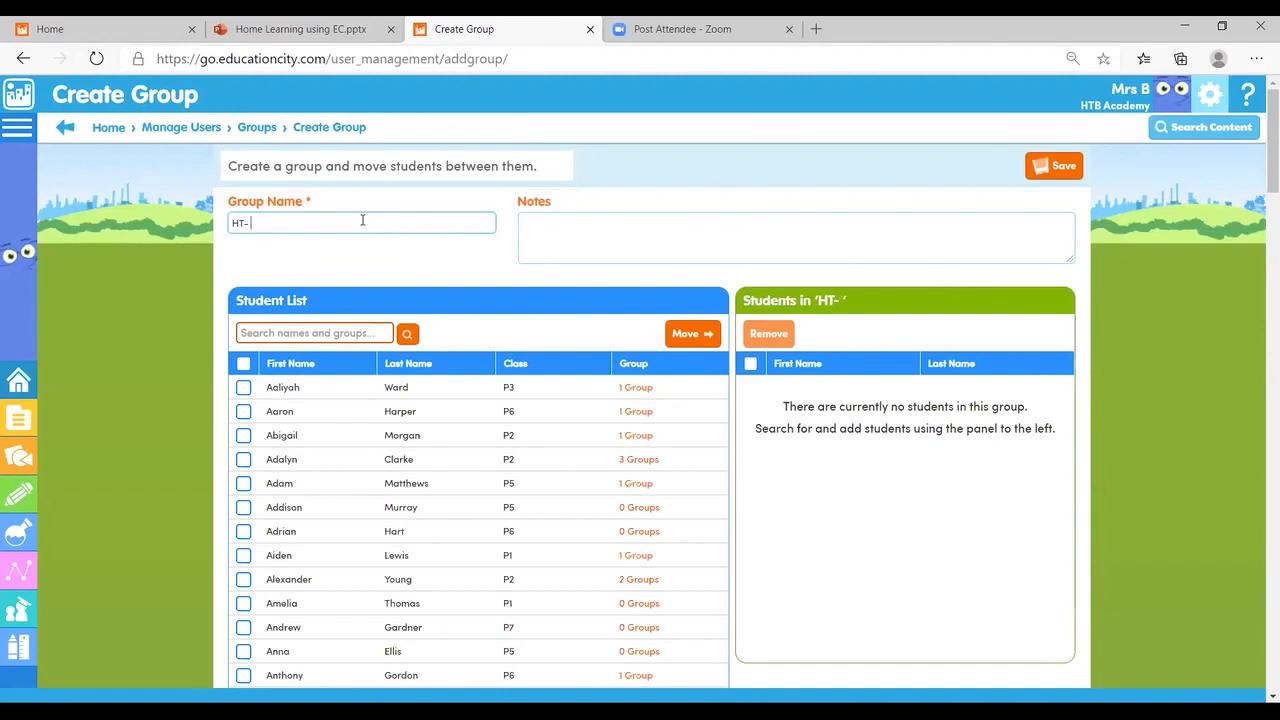
{"action": "type", "text": "Trian"}
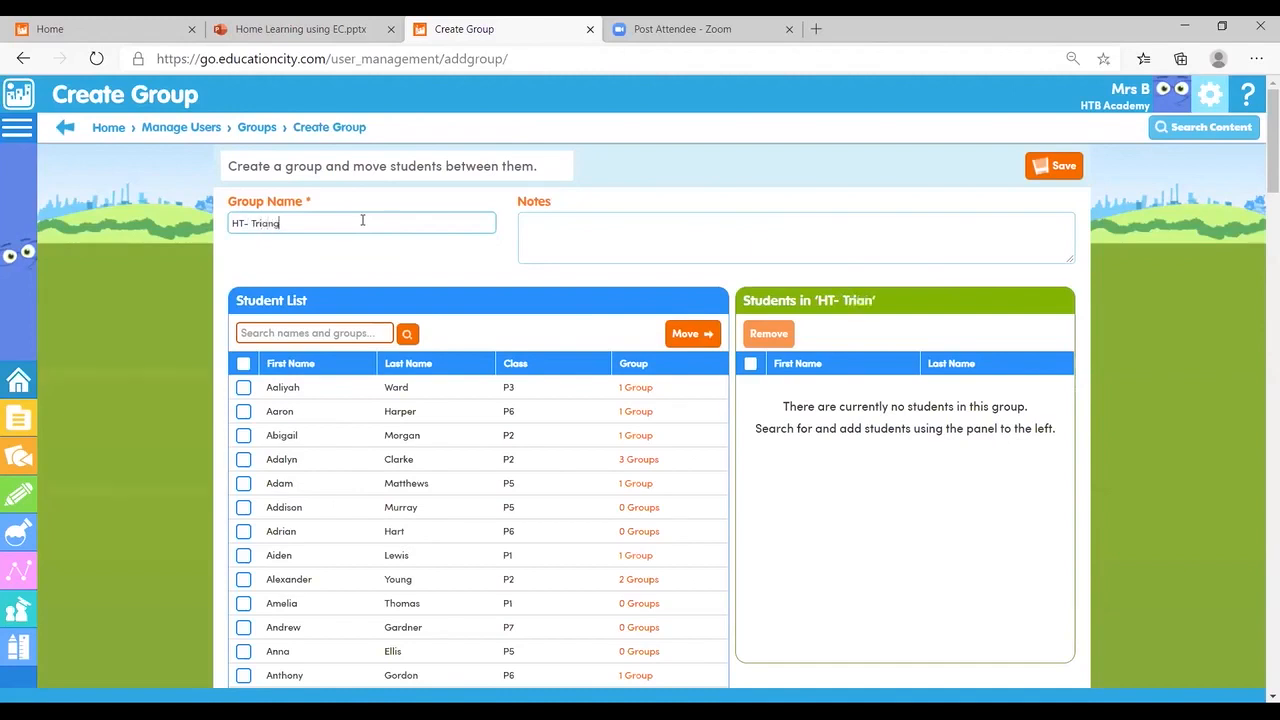
{"action": "type", "text": "gle"}
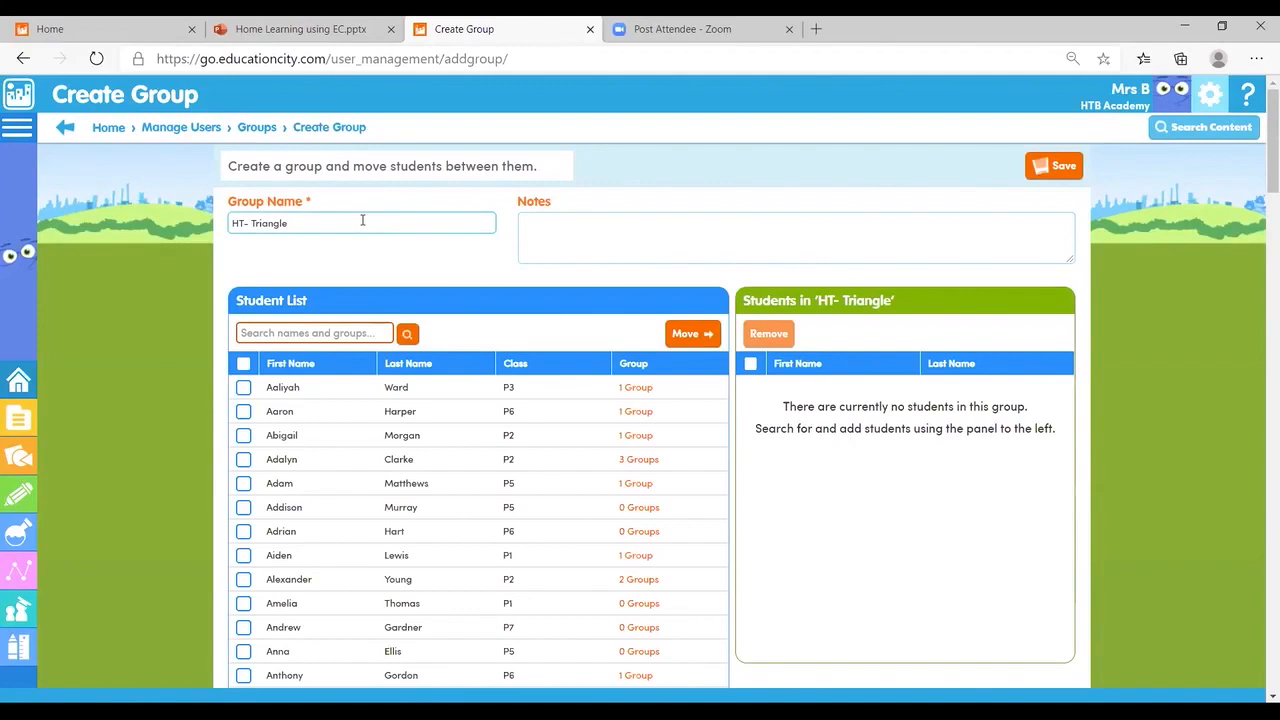
{"action": "mouse_move", "coordinate": [316, 332]}
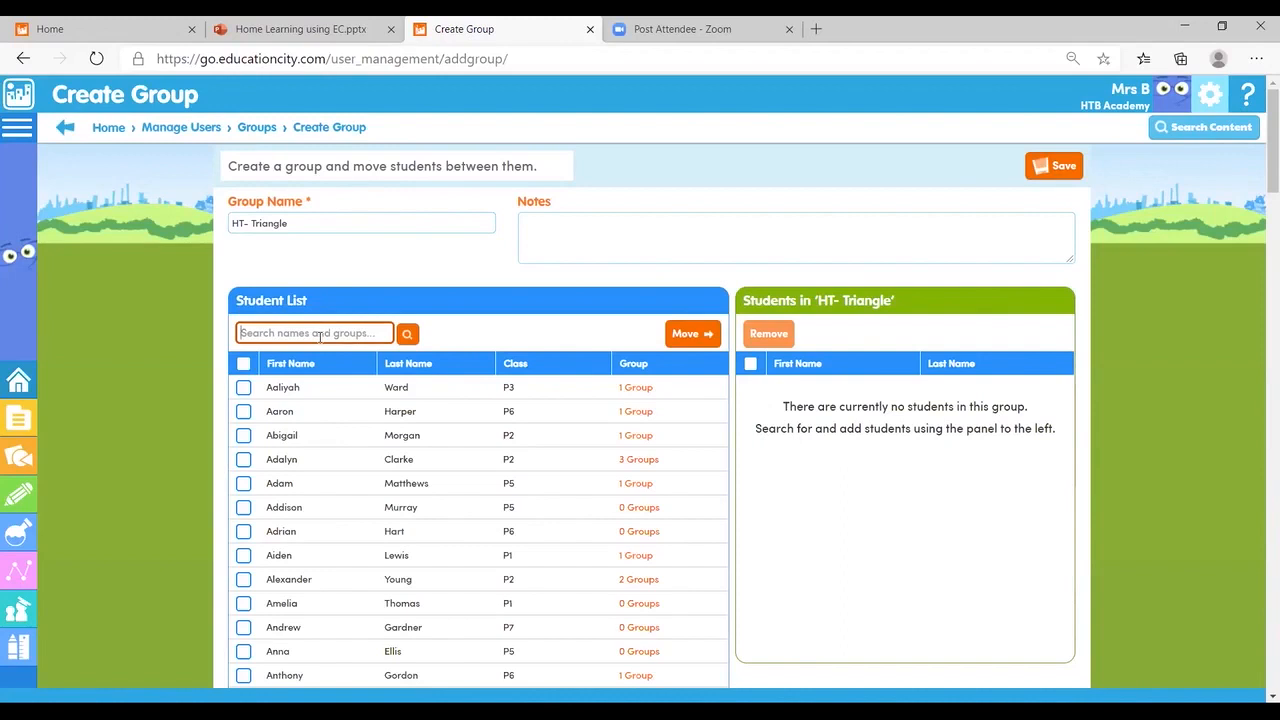
Filter the group's student list to pupils in class P4
{"action": "type", "text": "P"}
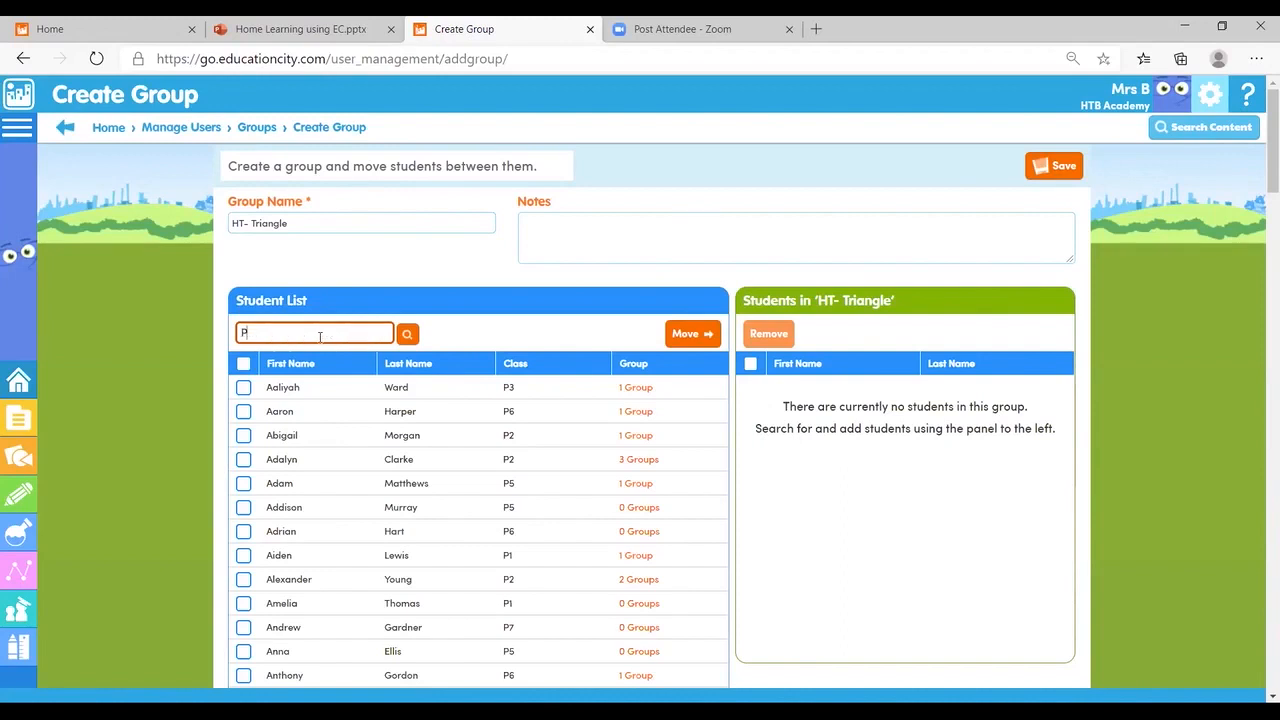
{"action": "type", "text": "4"}
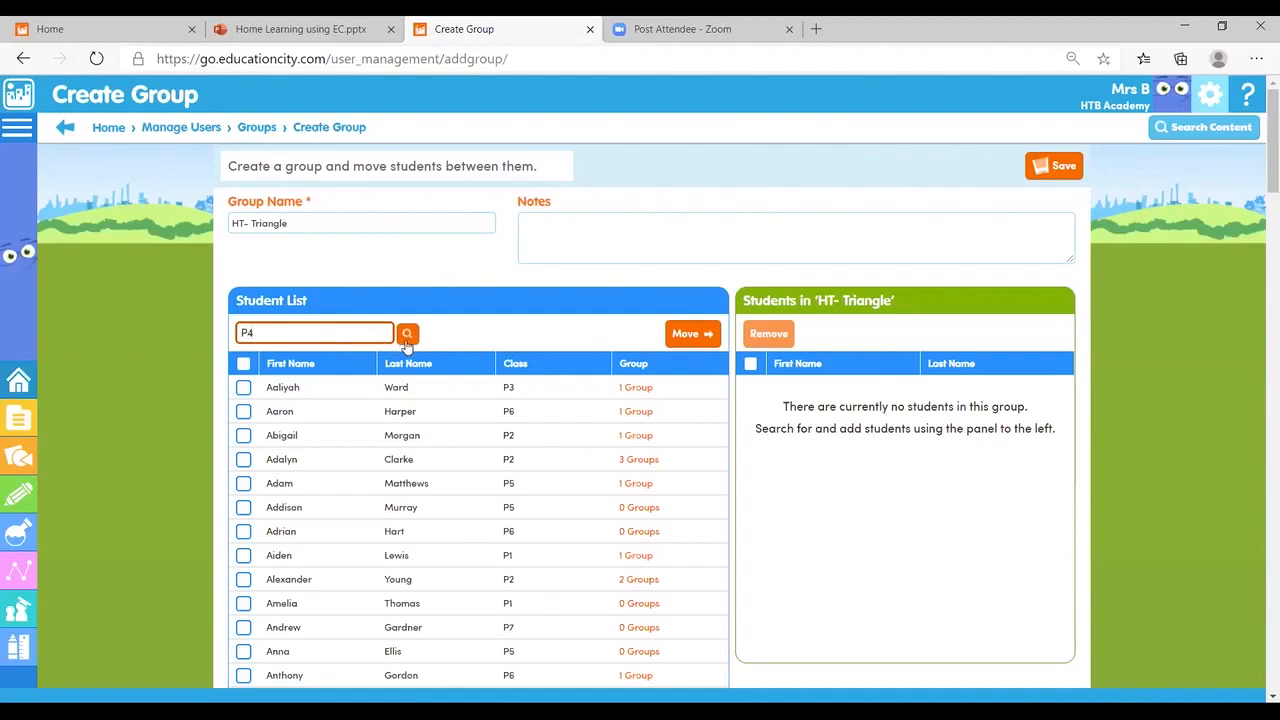
{"action": "left_click", "coordinate": [408, 332]}
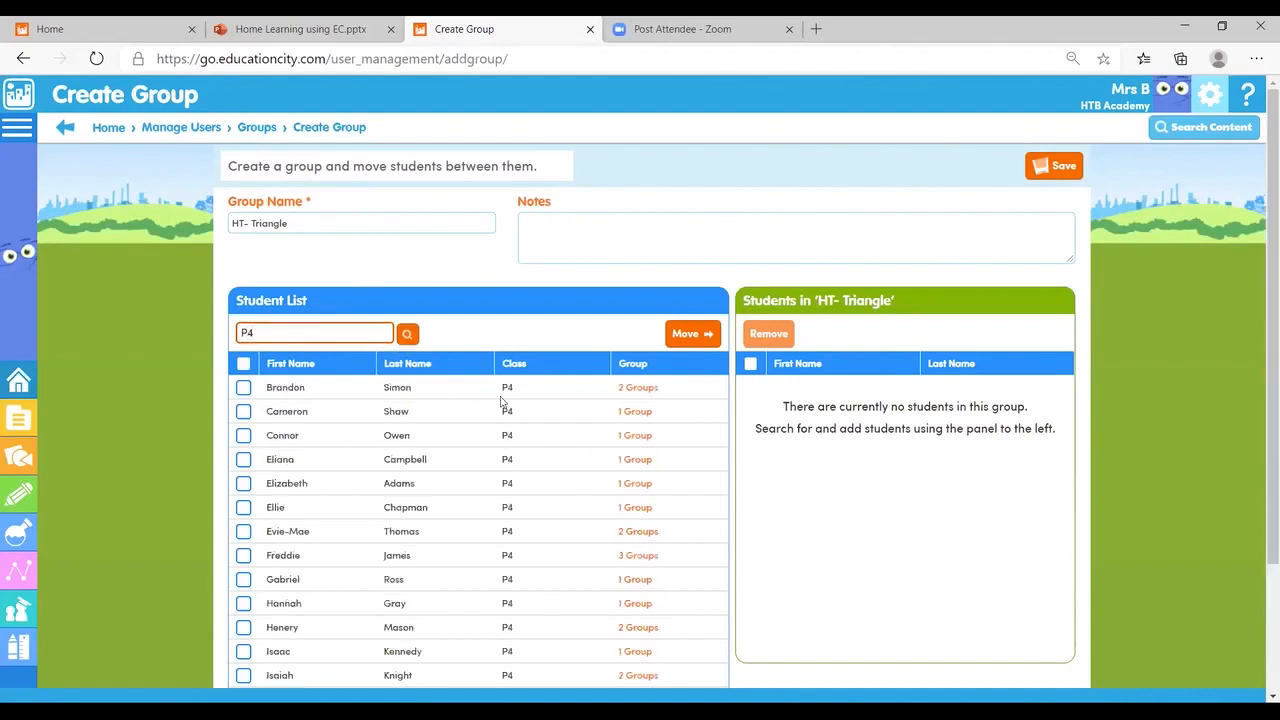
{"action": "mouse_move", "coordinate": [524, 612]}
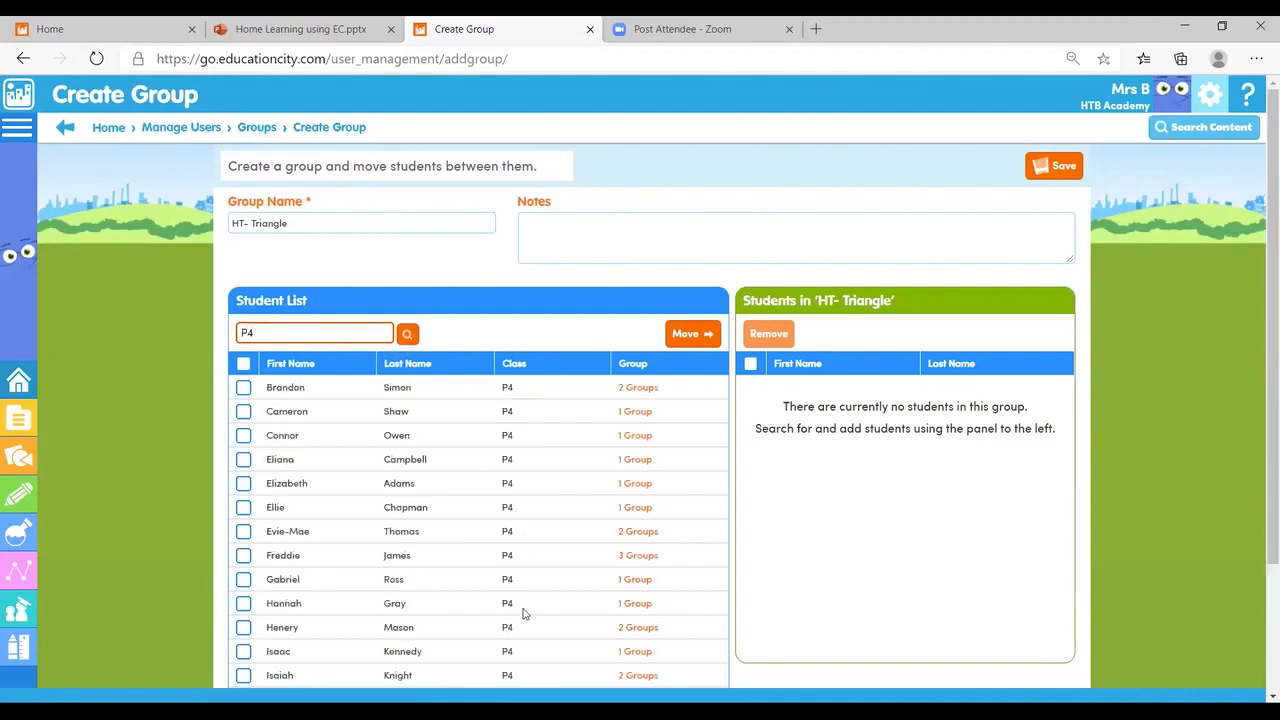
{"action": "mouse_move", "coordinate": [530, 388]}
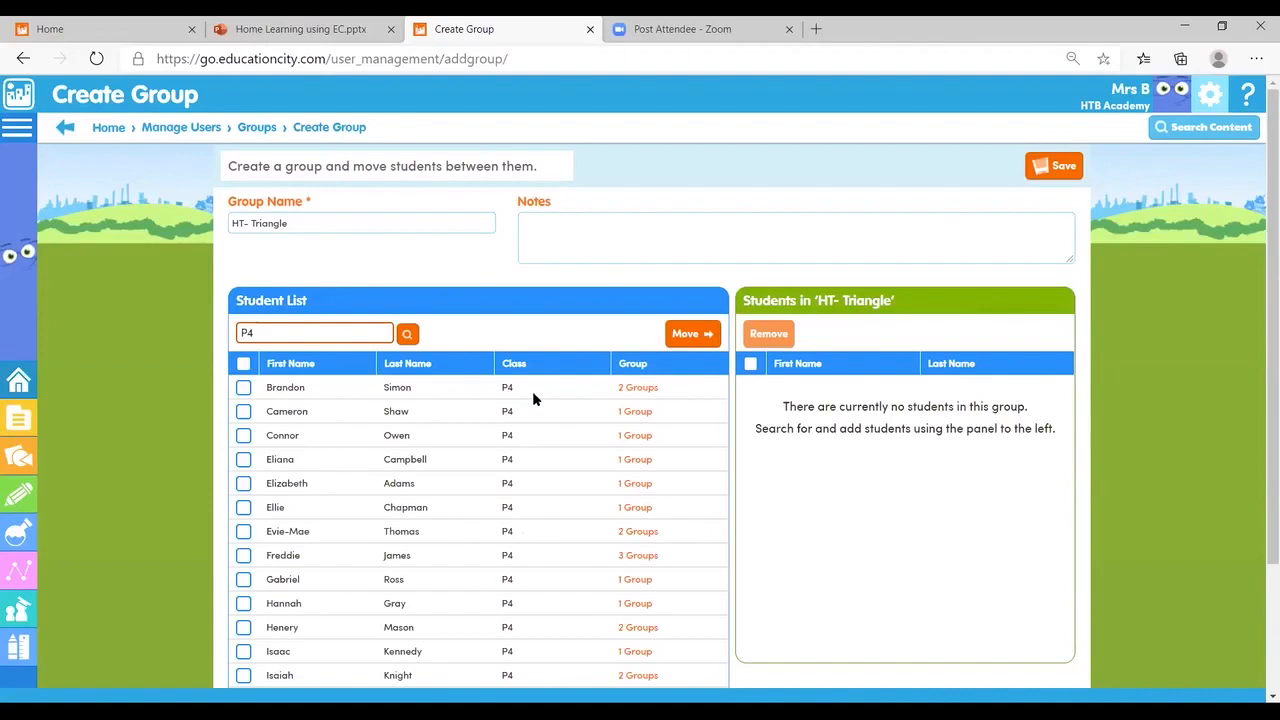
{"action": "mouse_move", "coordinate": [352, 368]}
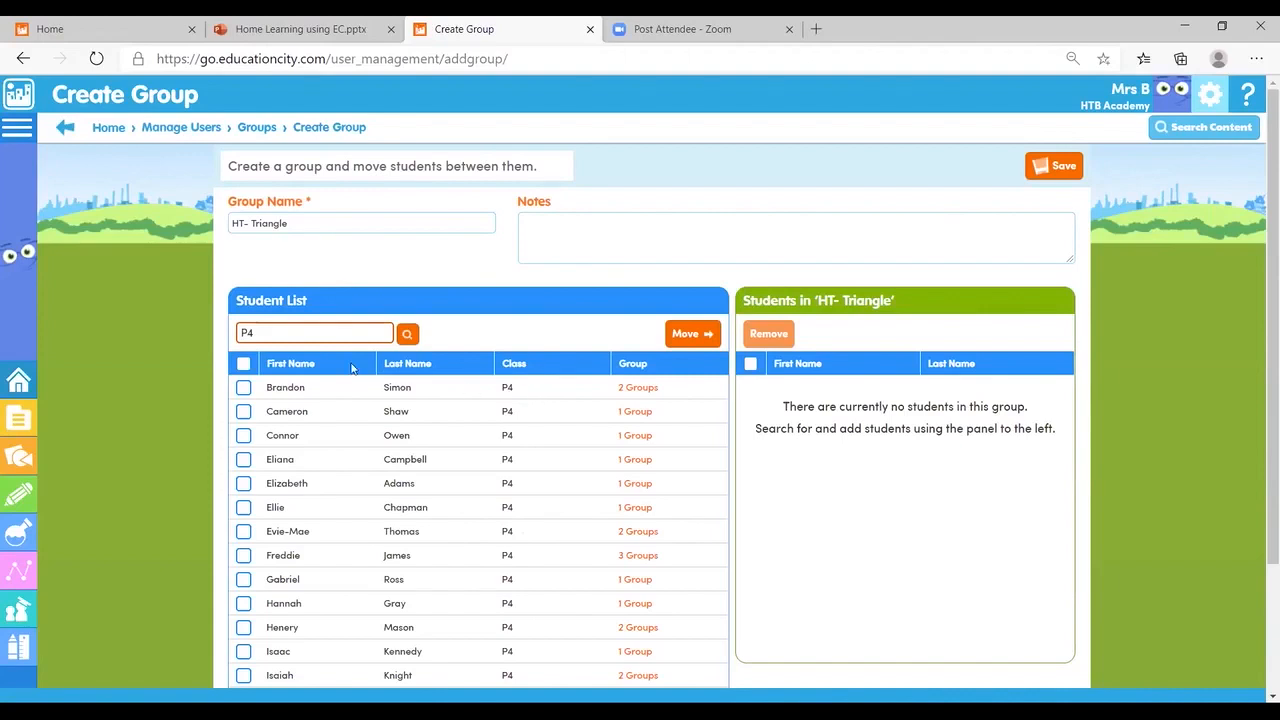
{"action": "mouse_move", "coordinate": [508, 566]}
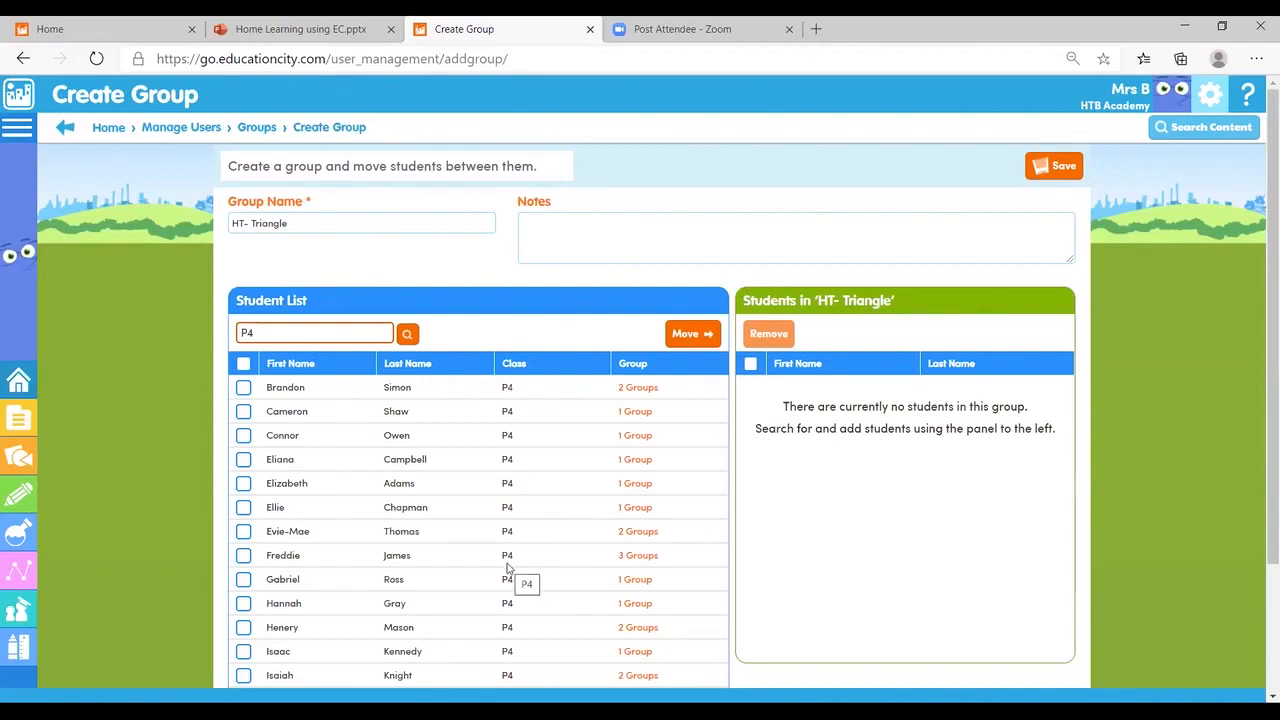
{"action": "mouse_move", "coordinate": [648, 396]}
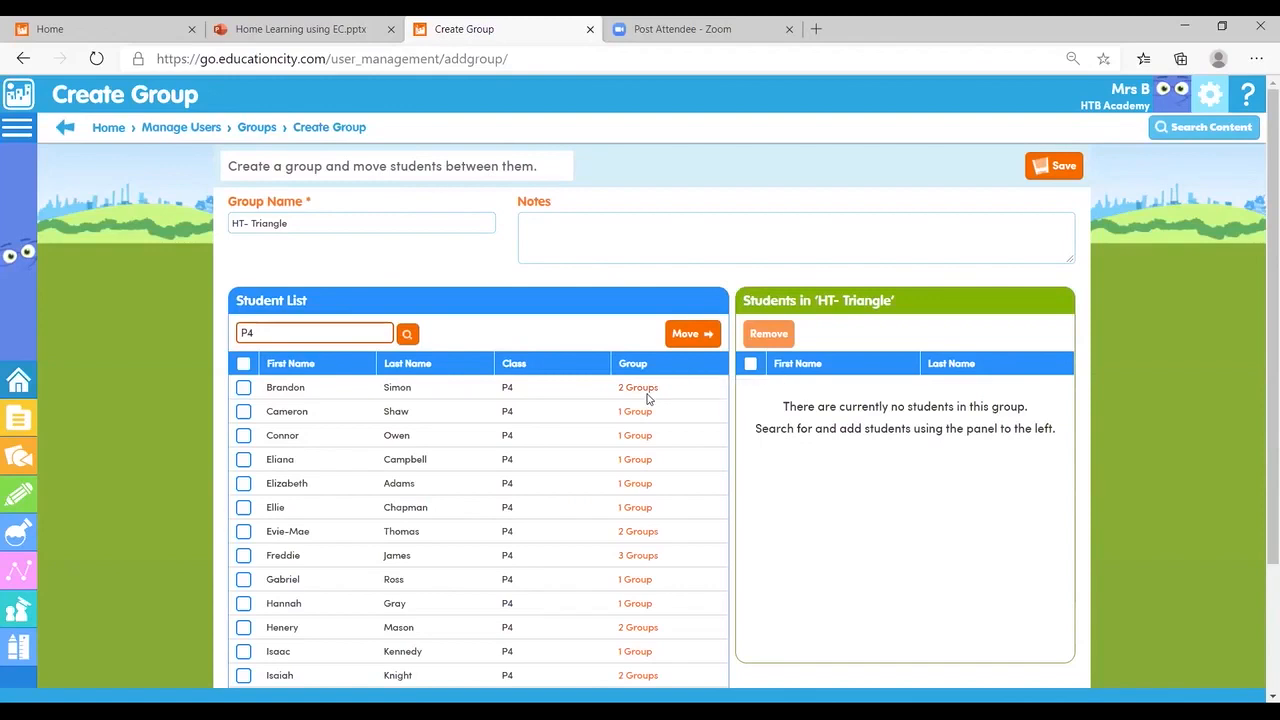
{"action": "mouse_move", "coordinate": [640, 396]}
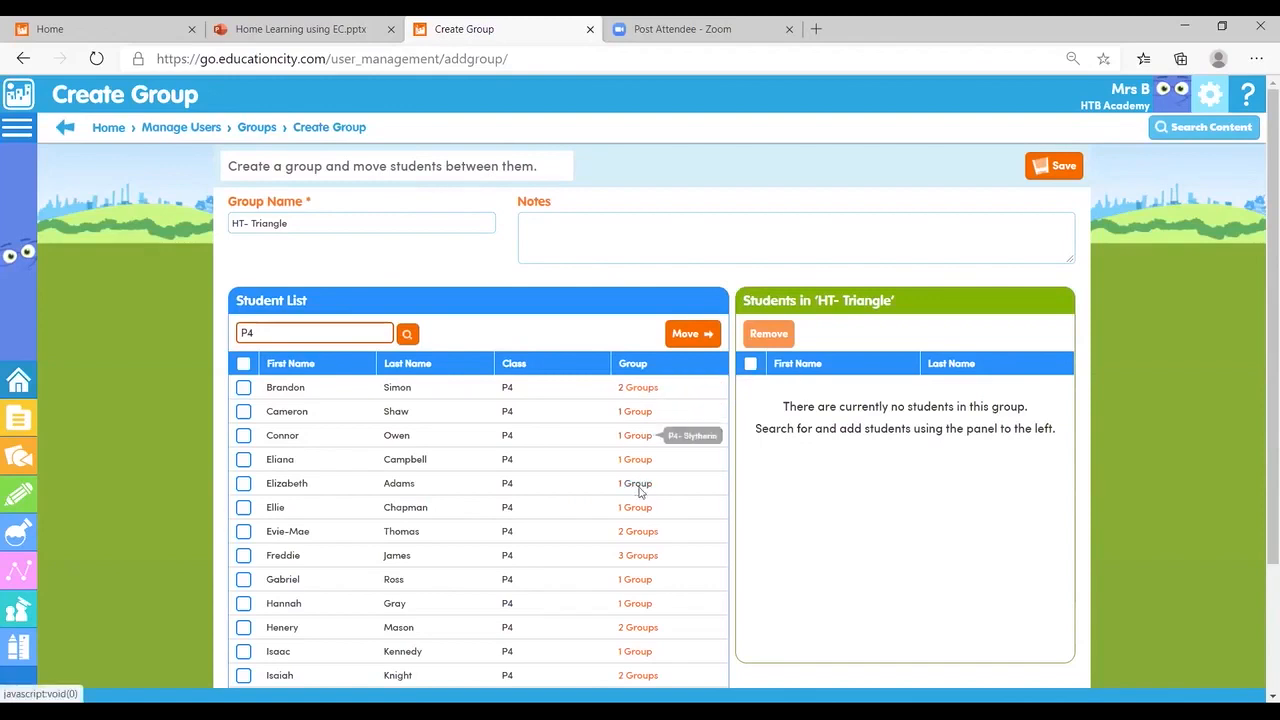
{"action": "mouse_move", "coordinate": [648, 562]}
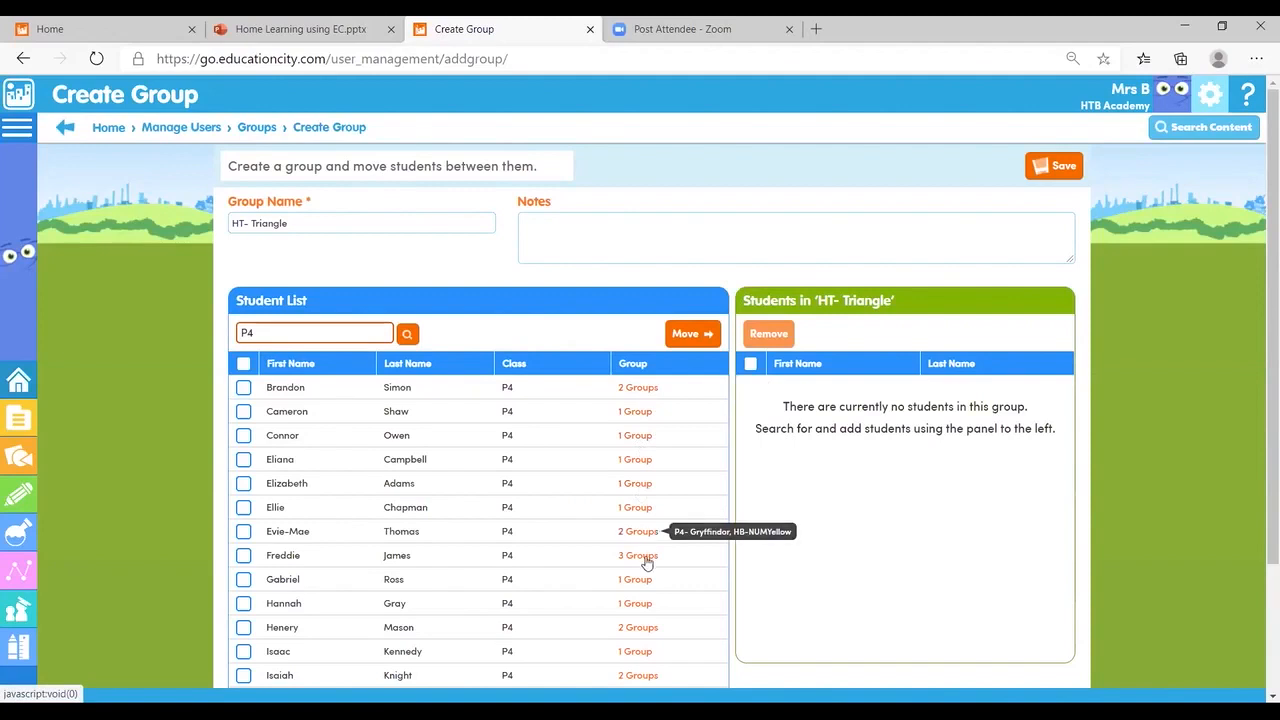
{"action": "mouse_move", "coordinate": [648, 566]}
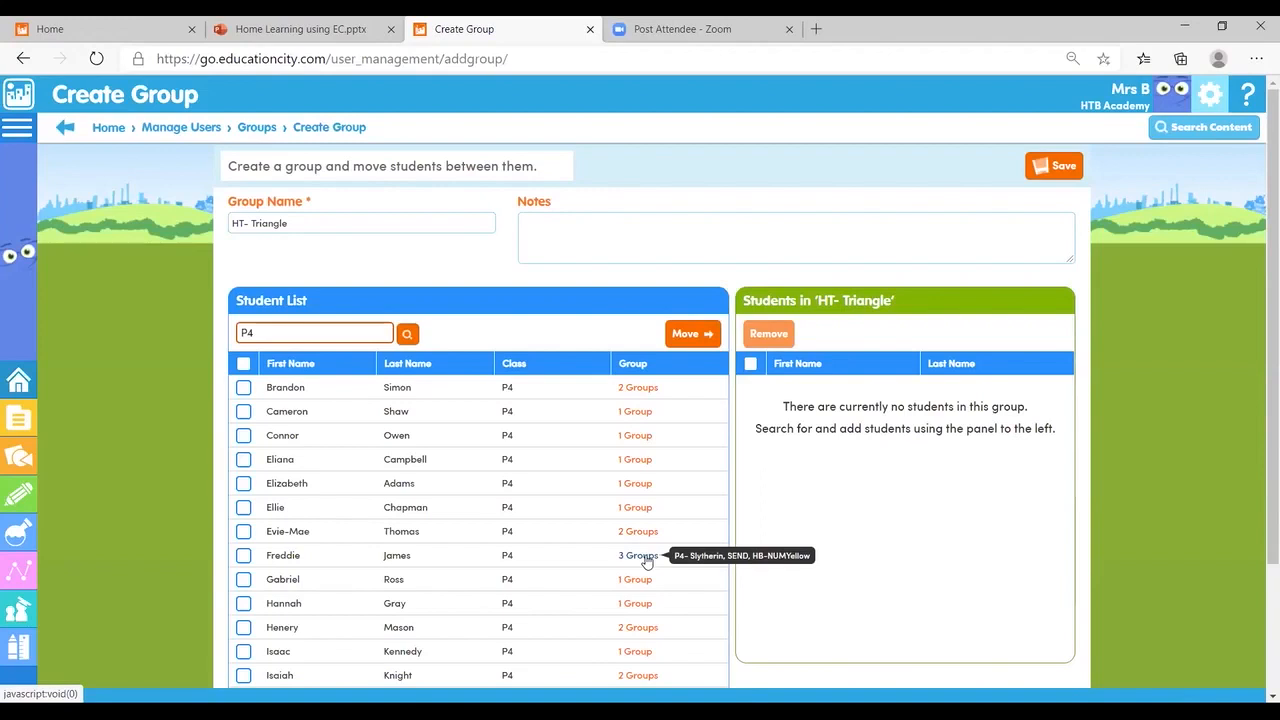
{"action": "mouse_move", "coordinate": [264, 556]}
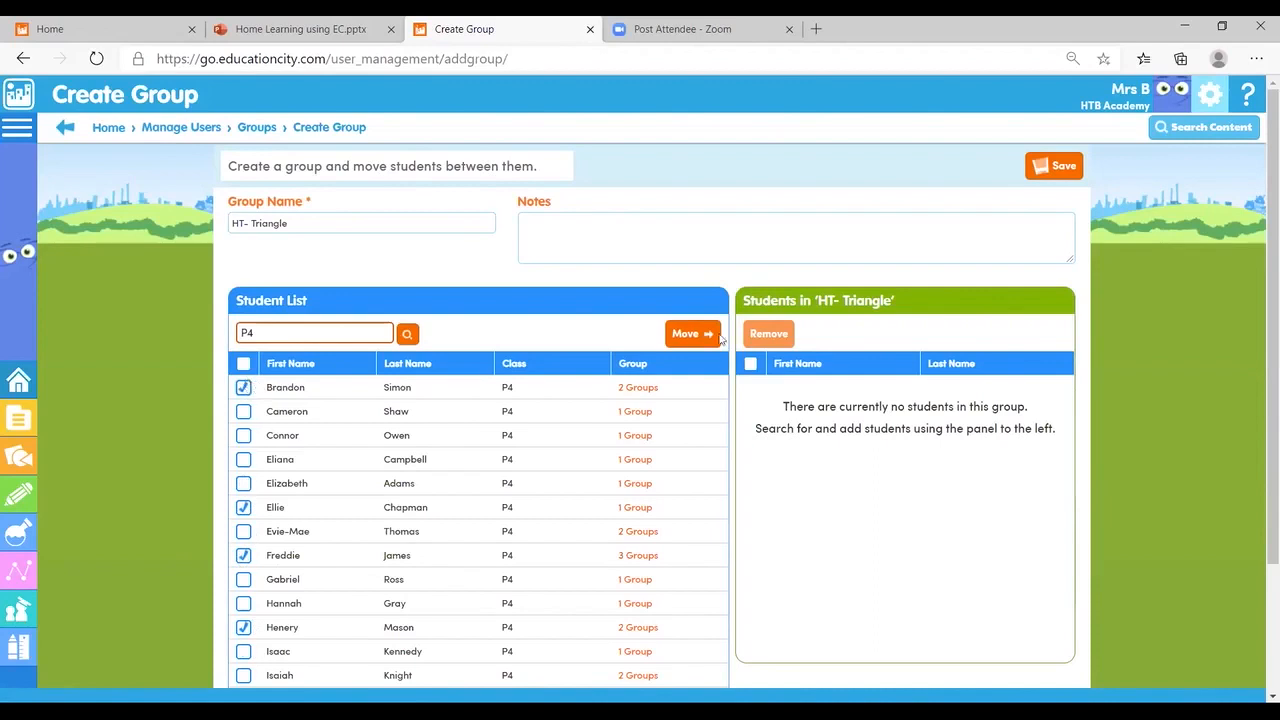
Move the four ticked P4 pupils into HT- Triangle, remove Ellie, and save the group
{"action": "left_click", "coordinate": [688, 332]}
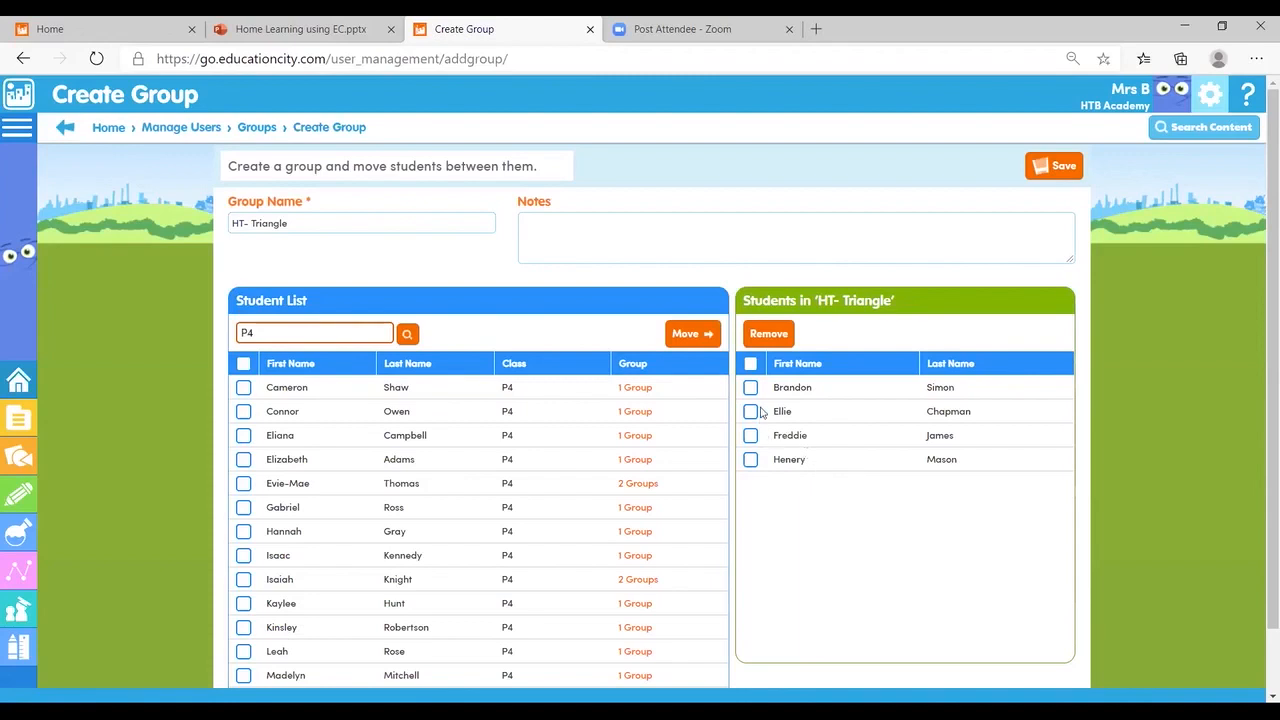
{"action": "left_click", "coordinate": [750, 412]}
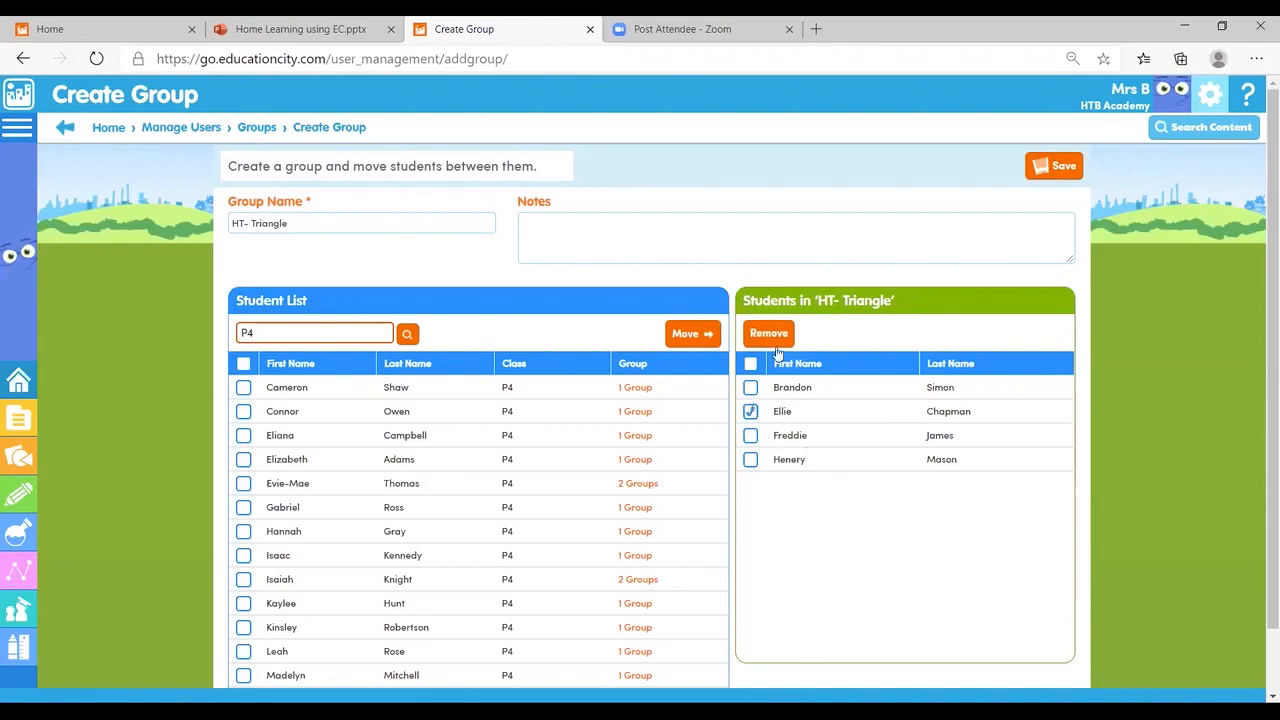
{"action": "left_click", "coordinate": [768, 332]}
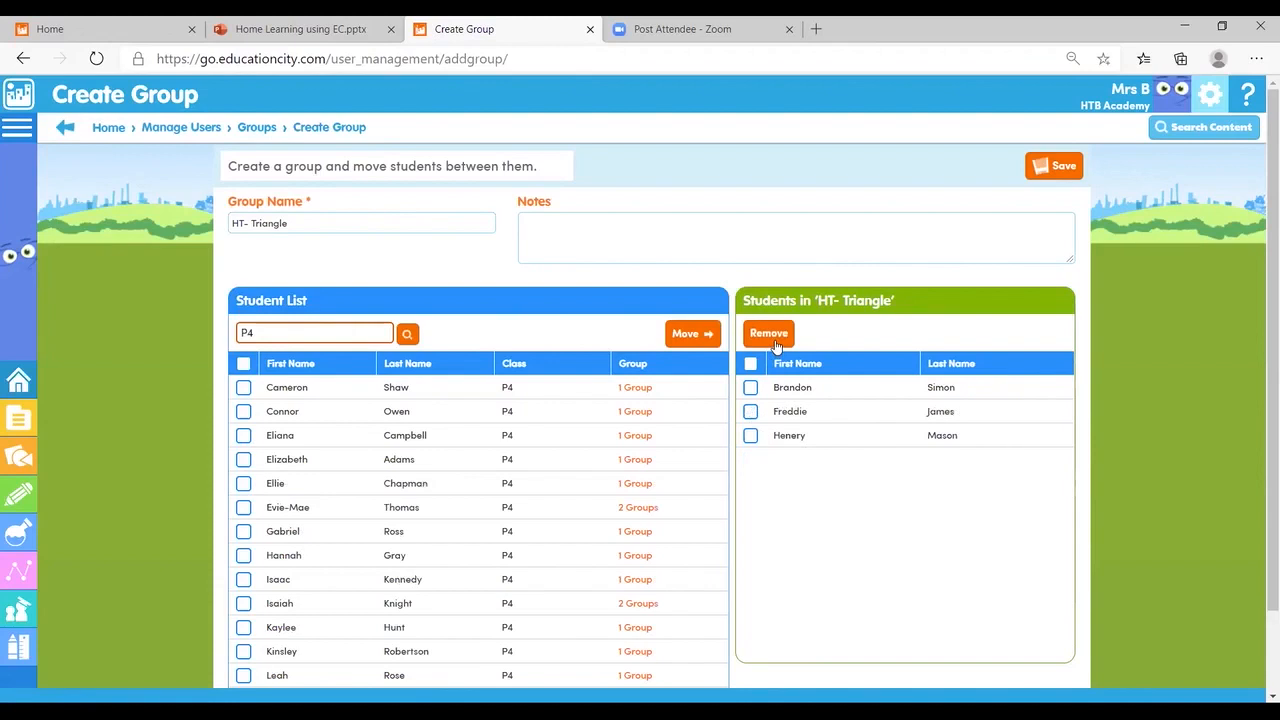
{"action": "mouse_move", "coordinate": [1036, 166]}
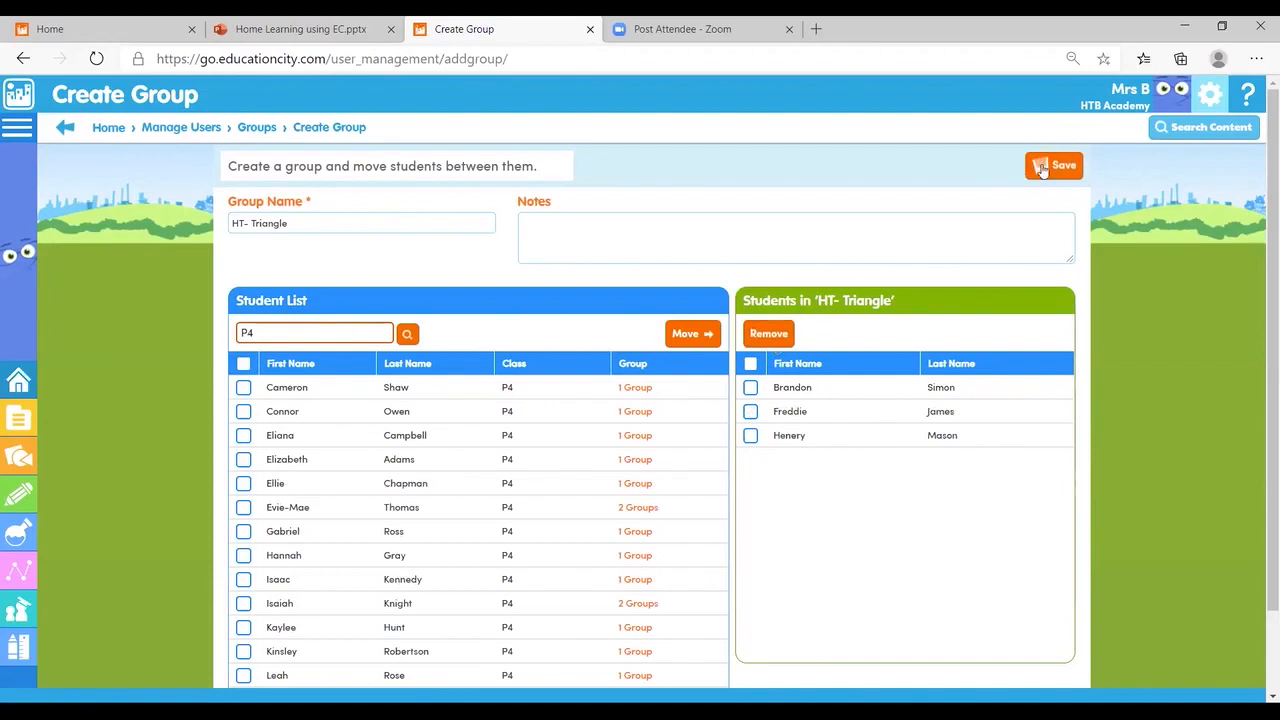
{"action": "left_click", "coordinate": [1052, 164]}
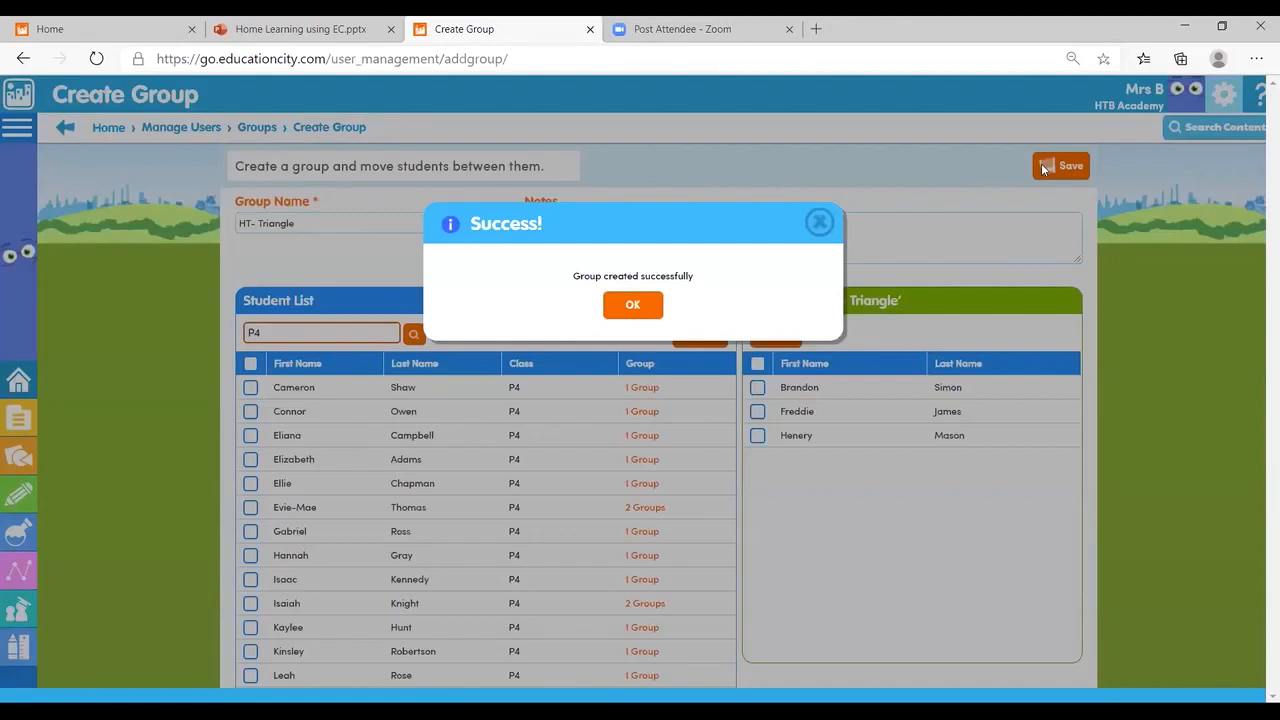
{"action": "mouse_move", "coordinate": [820, 220]}
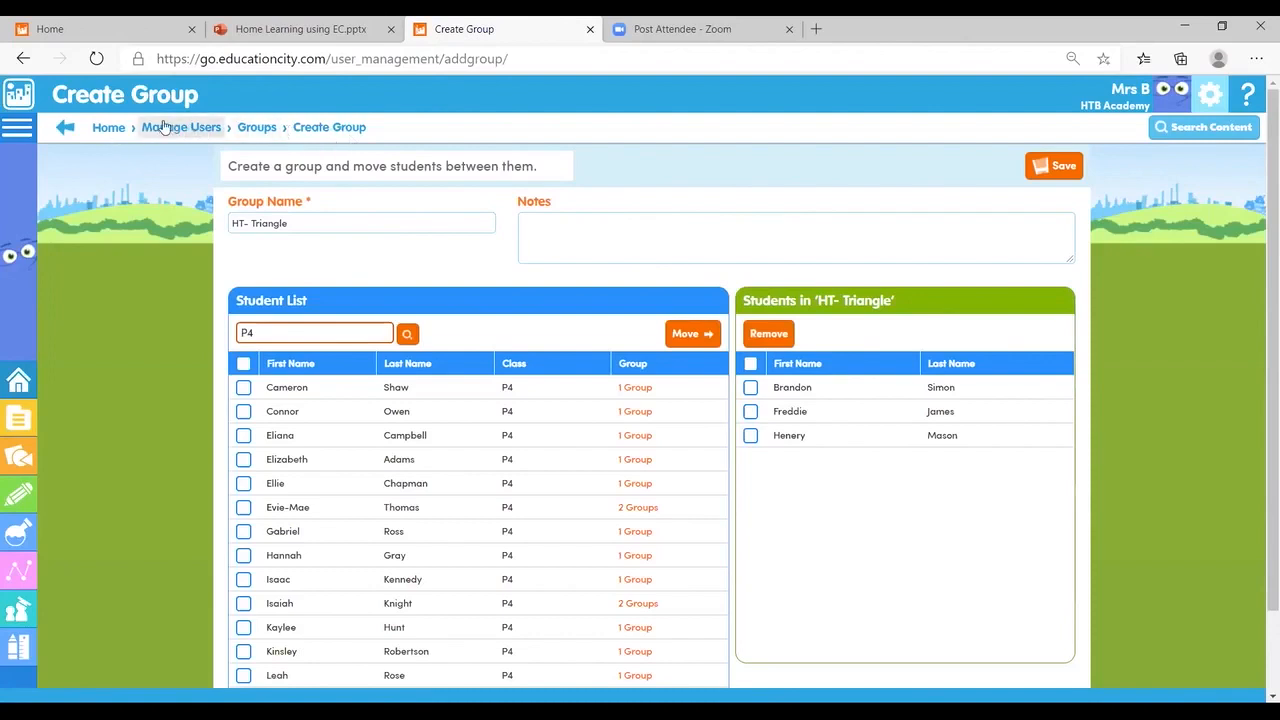
Return to the Groups list, where HT- Triangle shows three students
{"action": "left_click", "coordinate": [180, 128]}
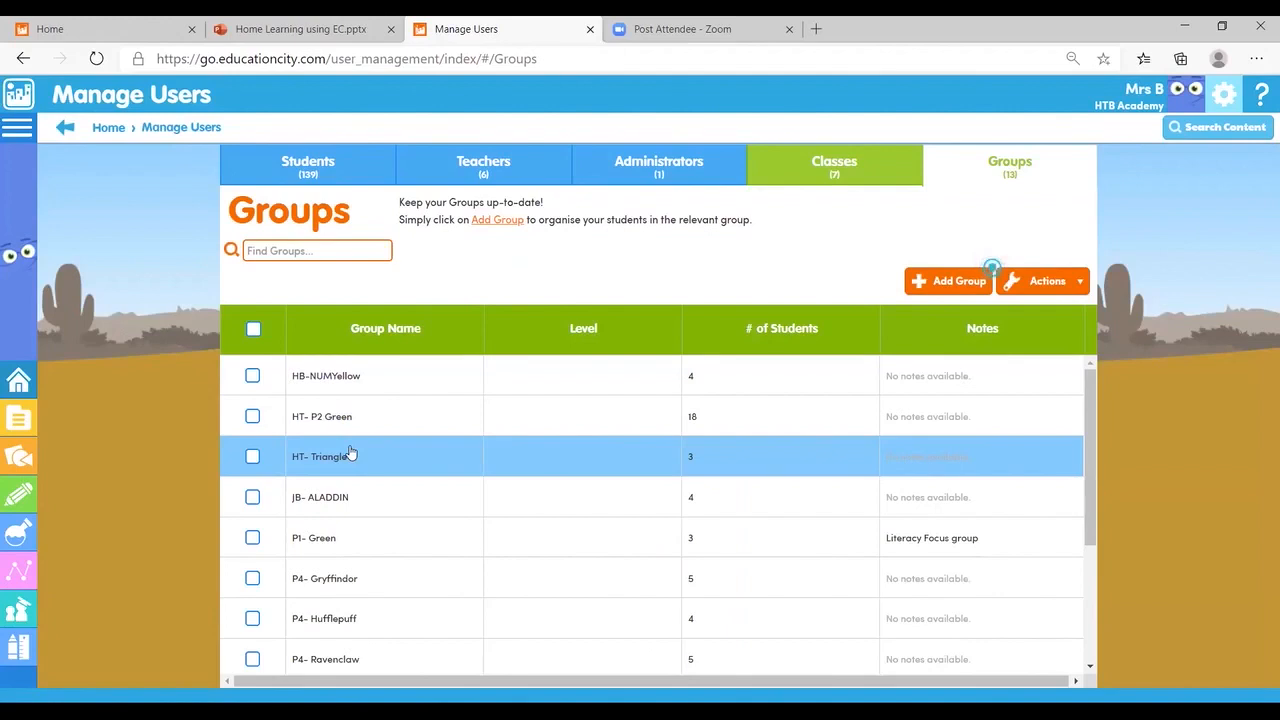
{"action": "mouse_move", "coordinate": [976, 280]}
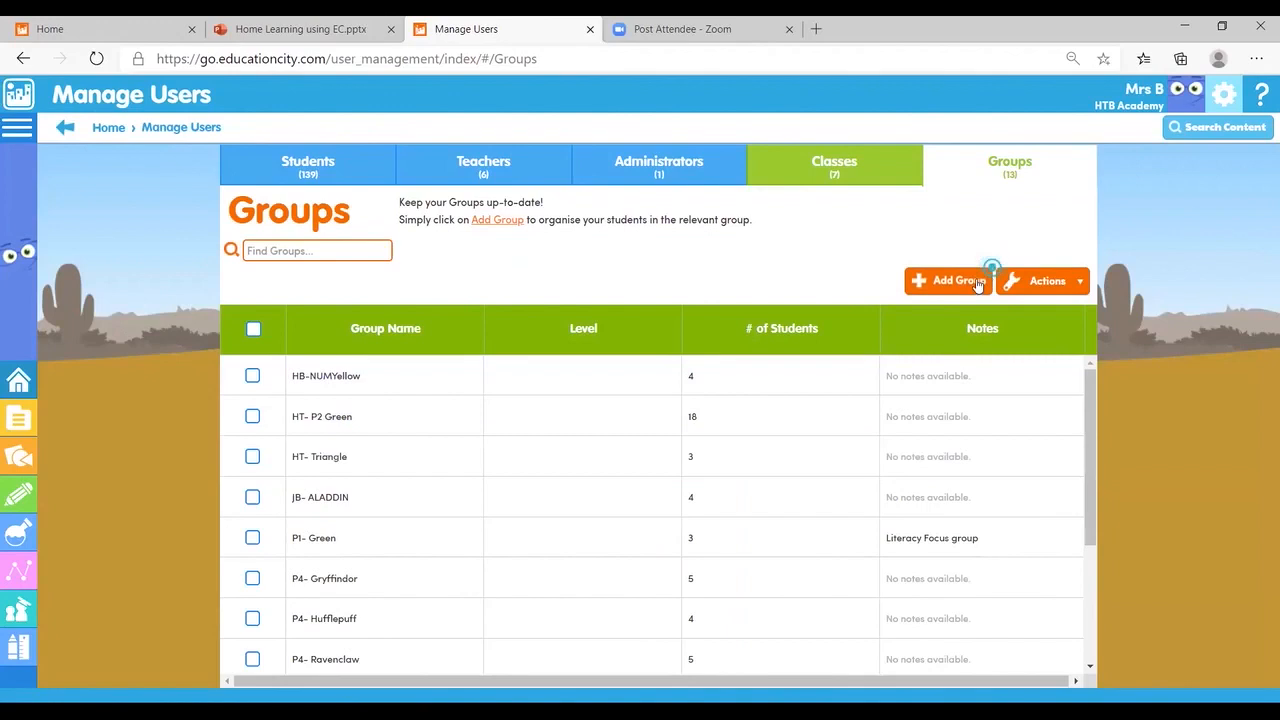
{"action": "mouse_move", "coordinate": [348, 144]}
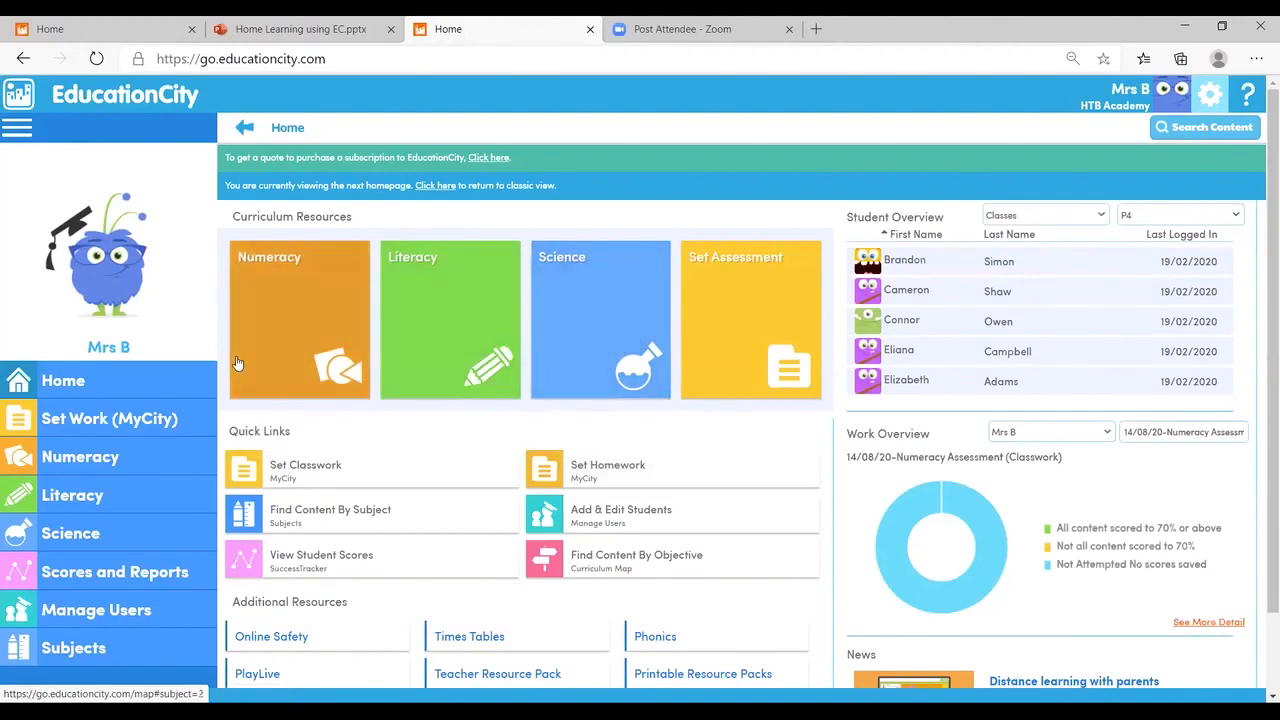
Open the Literacy curriculum resources from the home page
{"action": "left_click", "coordinate": [450, 320]}
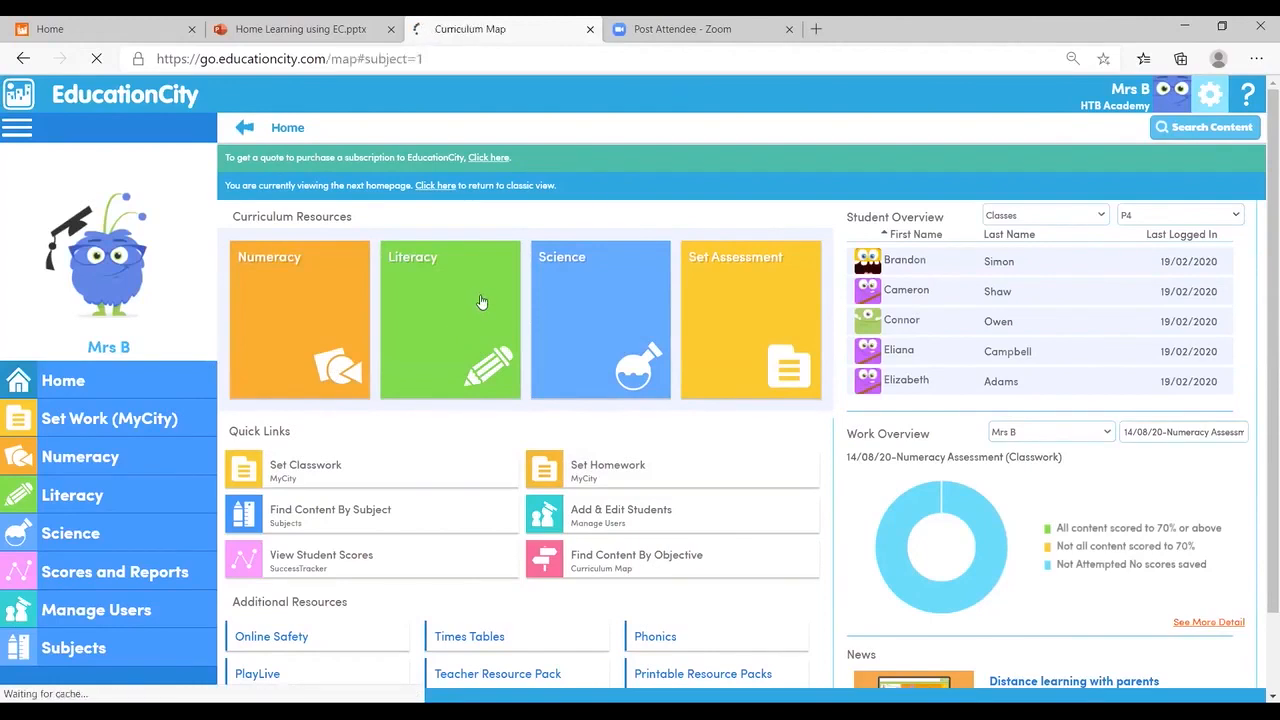
Expand First > First 2 > Reading > Understanding, analysing and evaluating and show the LIT 1-18a resources
{"action": "left_click", "coordinate": [448, 320]}
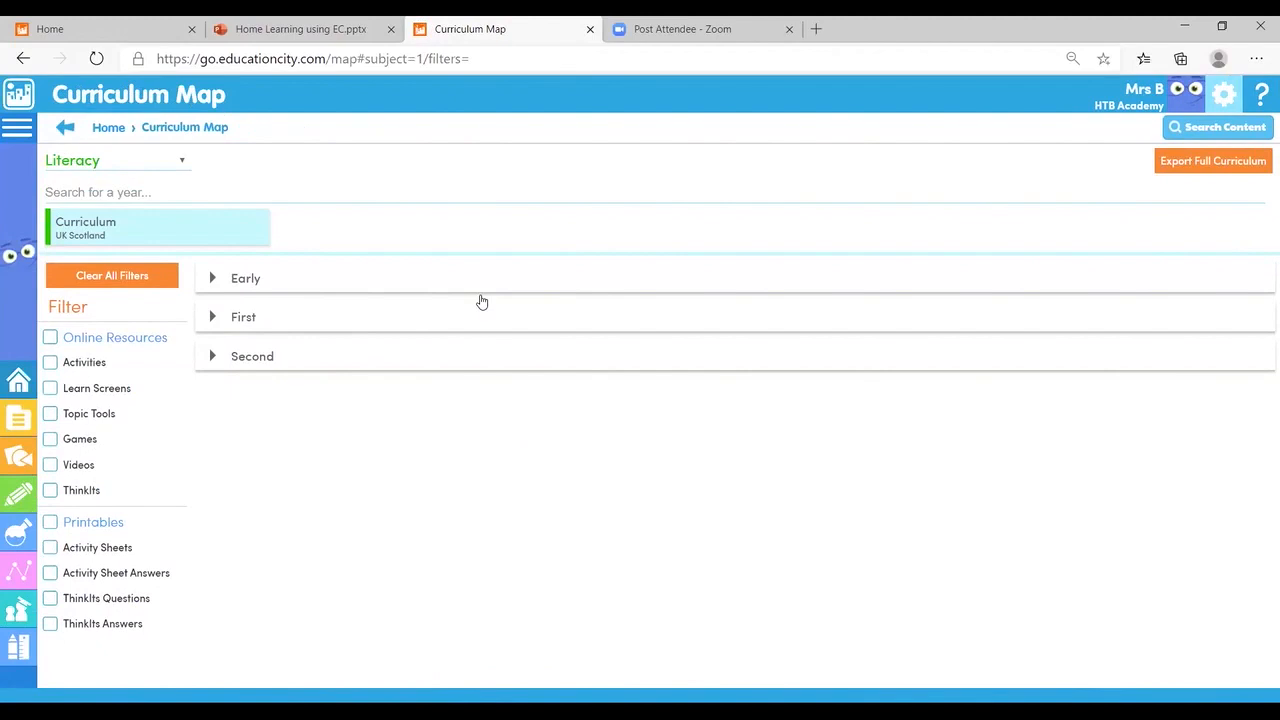
{"action": "mouse_move", "coordinate": [244, 320]}
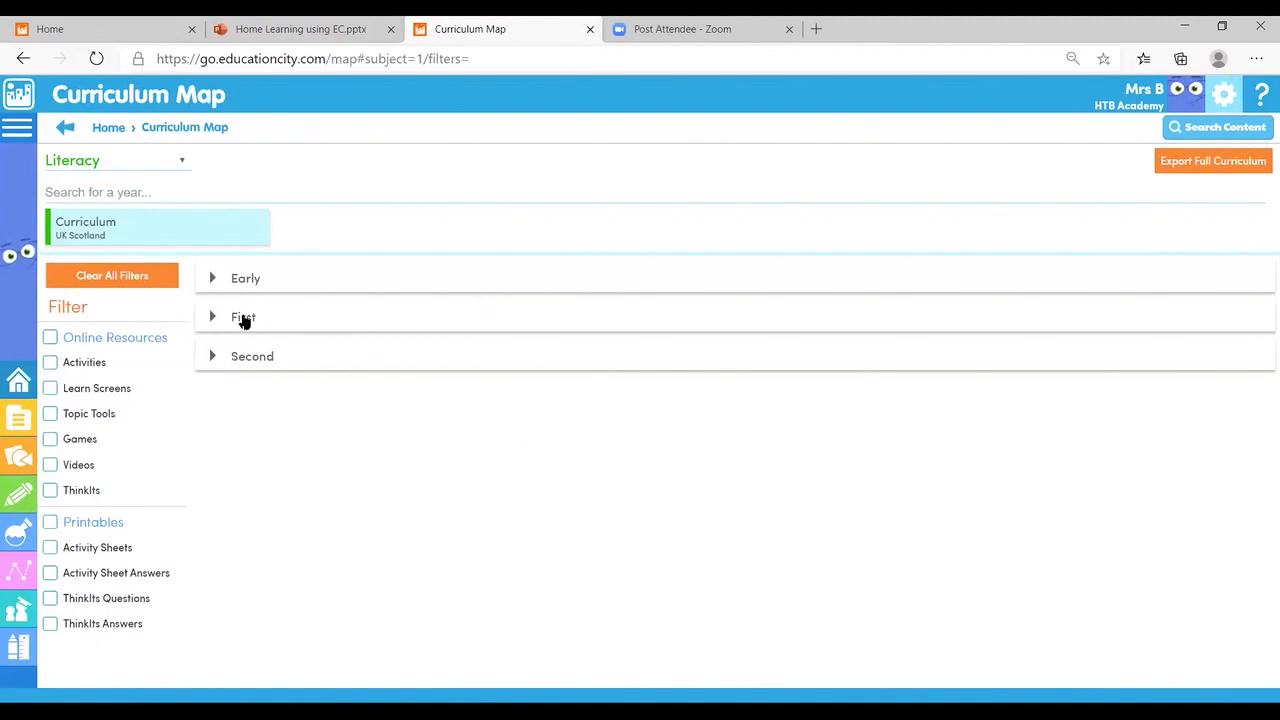
{"action": "left_click", "coordinate": [244, 316]}
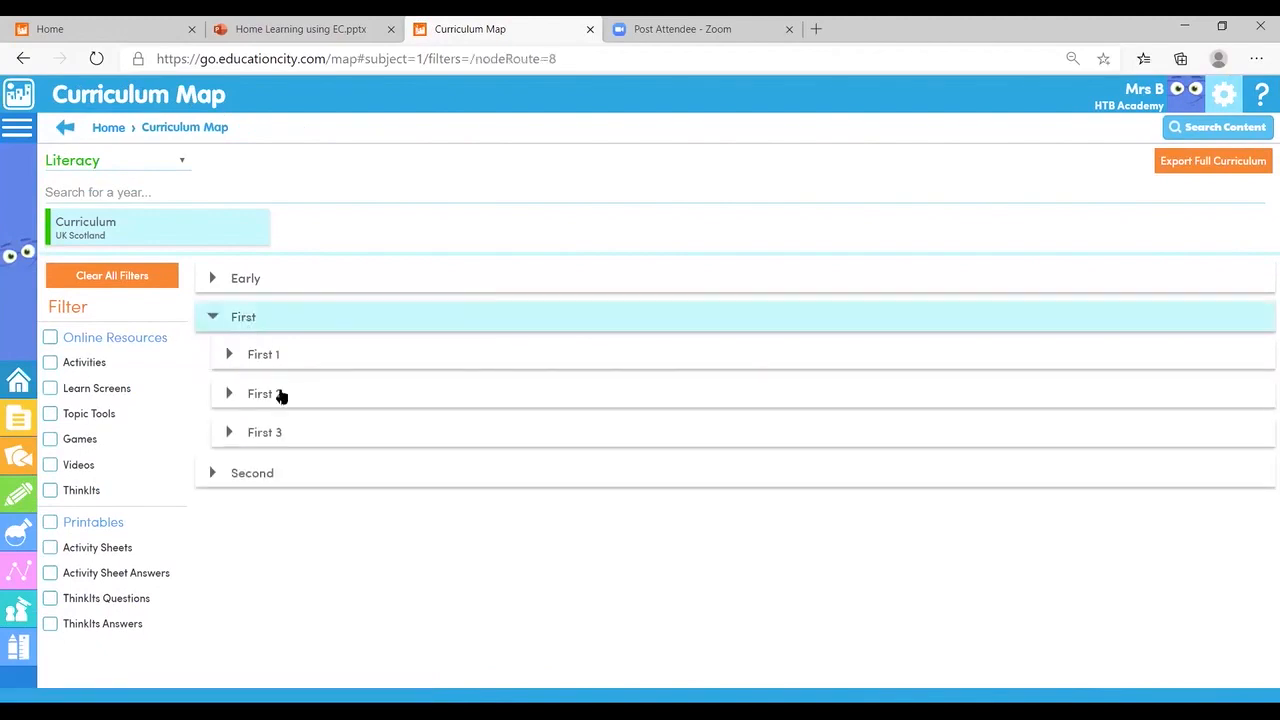
{"action": "left_click", "coordinate": [262, 392]}
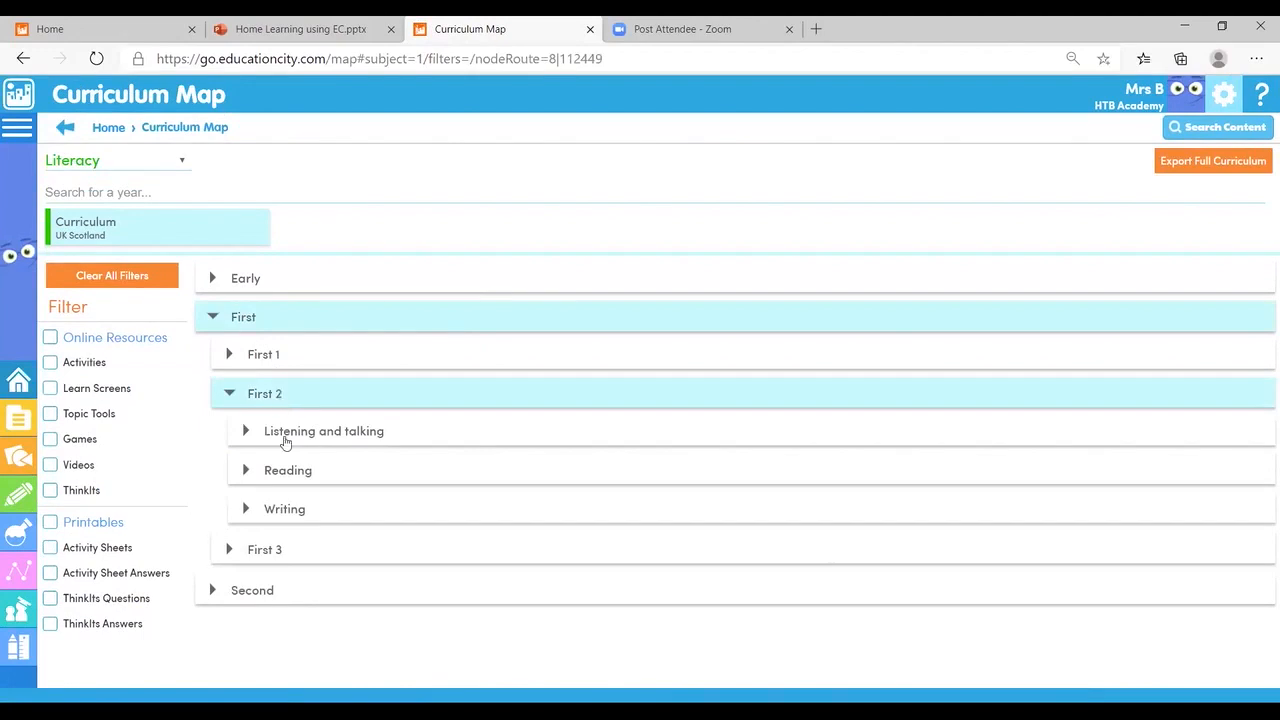
{"action": "left_click", "coordinate": [288, 470]}
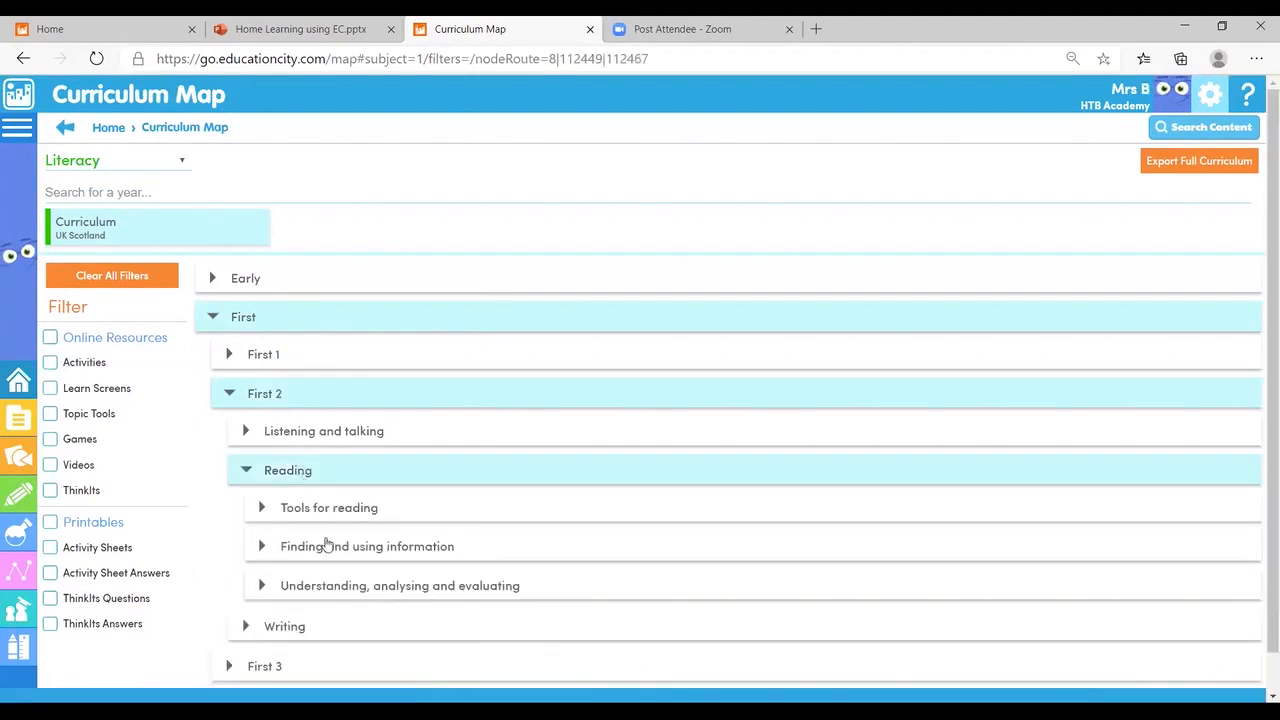
{"action": "left_click", "coordinate": [400, 584]}
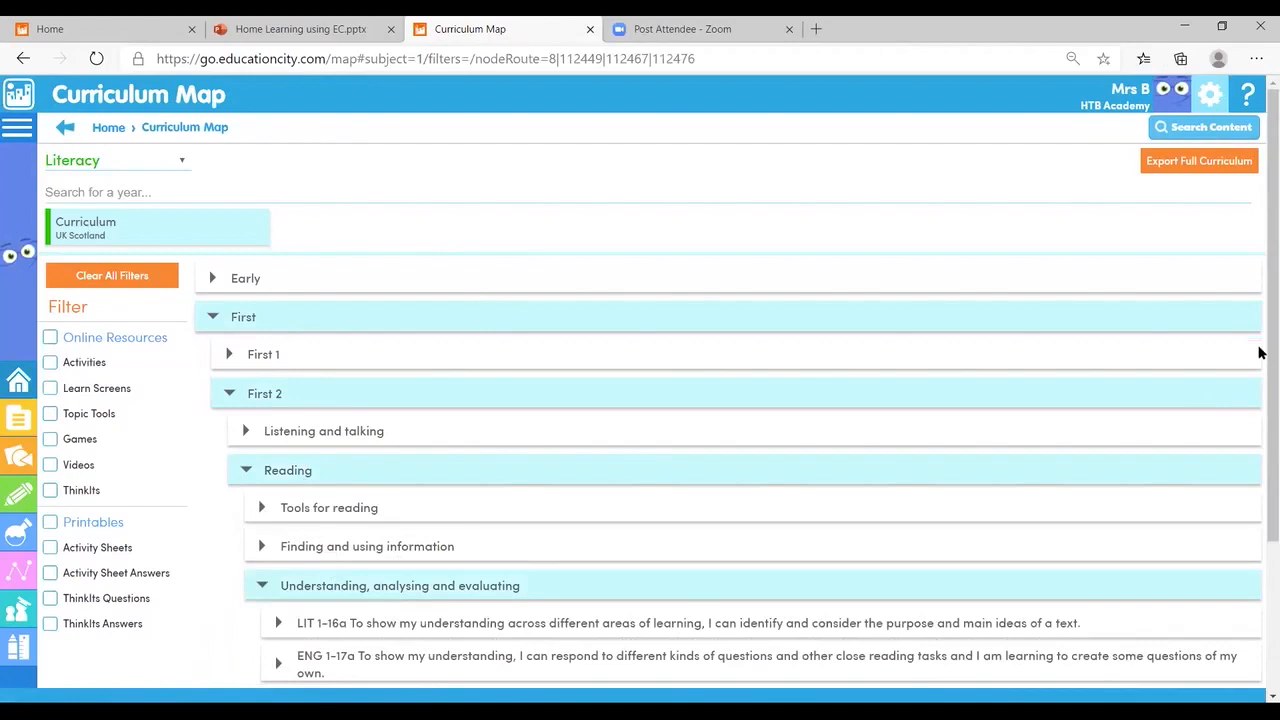
{"action": "scroll", "scroll_direction": "down", "scroll_amount": 3}
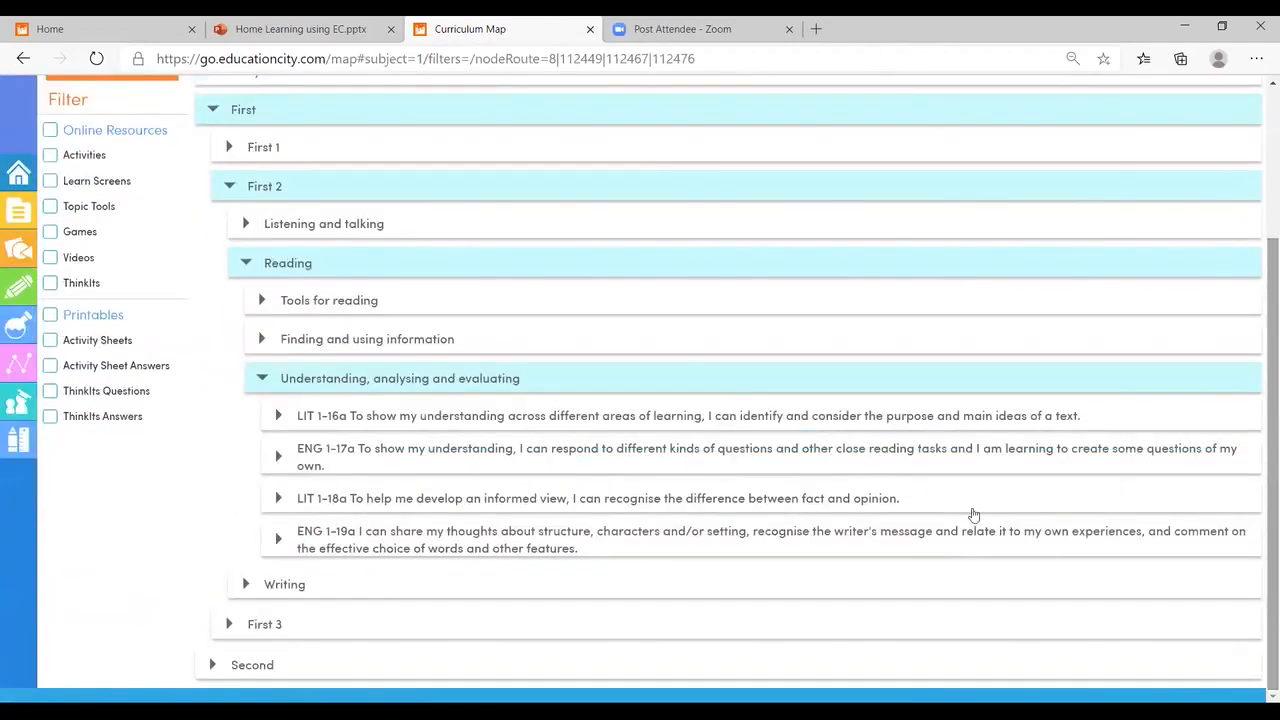
{"action": "mouse_move", "coordinate": [370, 494]}
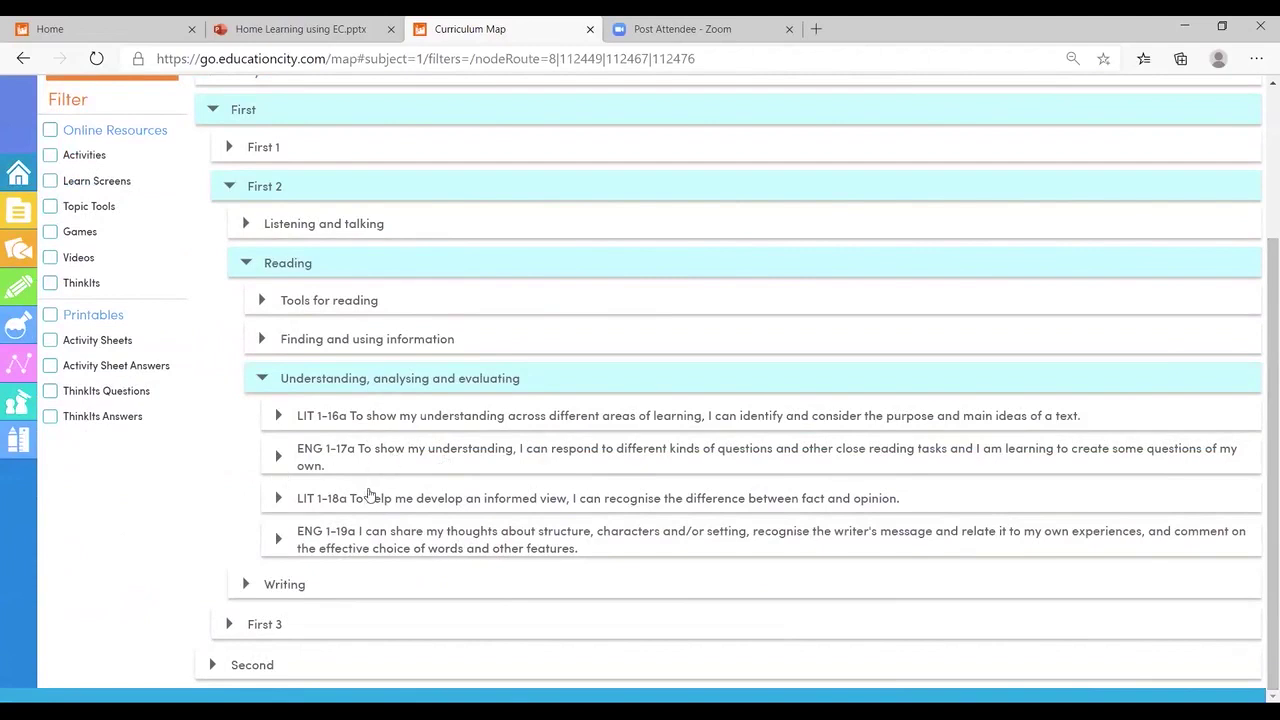
{"action": "left_click", "coordinate": [278, 496]}
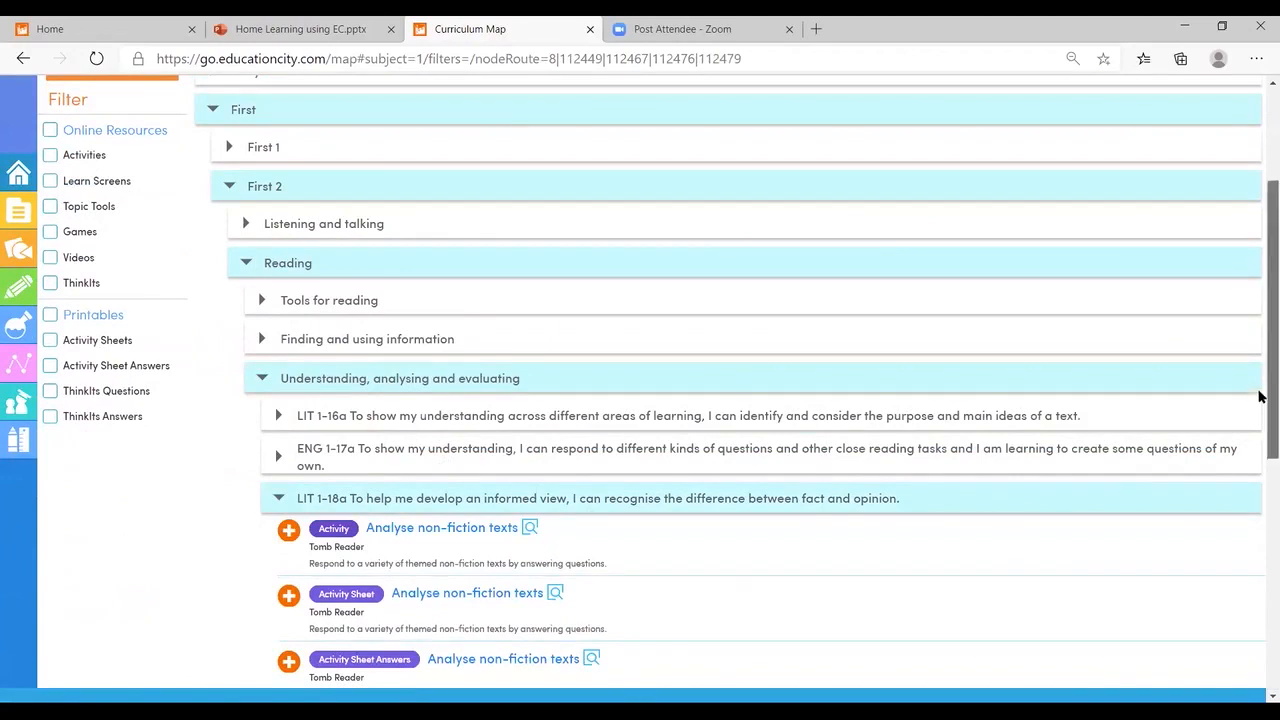
Show the ENG 1-17a resources and start adding the Final Cut Comparing multimedia elements sheet to MyCity
{"action": "scroll", "scroll_direction": "down", "scroll_amount": 3}
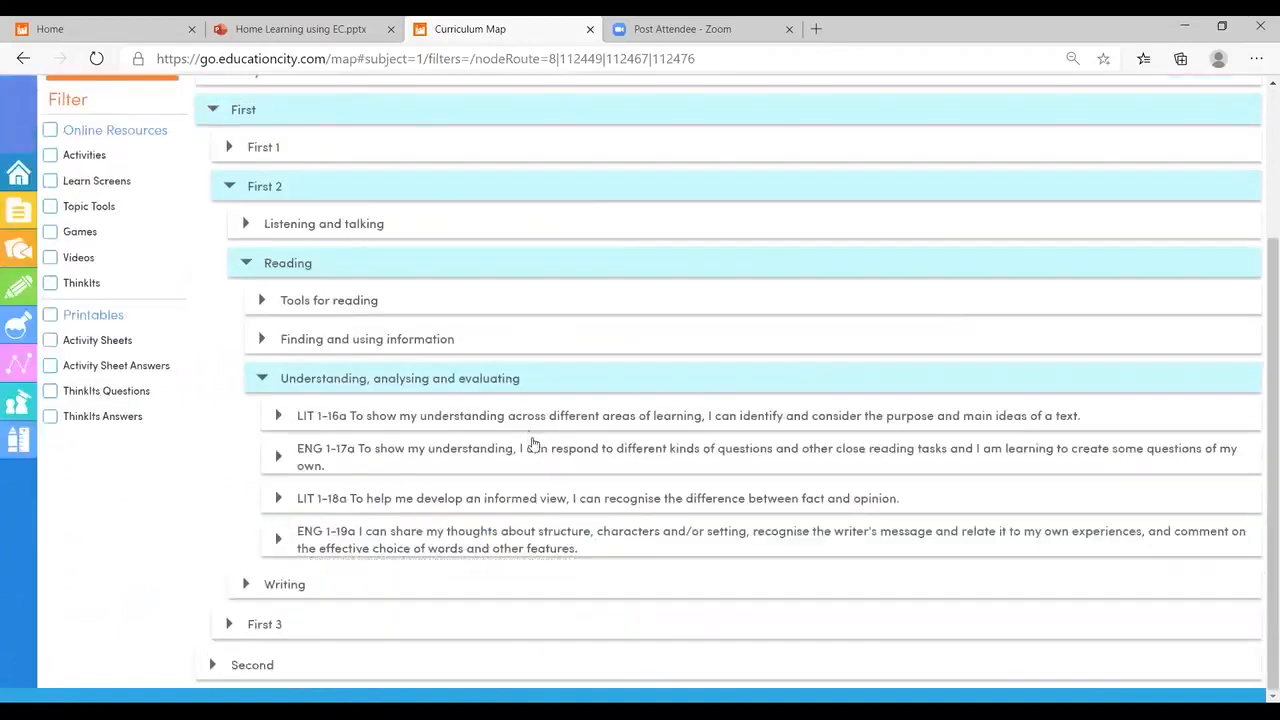
{"action": "left_click", "coordinate": [278, 456]}
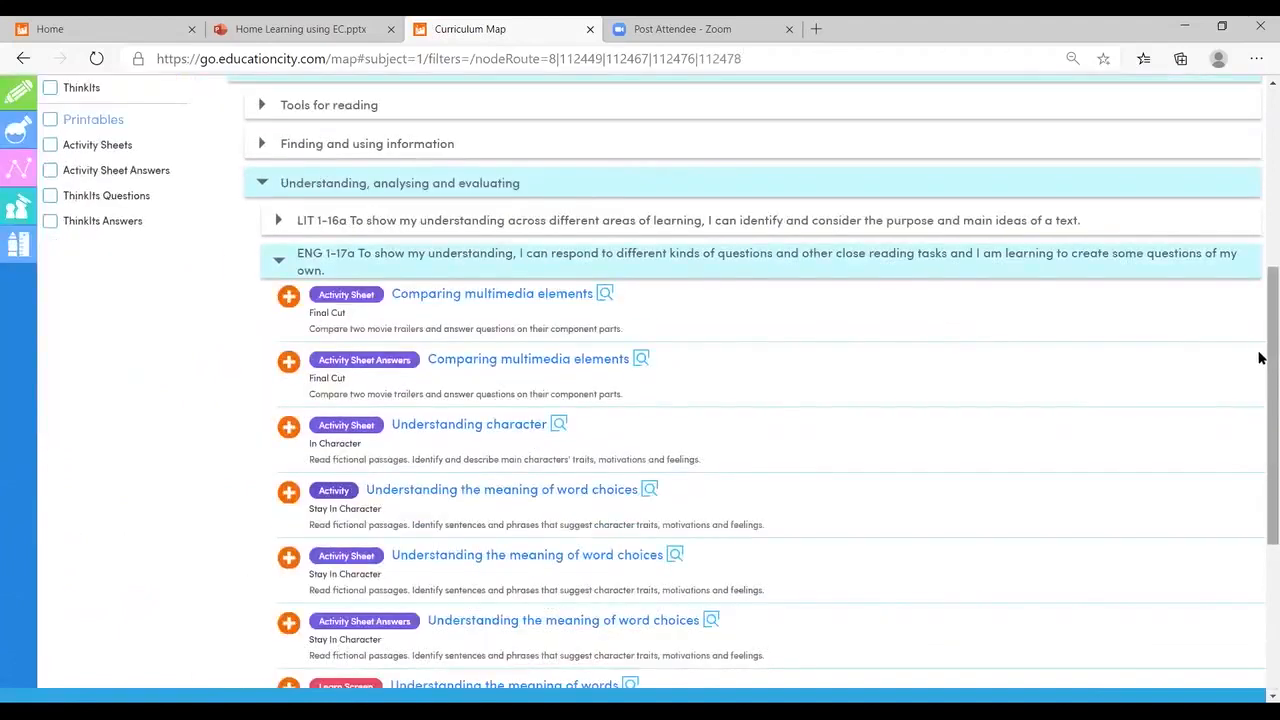
{"action": "scroll", "scroll_direction": "down", "scroll_amount": 3}
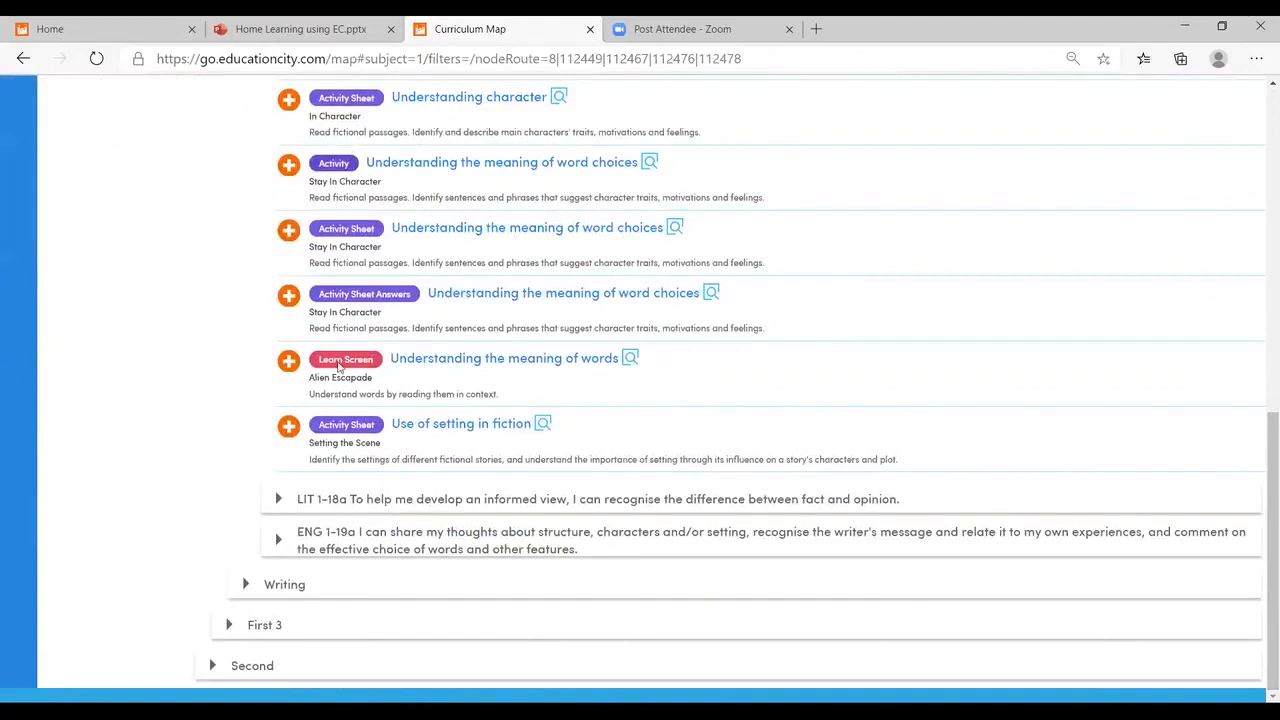
{"action": "mouse_move", "coordinate": [380, 376]}
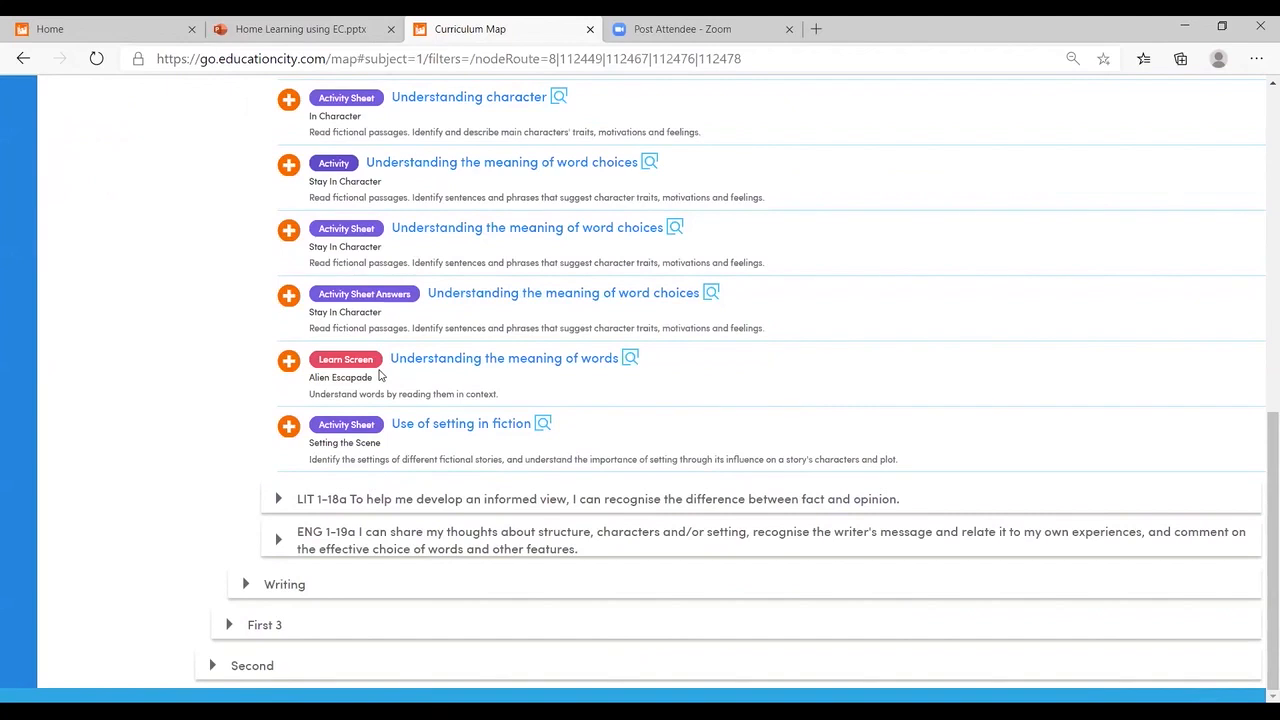
{"action": "mouse_move", "coordinate": [1258, 420]}
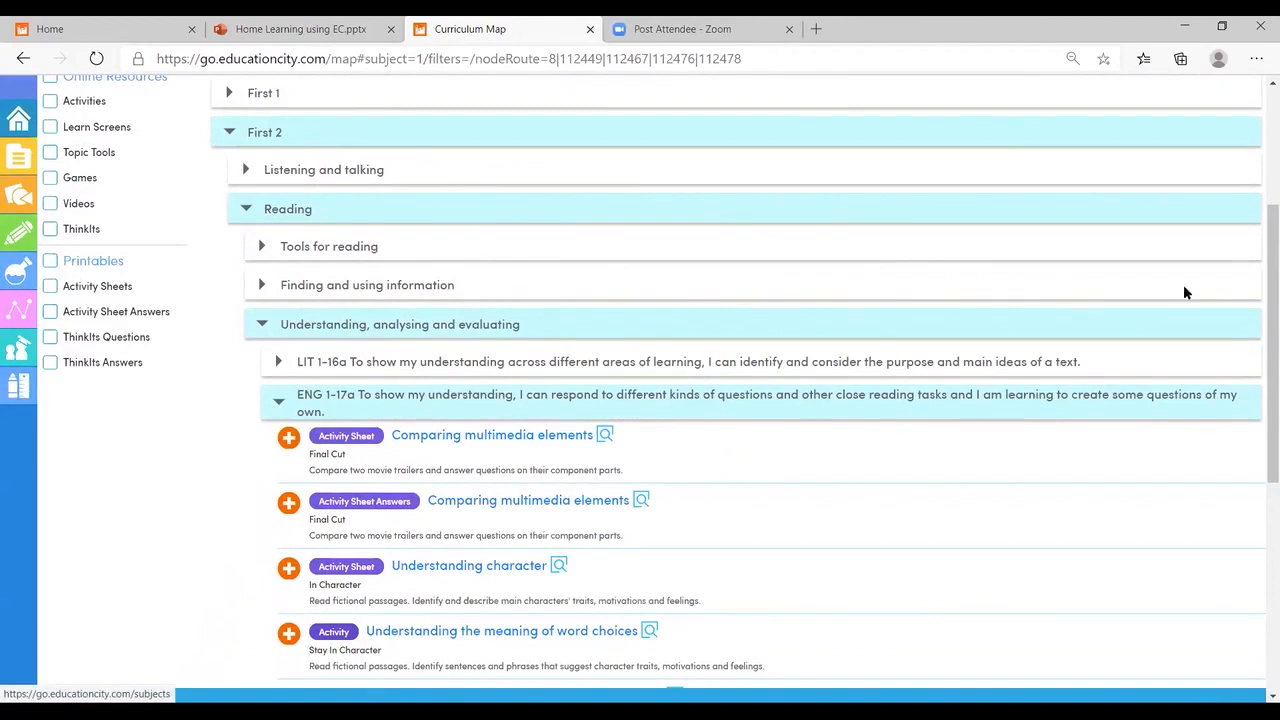
{"action": "scroll", "scroll_direction": "down", "scroll_amount": 3}
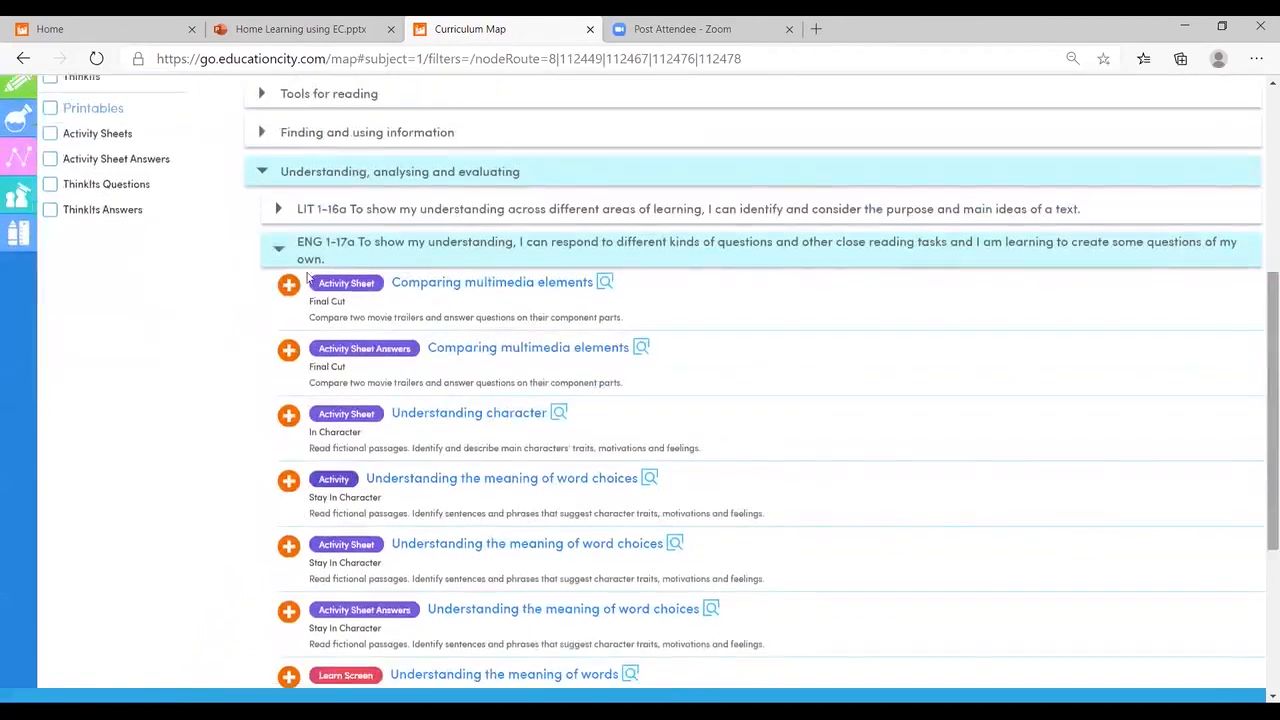
{"action": "mouse_move", "coordinate": [288, 284]}
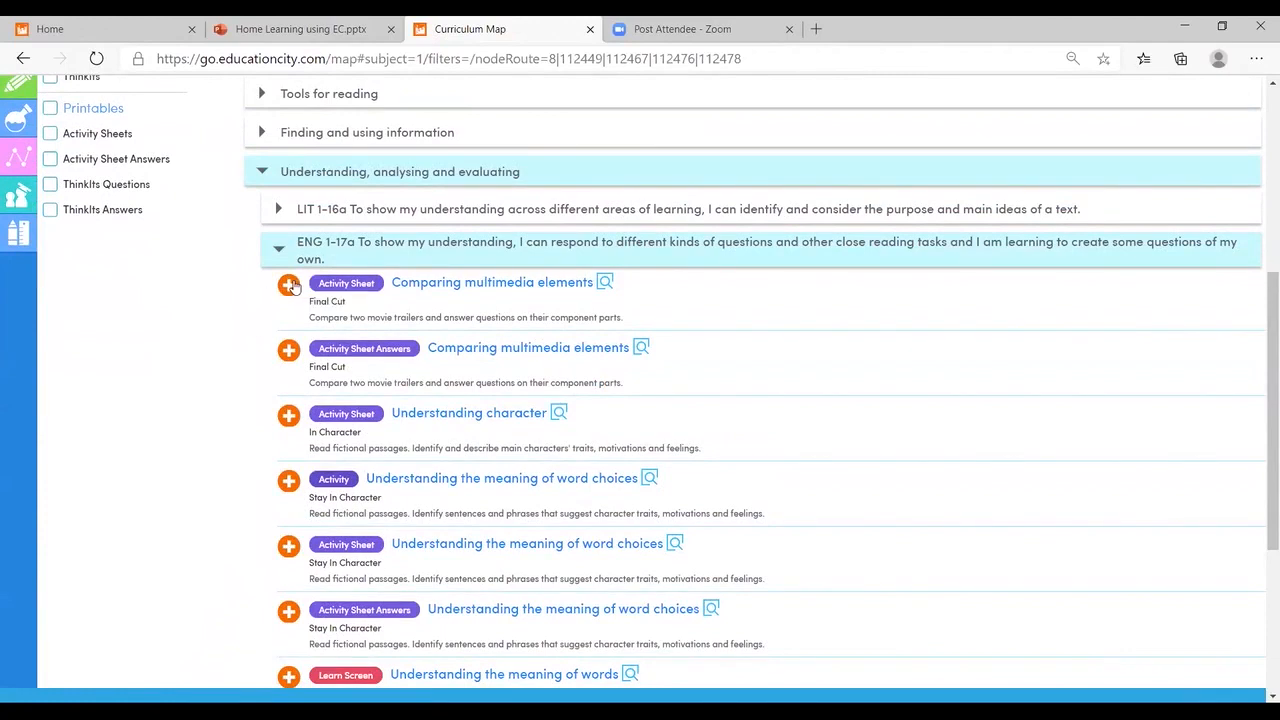
{"action": "left_click", "coordinate": [288, 284]}
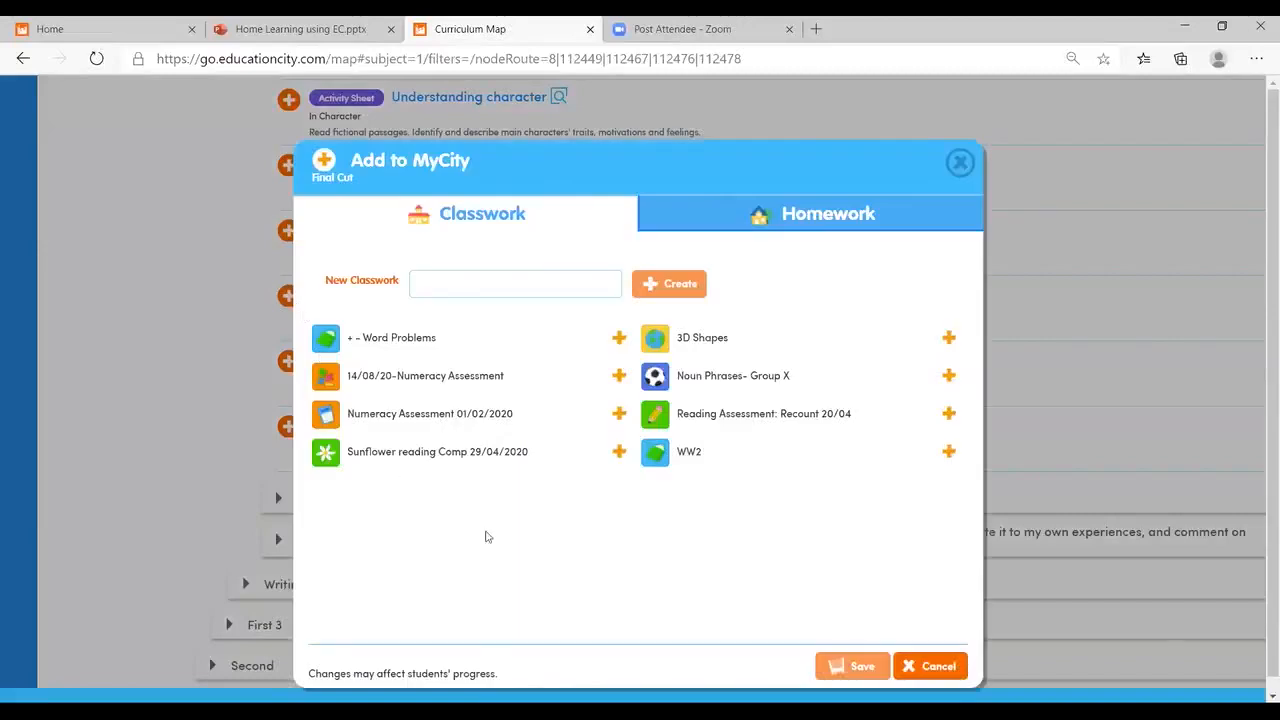
Create a new homework MyCity named Reading, save Final Cut into it and confirm the success message
{"action": "left_click", "coordinate": [516, 284]}
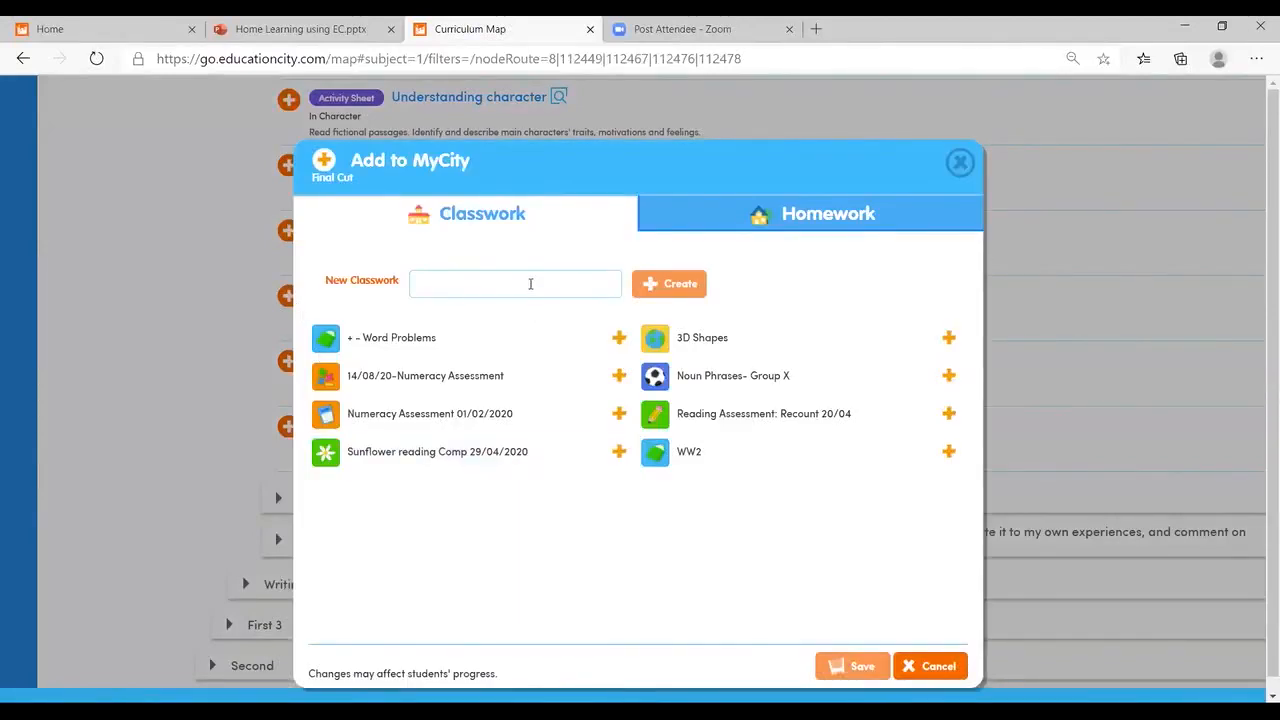
{"action": "mouse_move", "coordinate": [680, 236]}
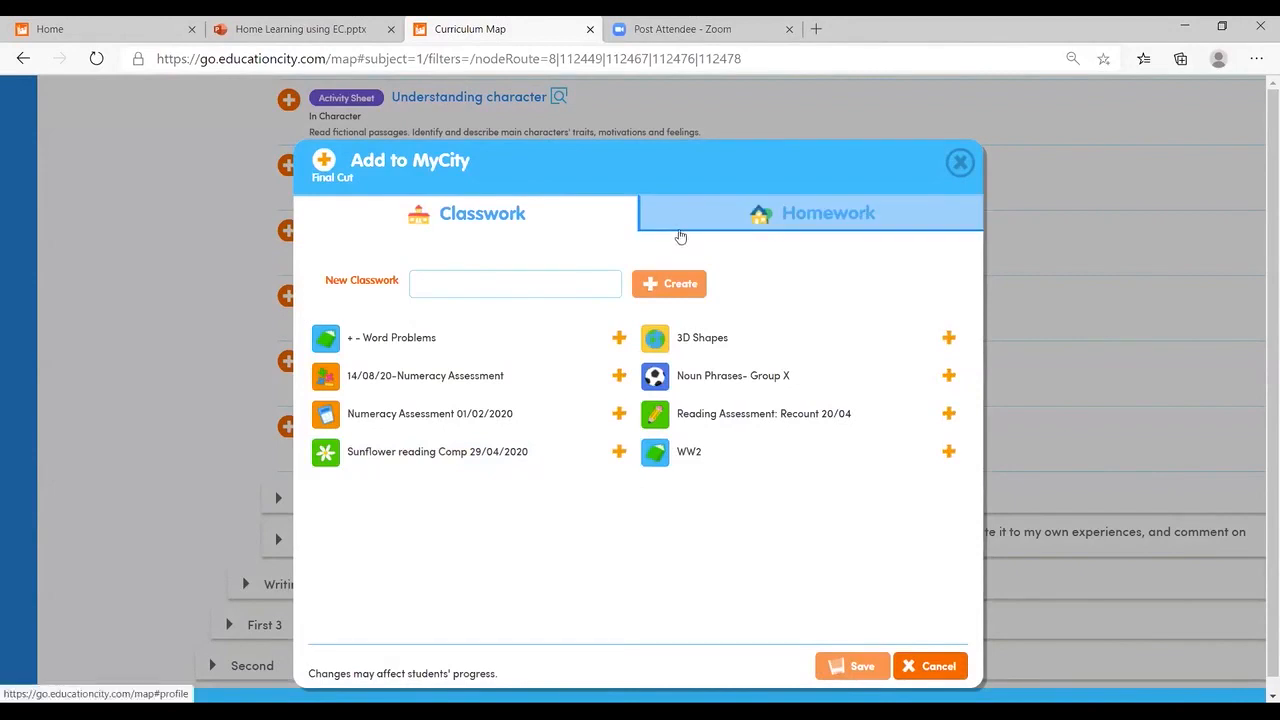
{"action": "left_click", "coordinate": [812, 212]}
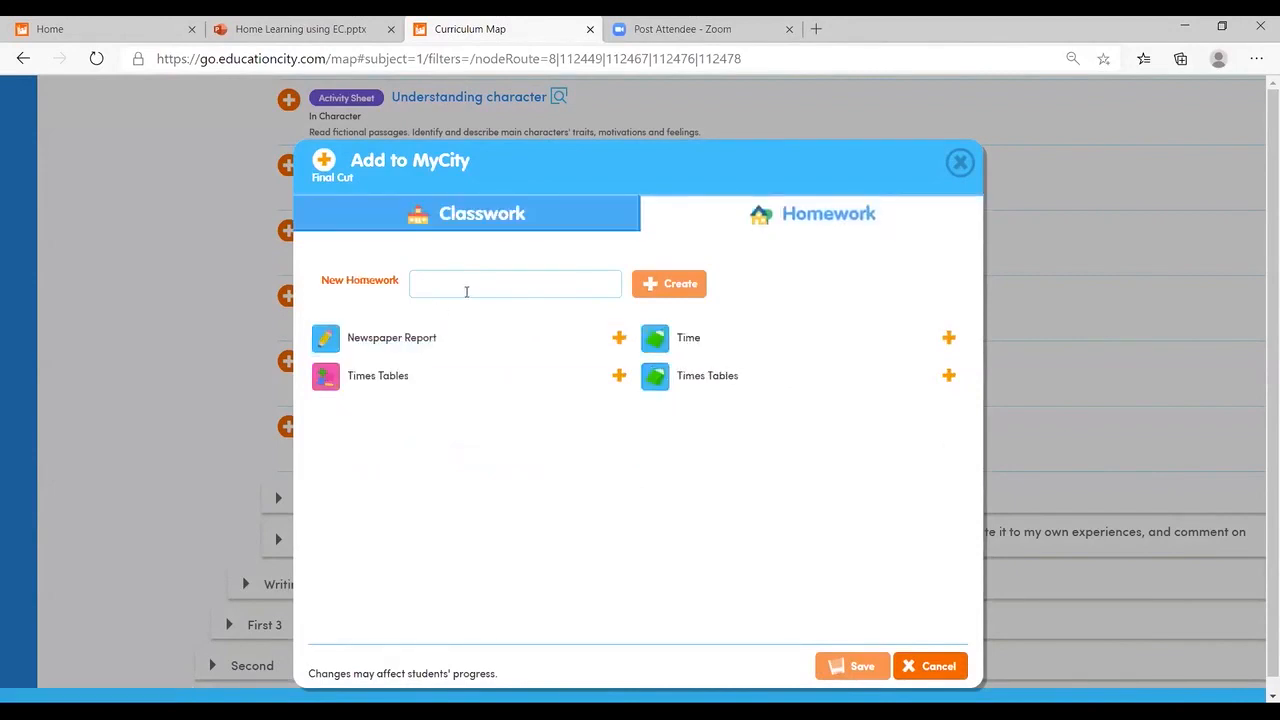
{"action": "type", "text": "R"}
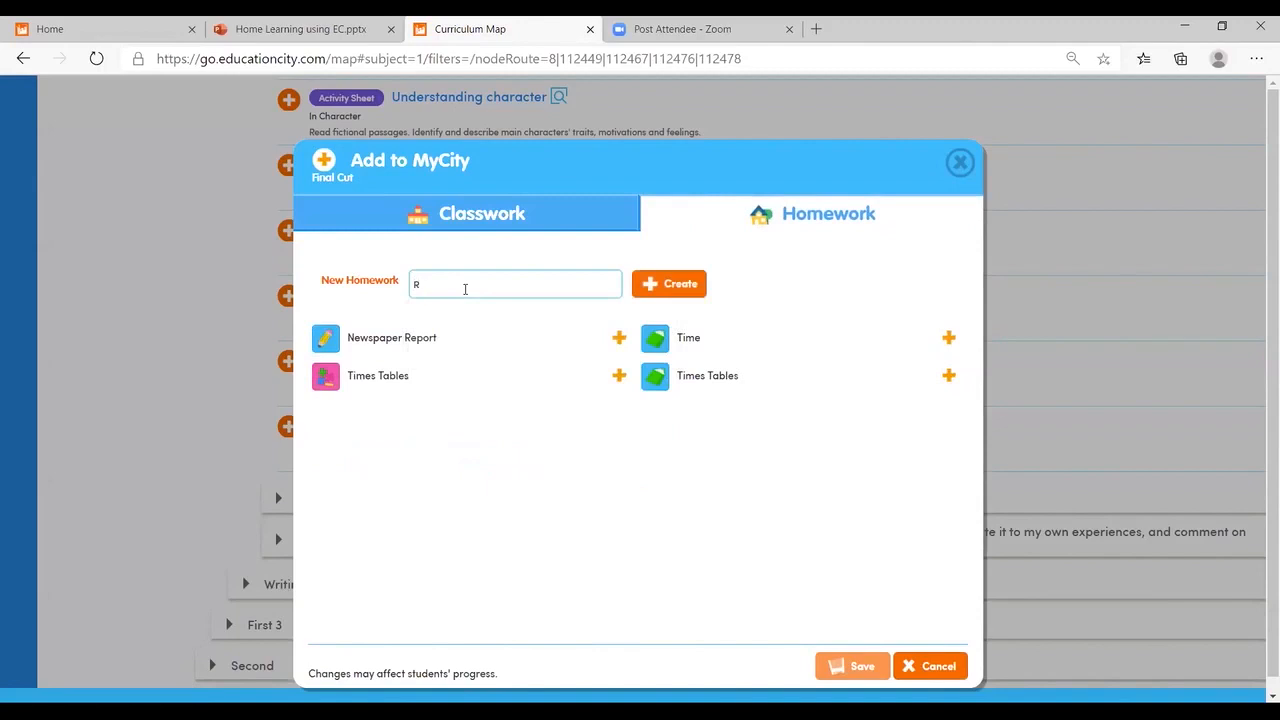
{"action": "type", "text": "eading"}
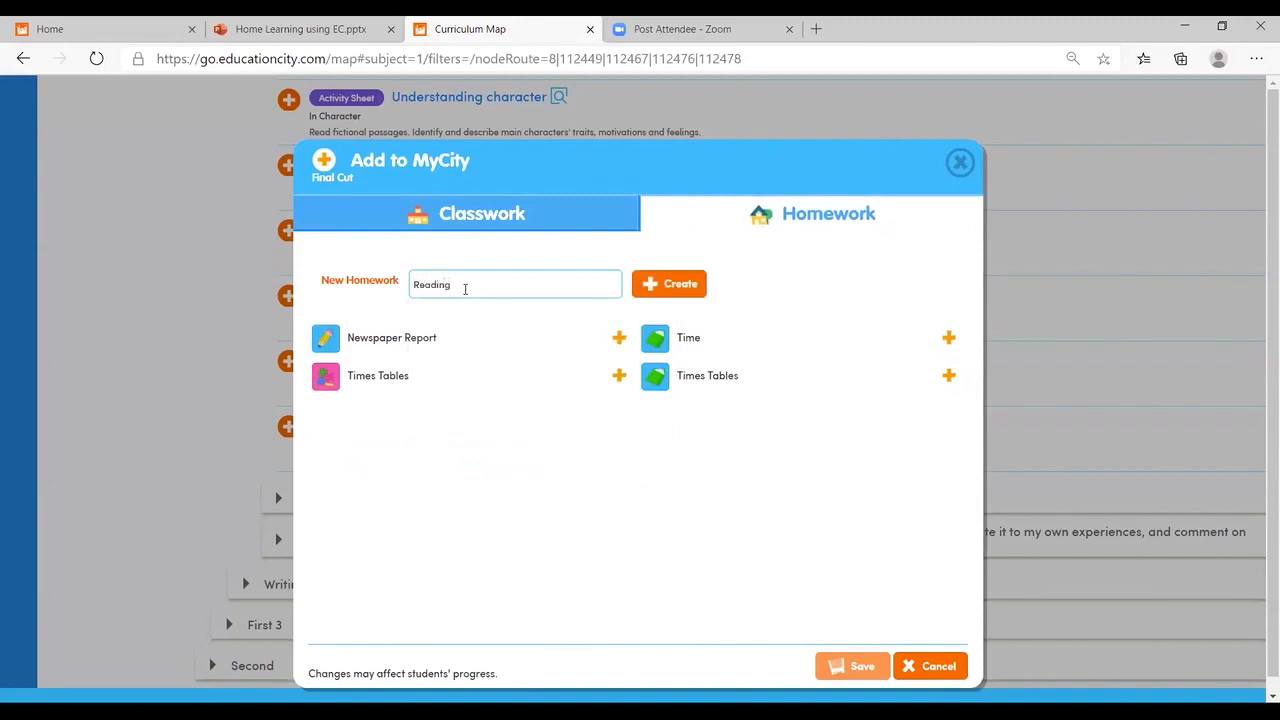
{"action": "left_click", "coordinate": [668, 284]}
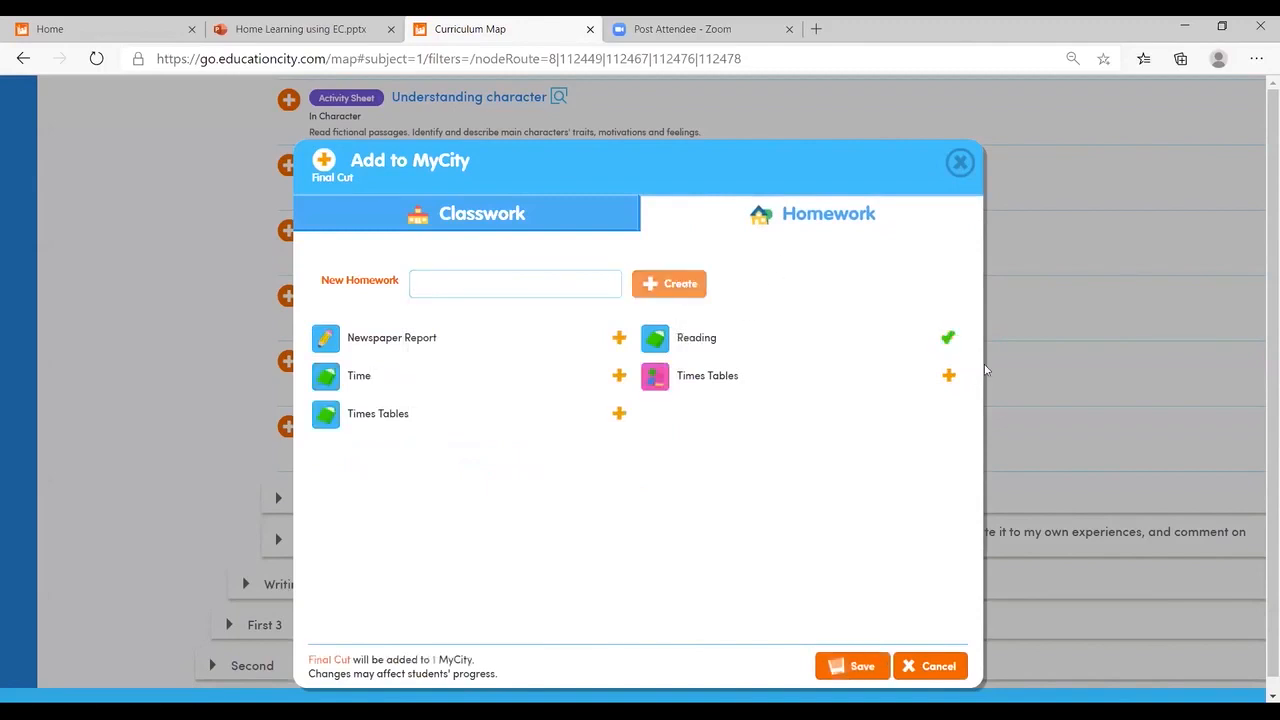
{"action": "mouse_move", "coordinate": [950, 350]}
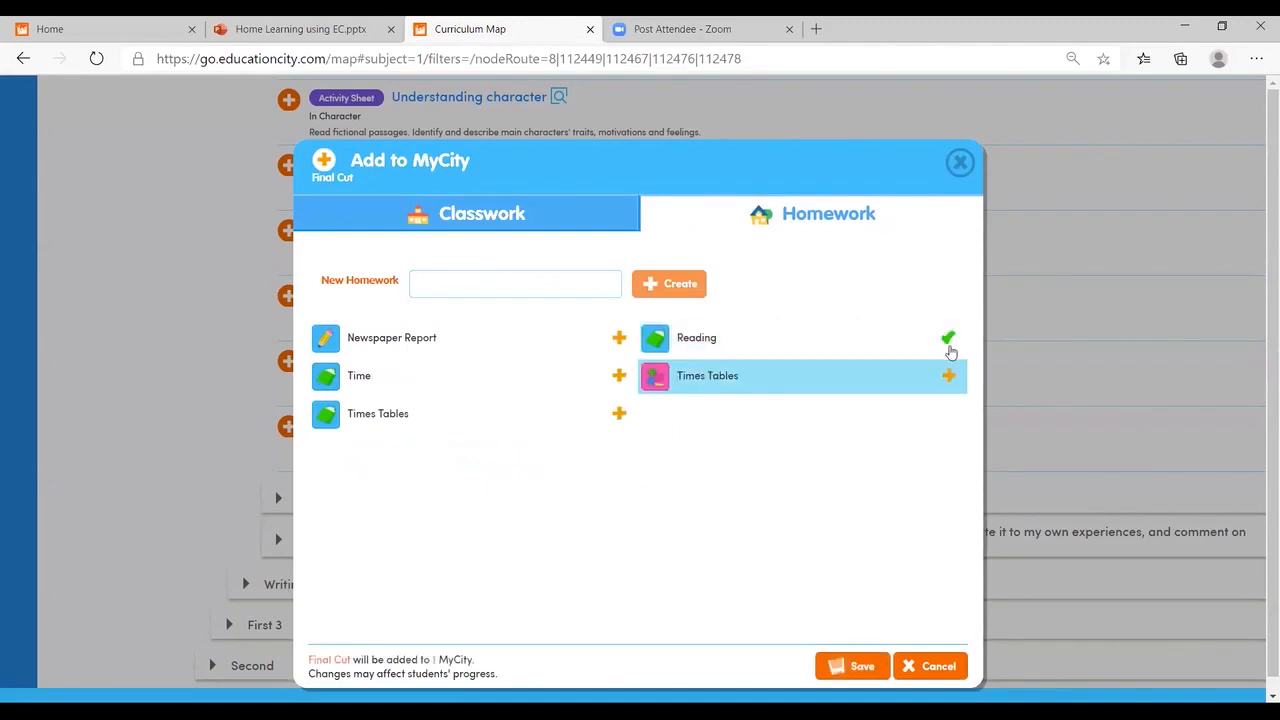
{"action": "left_click", "coordinate": [852, 664]}
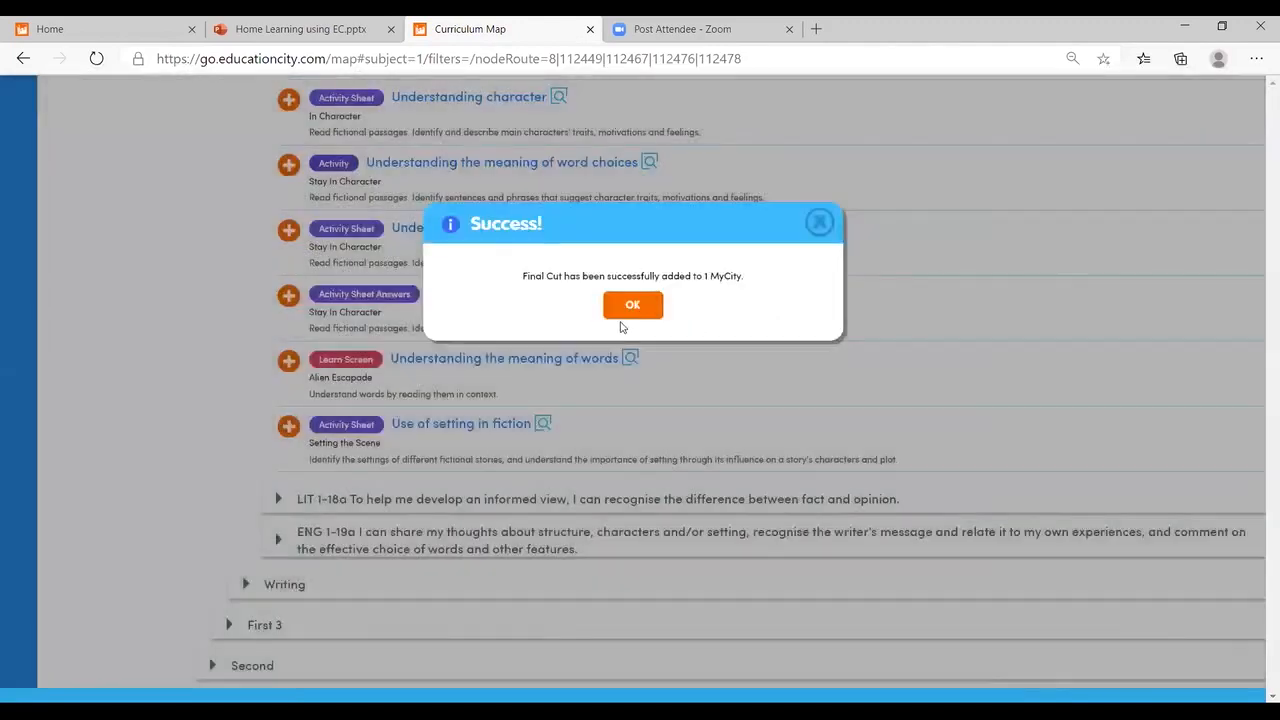
{"action": "left_click", "coordinate": [632, 304]}
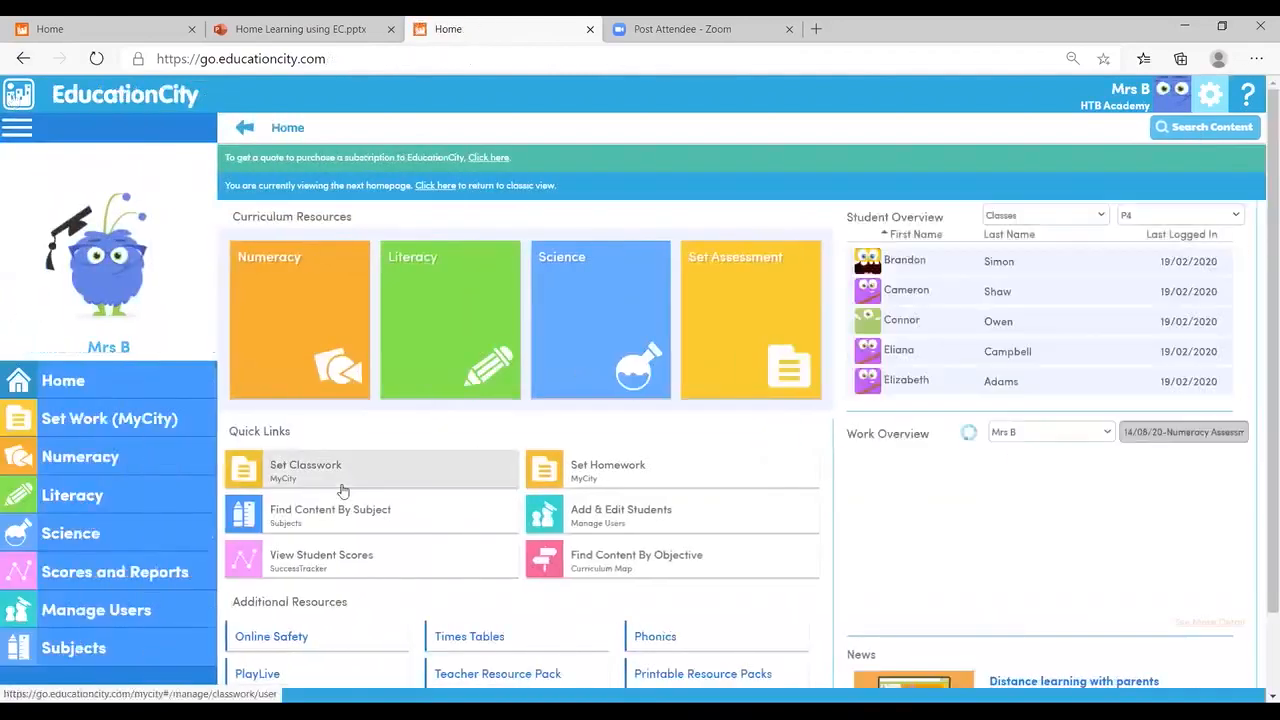
Go to Set Work and start adding content to the Reading MyCity containing Final Cut
{"action": "left_click", "coordinate": [608, 468]}
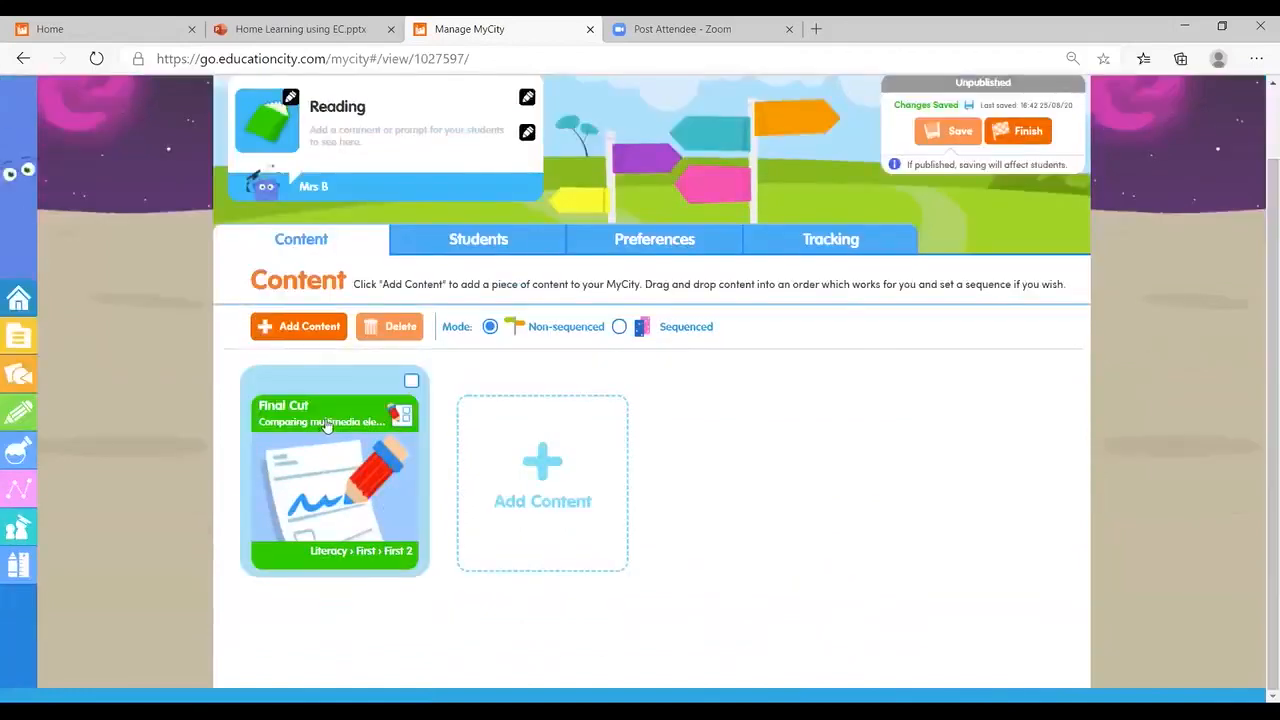
{"action": "left_click", "coordinate": [298, 326]}
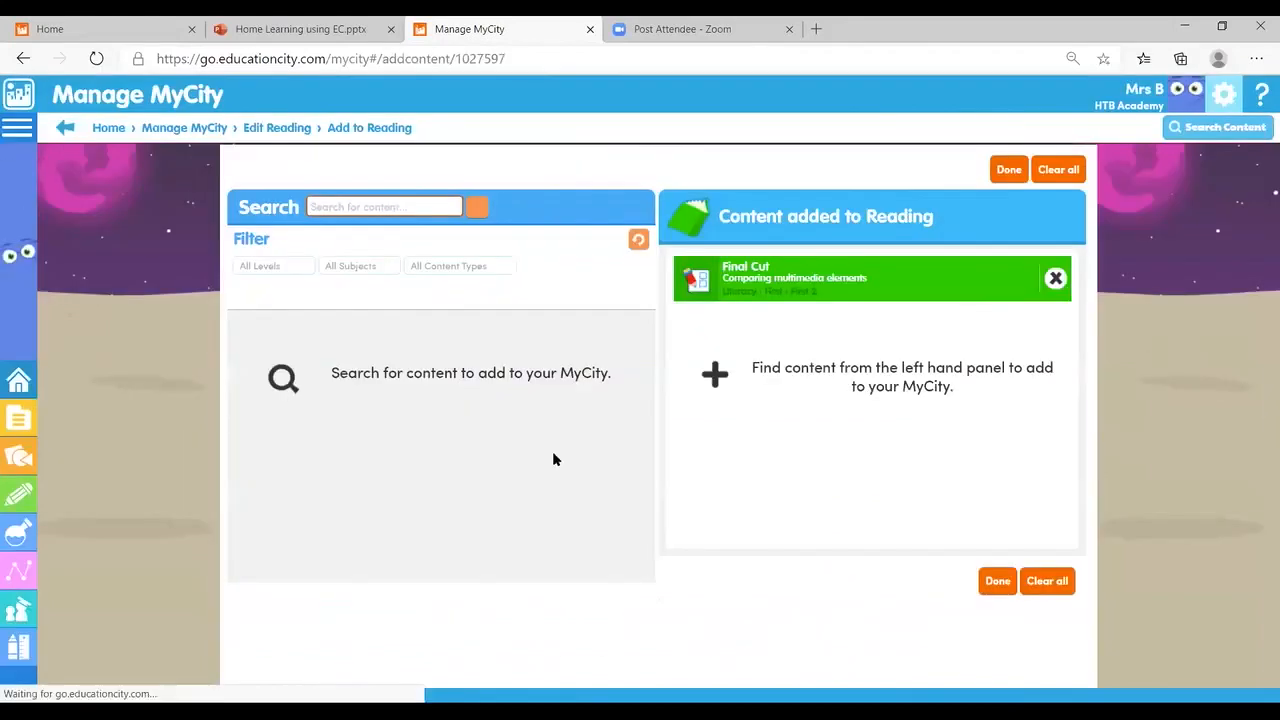
Search the content library for 'games', filtered to Content Type Games and Subject Literacy
{"action": "left_click", "coordinate": [384, 206]}
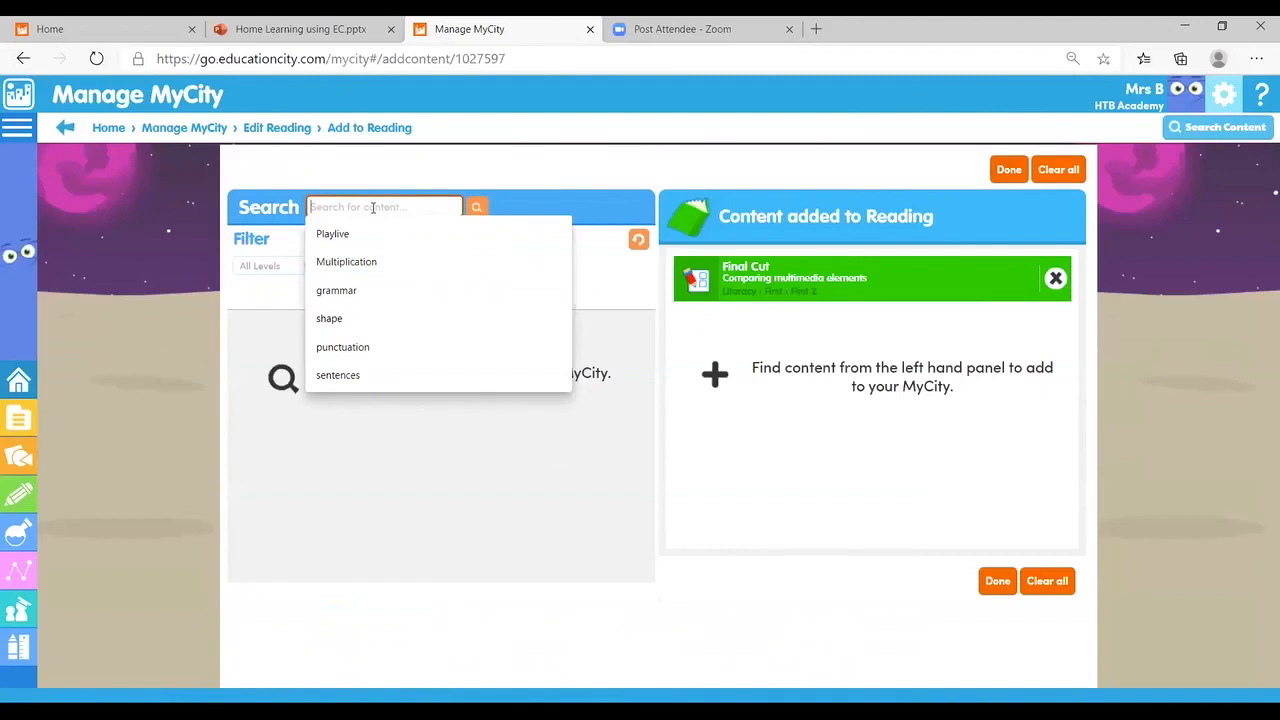
{"action": "type", "text": "gam"}
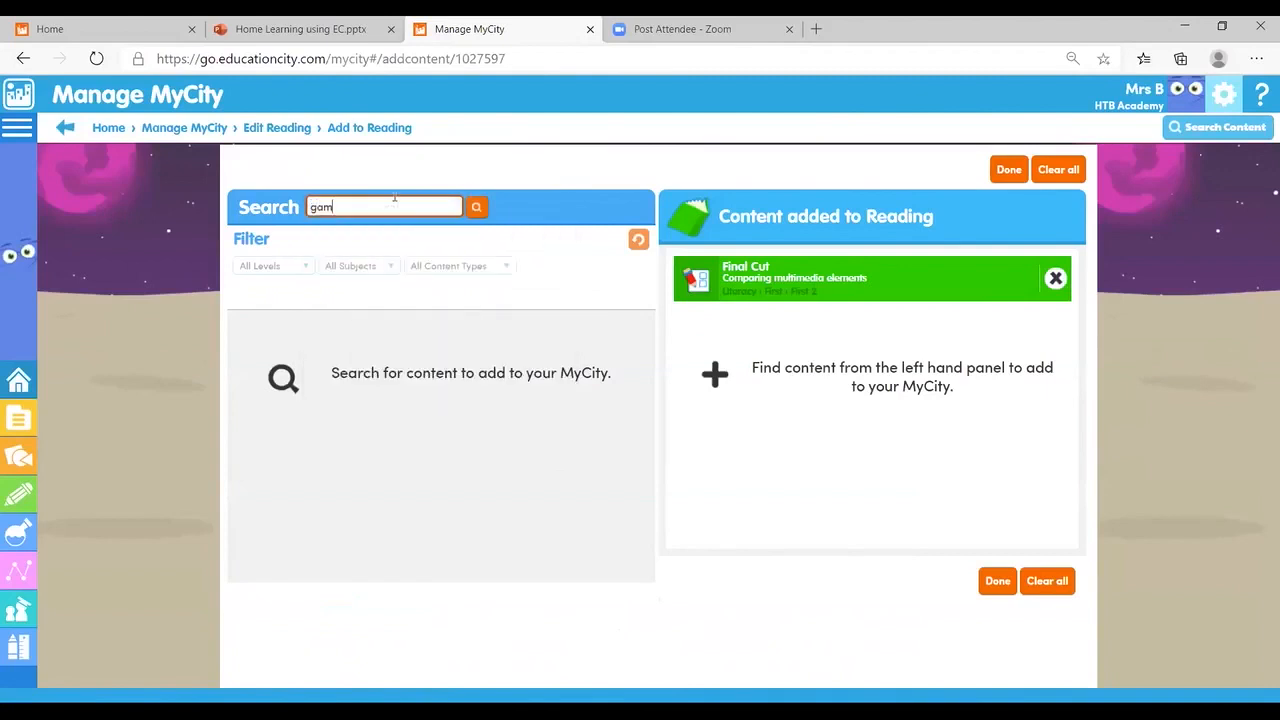
{"action": "left_click", "coordinate": [476, 206]}
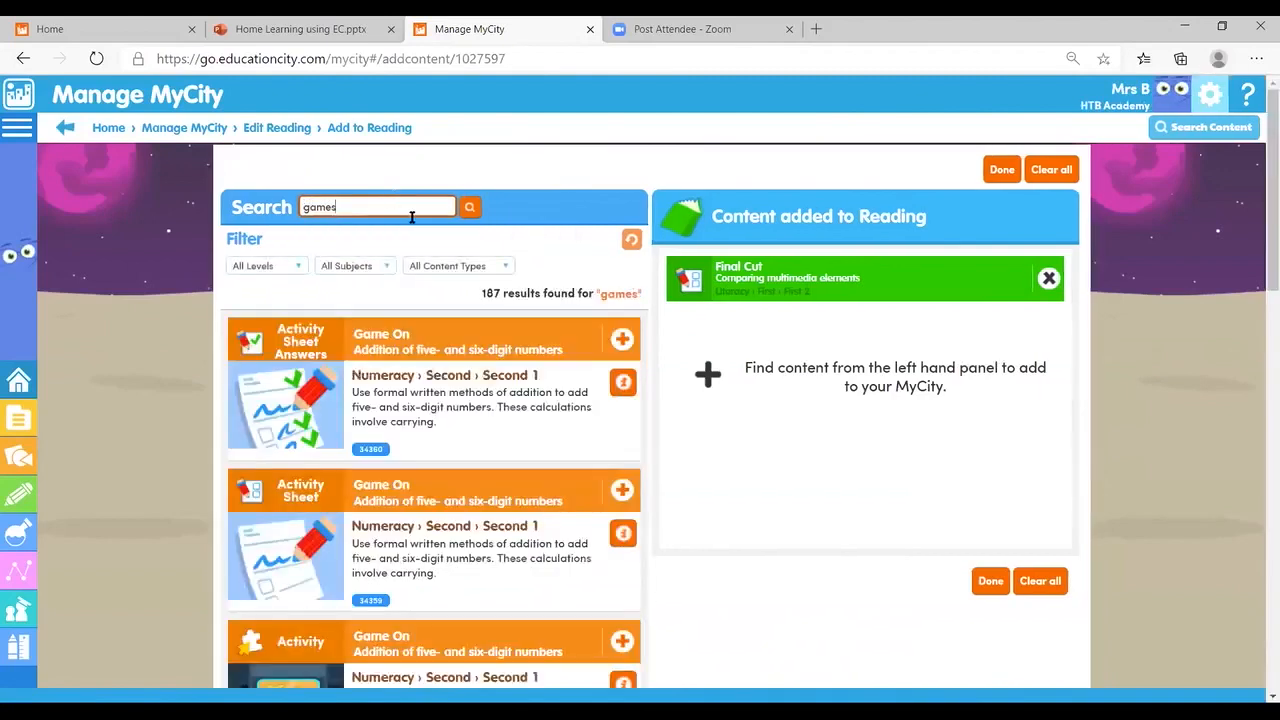
{"action": "left_click", "coordinate": [456, 264]}
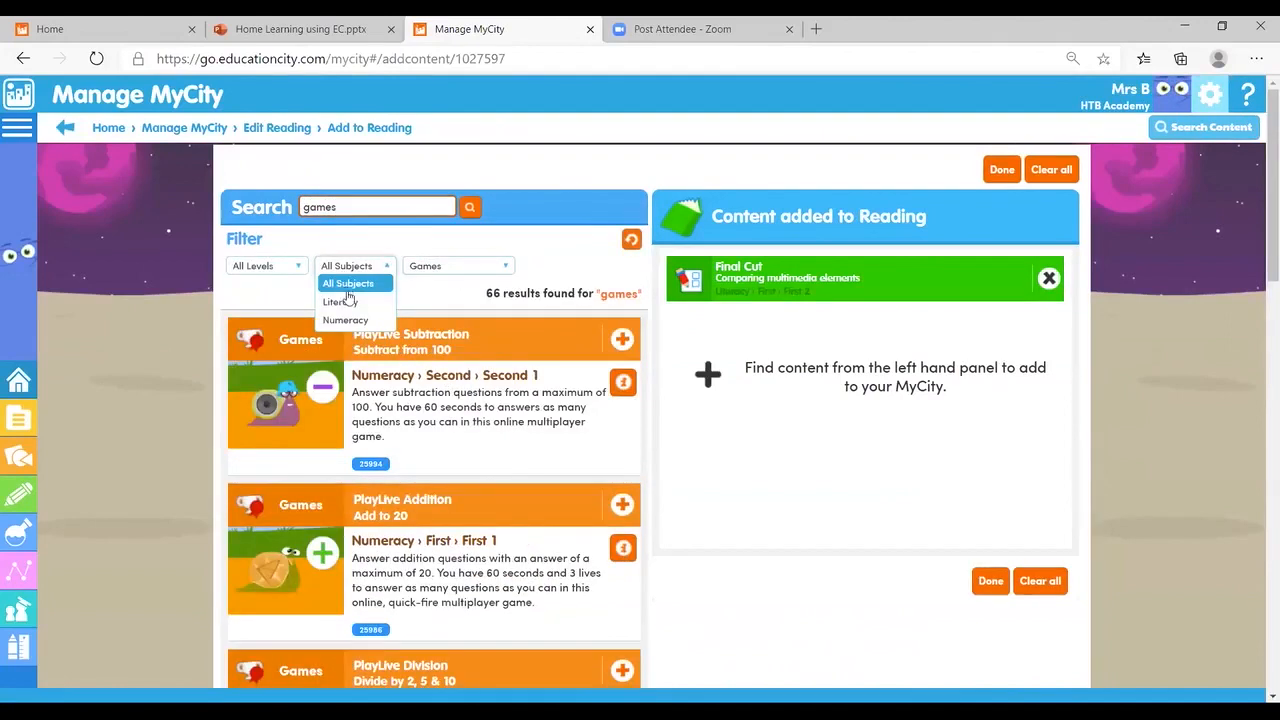
{"action": "left_click", "coordinate": [338, 302]}
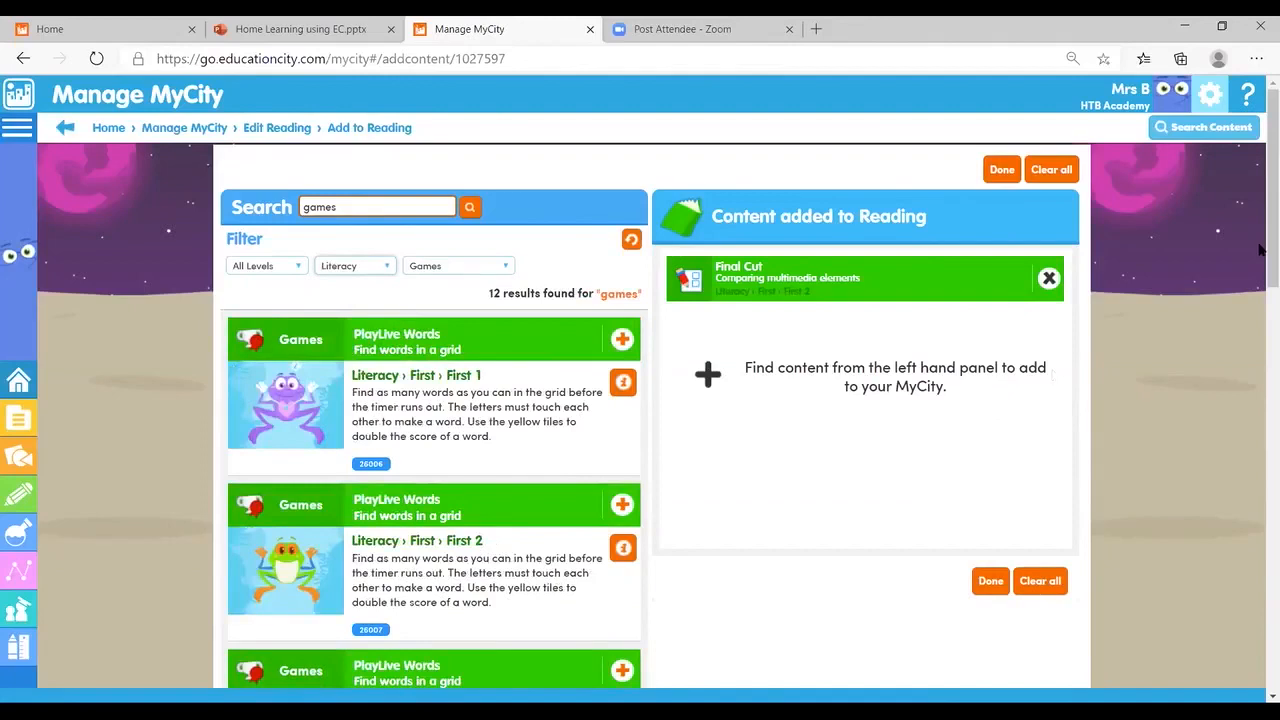
Add End Punctuation to the Reading MyCity alongside Final Cut and finish adding content
{"action": "scroll", "scroll_direction": "down", "scroll_amount": 3}
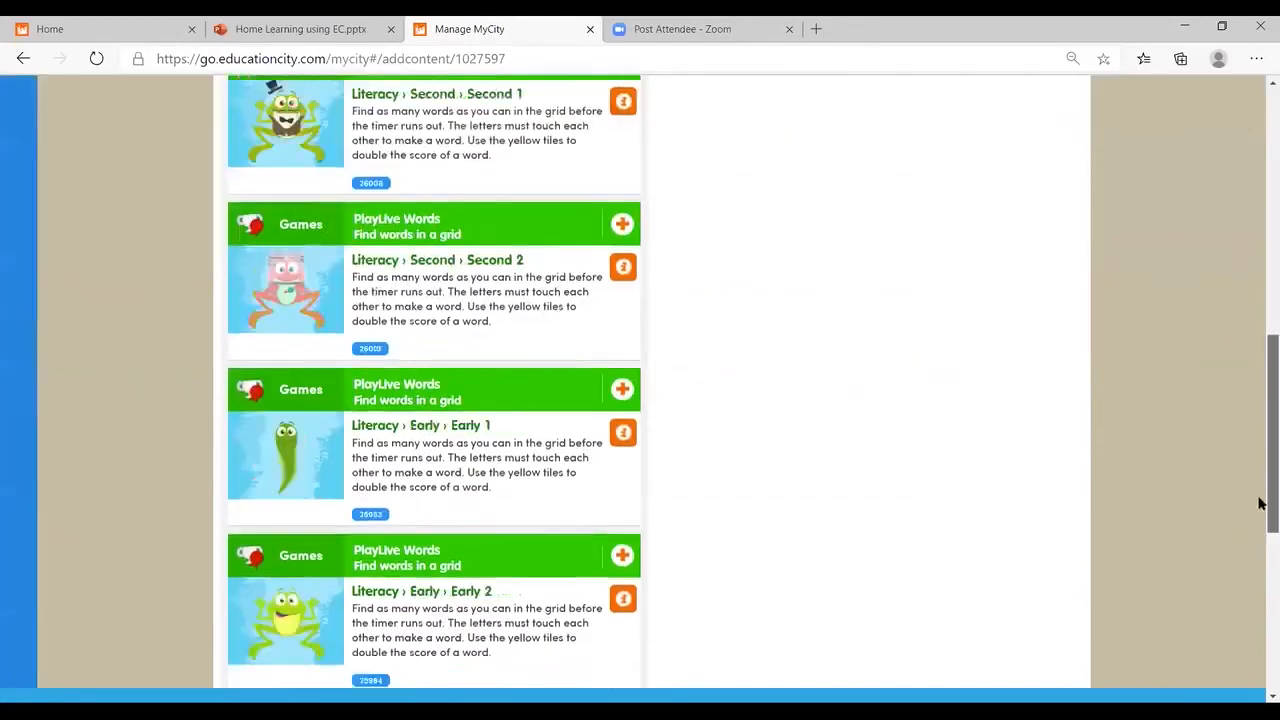
{"action": "scroll", "scroll_direction": "down", "scroll_amount": 3}
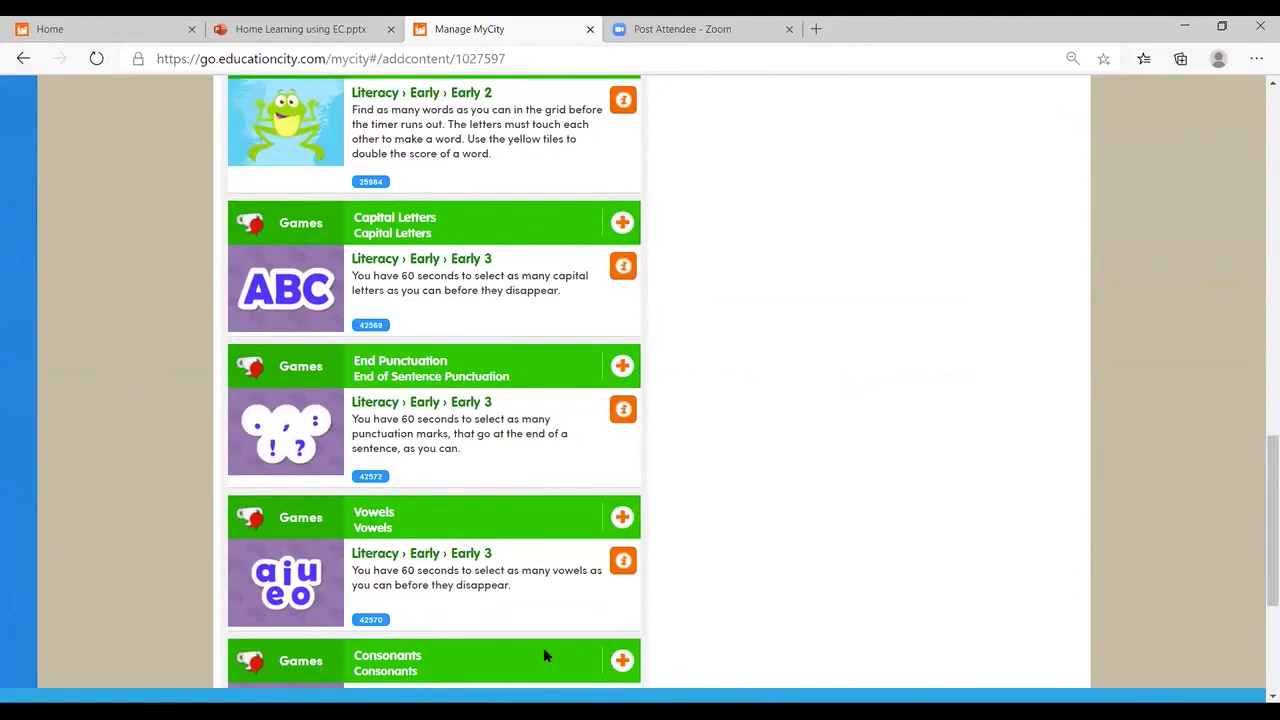
{"action": "left_click", "coordinate": [624, 560]}
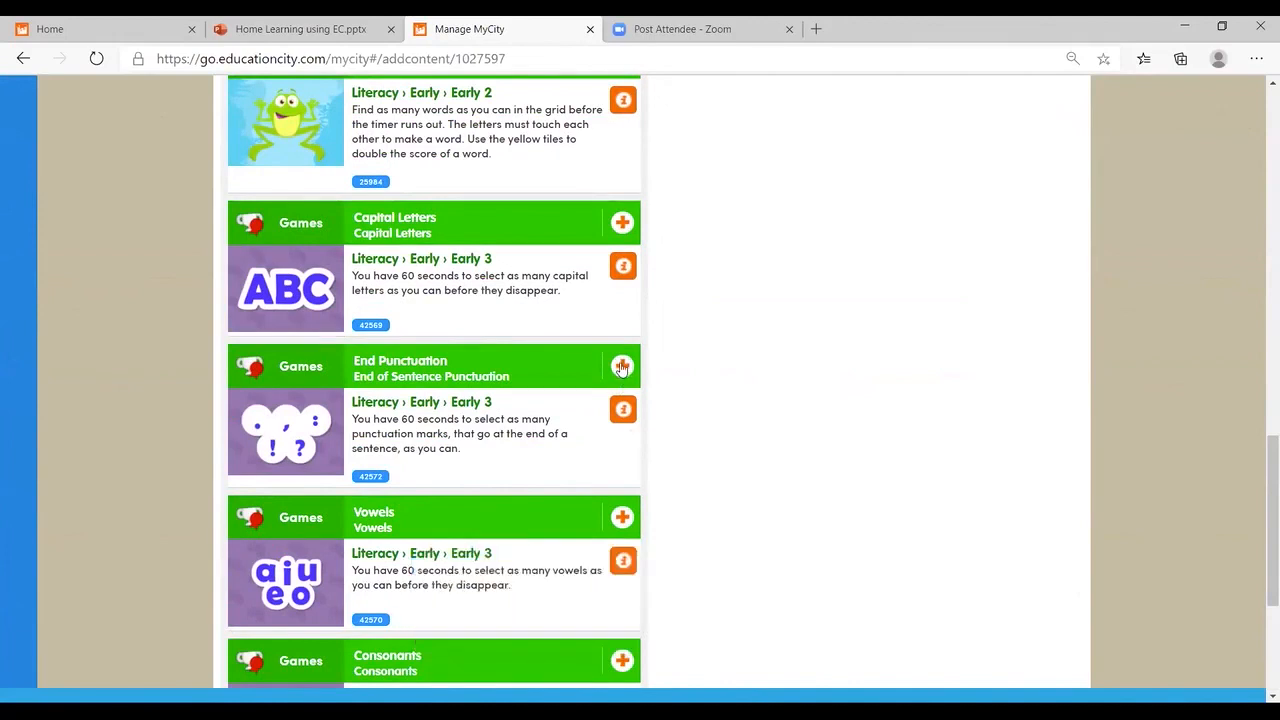
{"action": "left_click", "coordinate": [622, 366]}
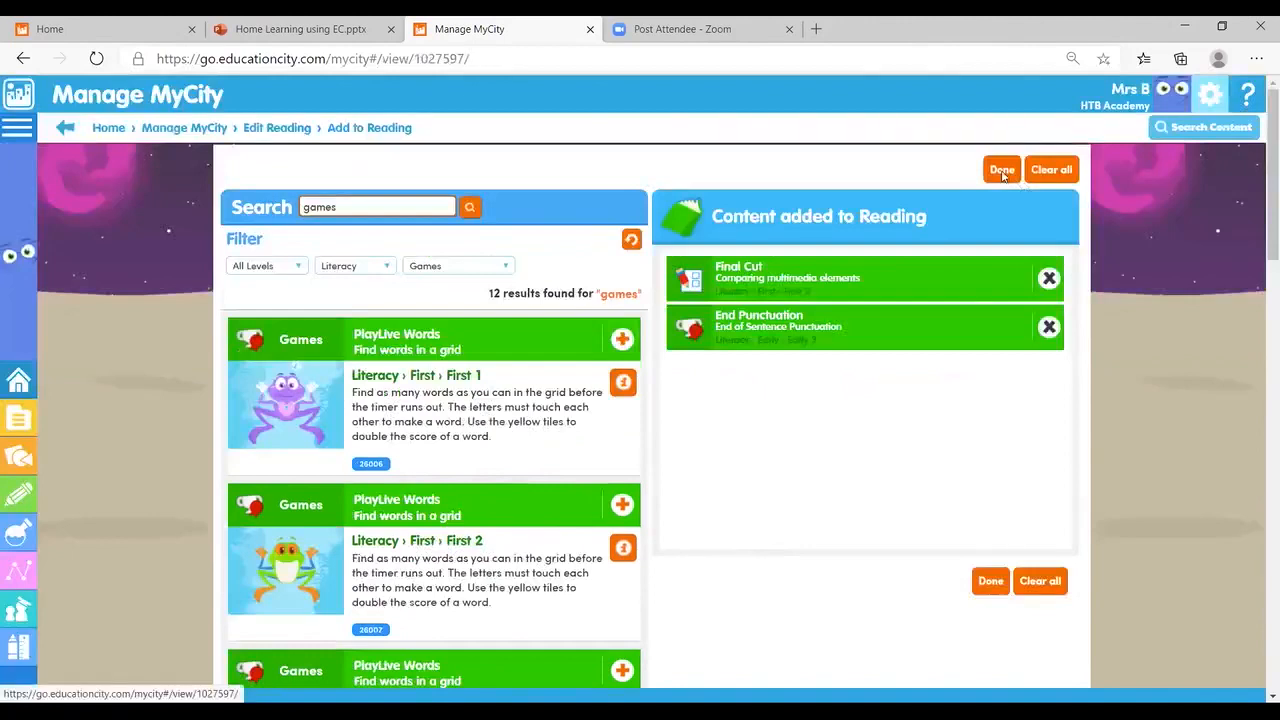
{"action": "left_click", "coordinate": [1000, 168]}
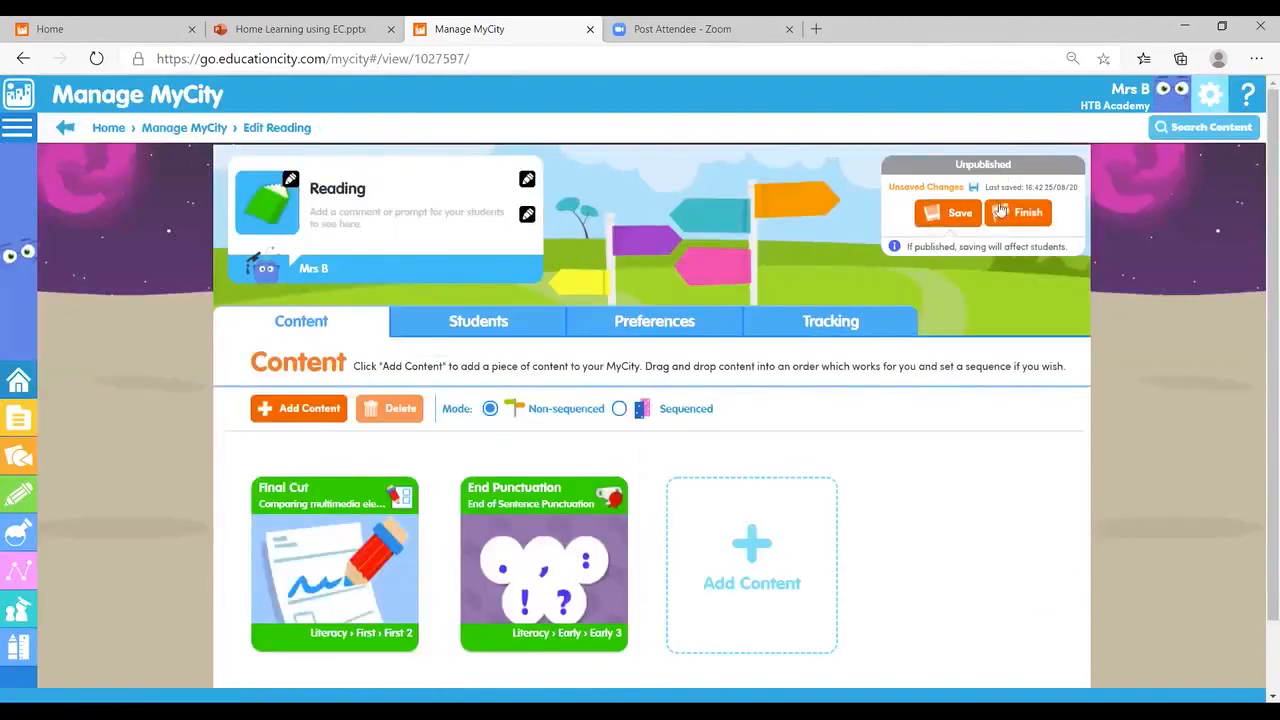
Show the Reading MyCity's student assignment list viewed by group, including HT- Triangle
{"action": "left_click", "coordinate": [478, 320]}
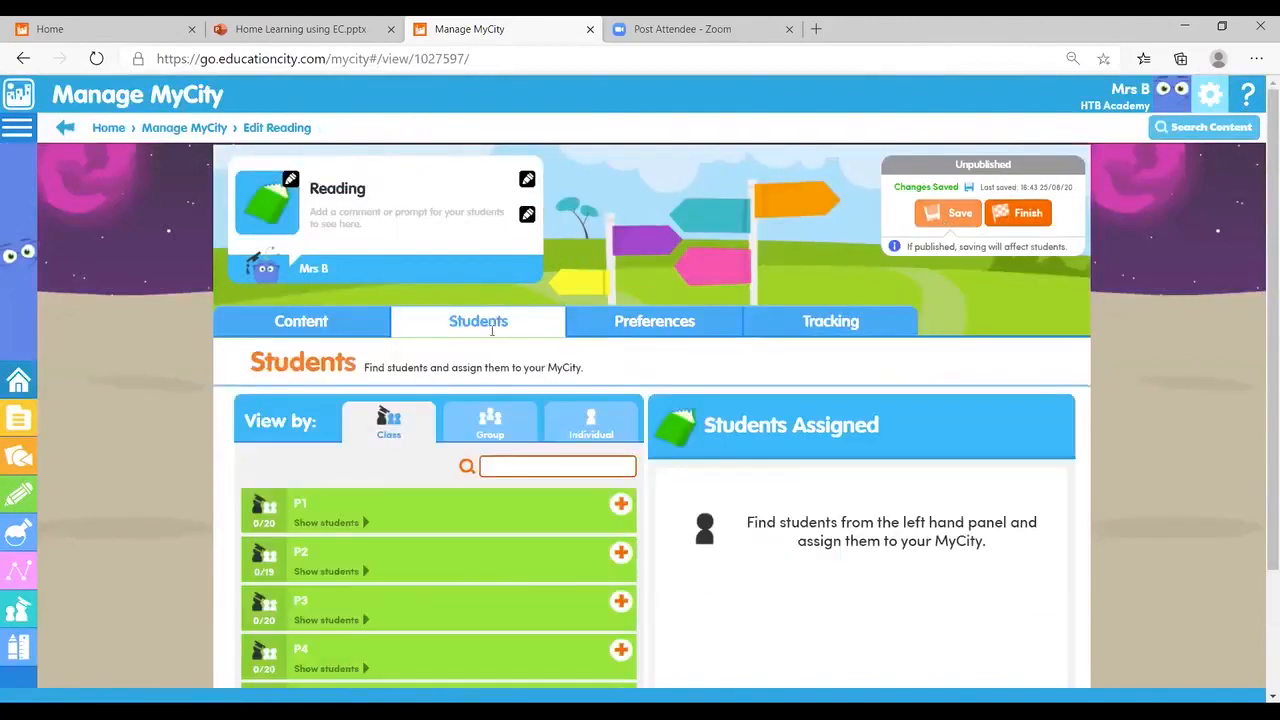
{"action": "left_click", "coordinate": [490, 422]}
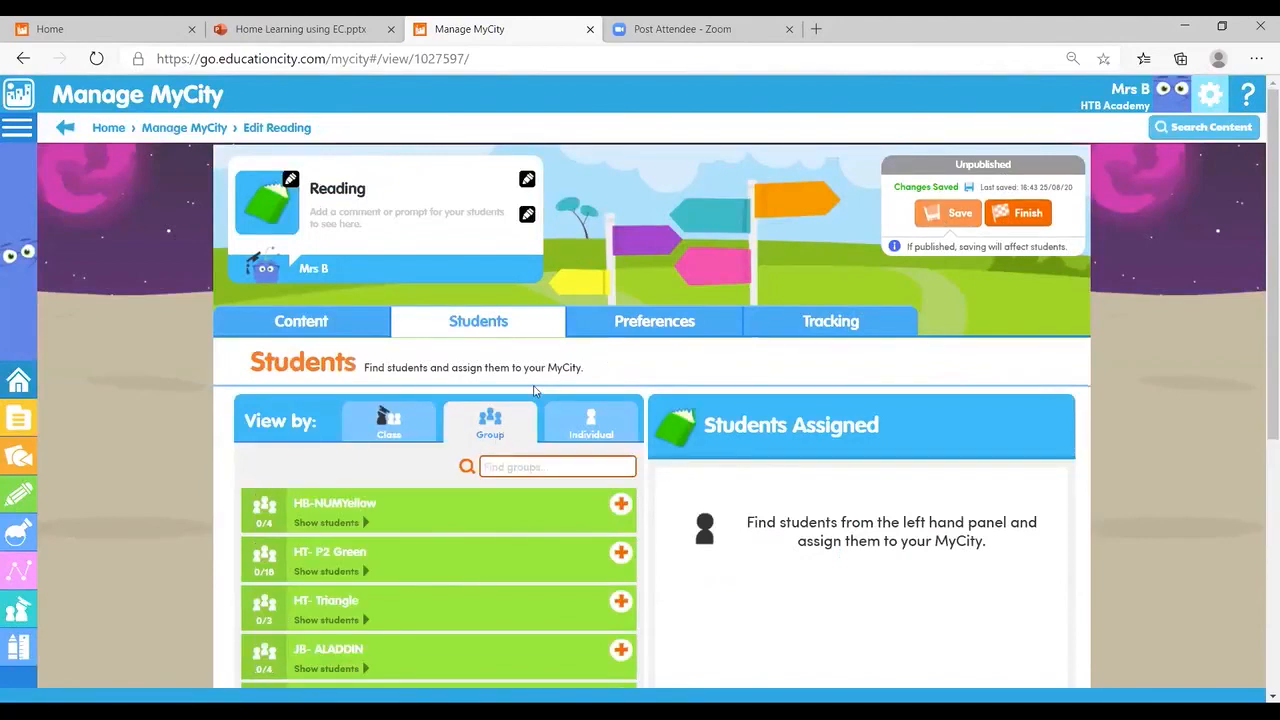
{"action": "mouse_move", "coordinate": [570, 680]}
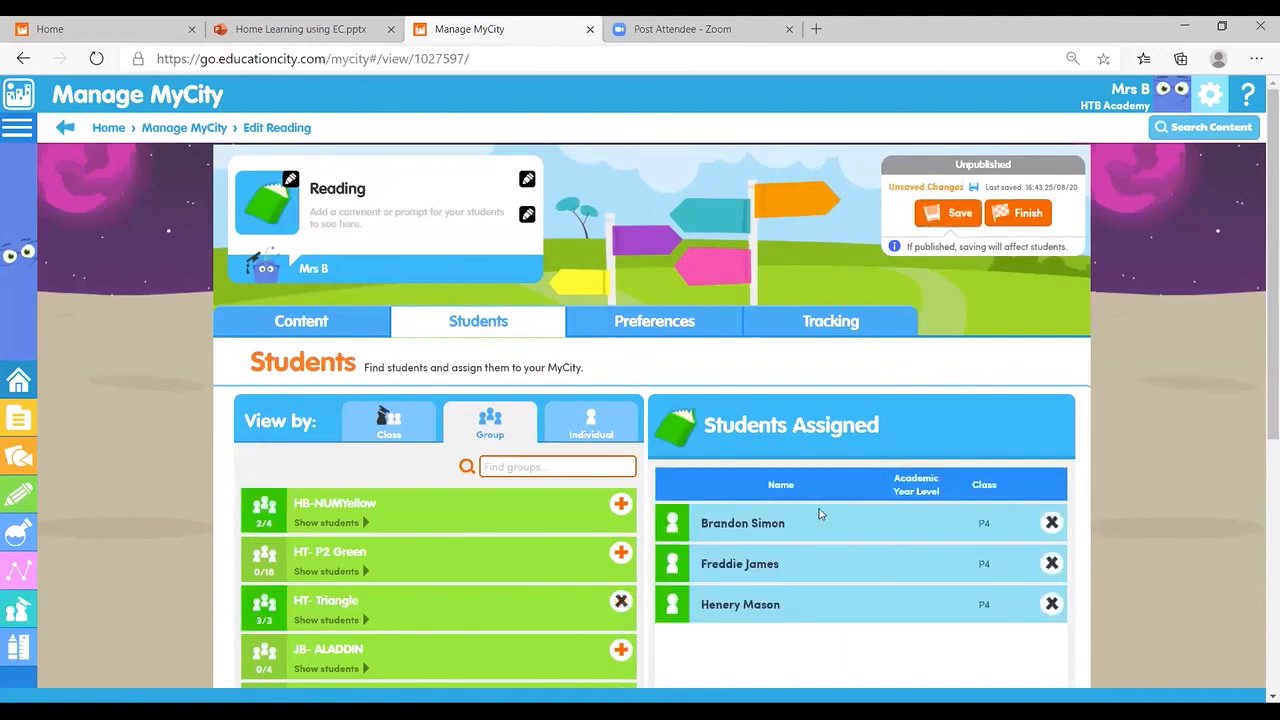
{"action": "mouse_move", "coordinate": [808, 584]}
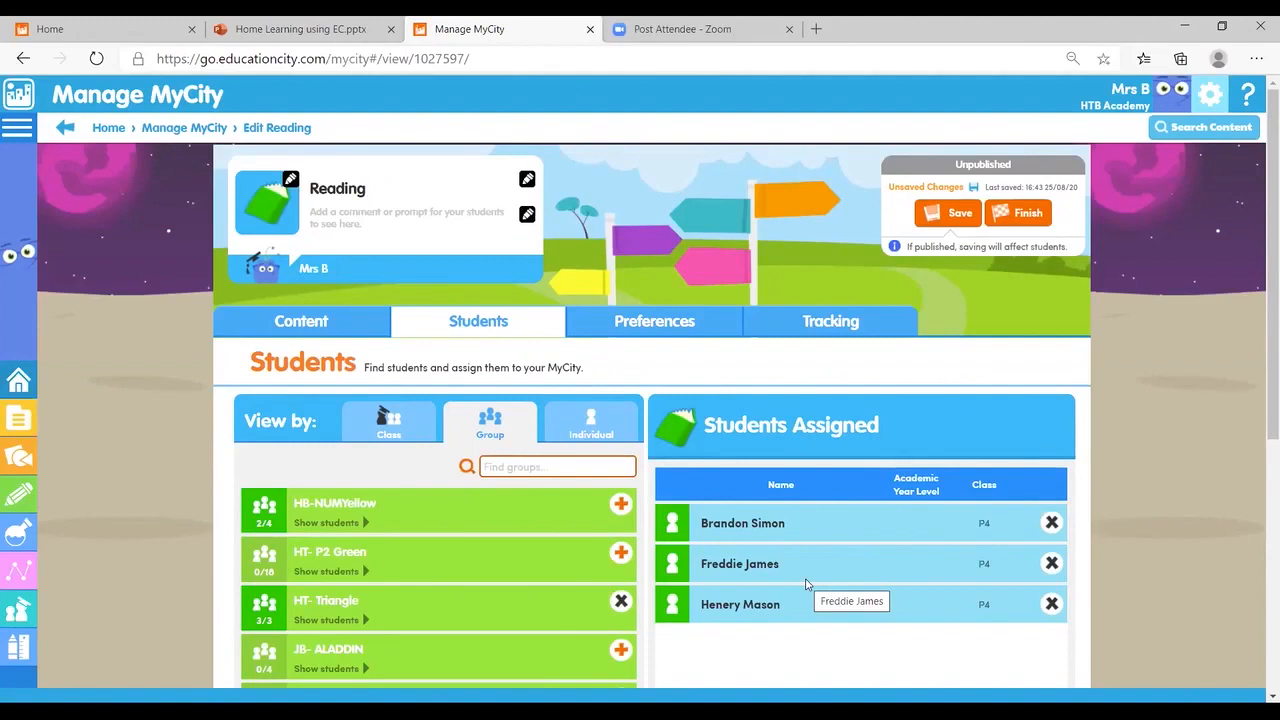
{"action": "mouse_move", "coordinate": [834, 676]}
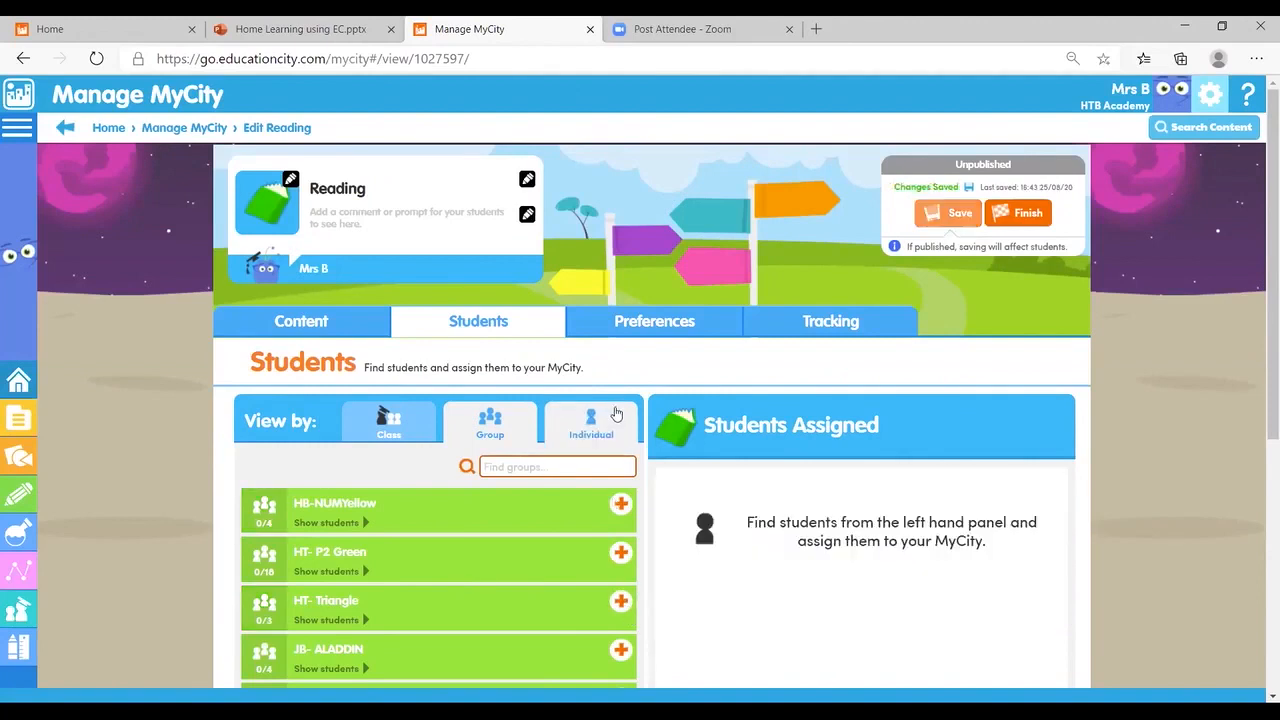
View students individually, then return to the teacher's home dashboard
{"action": "left_click", "coordinate": [592, 422]}
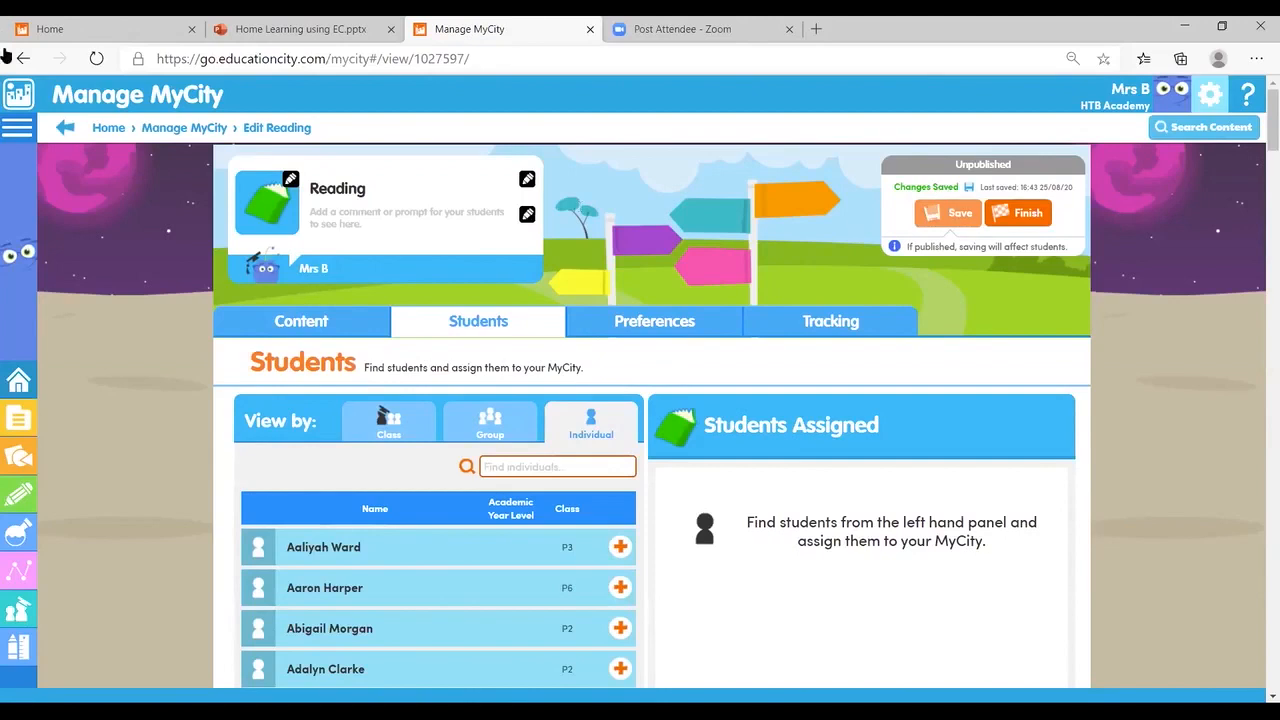
{"action": "left_click", "coordinate": [20, 94]}
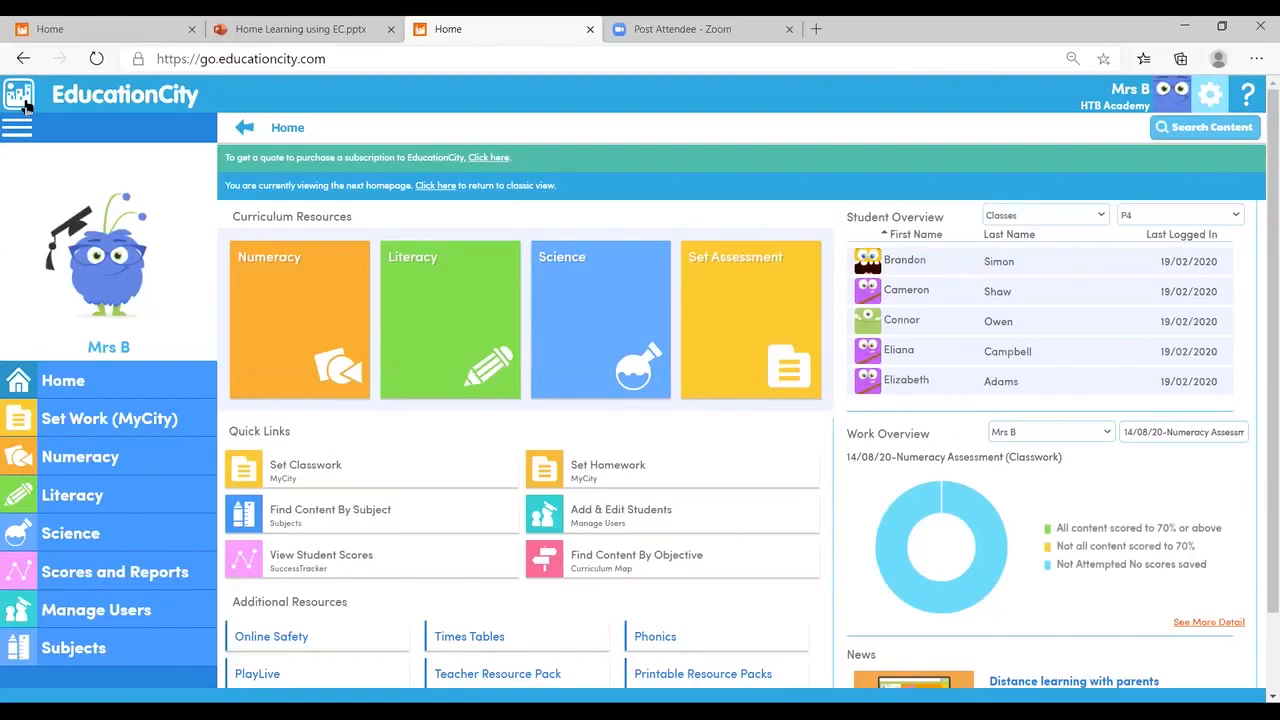
{"action": "mouse_move", "coordinate": [1004, 180]}
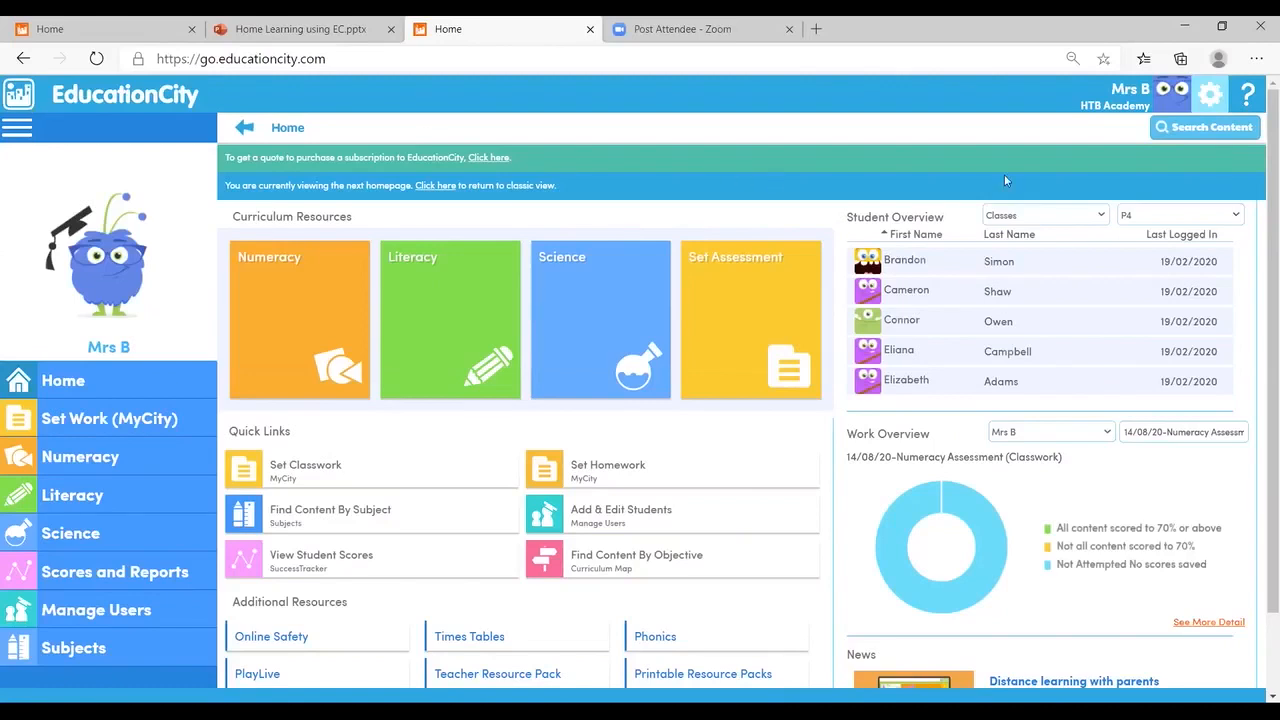
Scroll to Additional Resources, then switch to the Home Learning using EC.pptx presentation
{"action": "scroll", "scroll_direction": "down", "scroll_amount": 3}
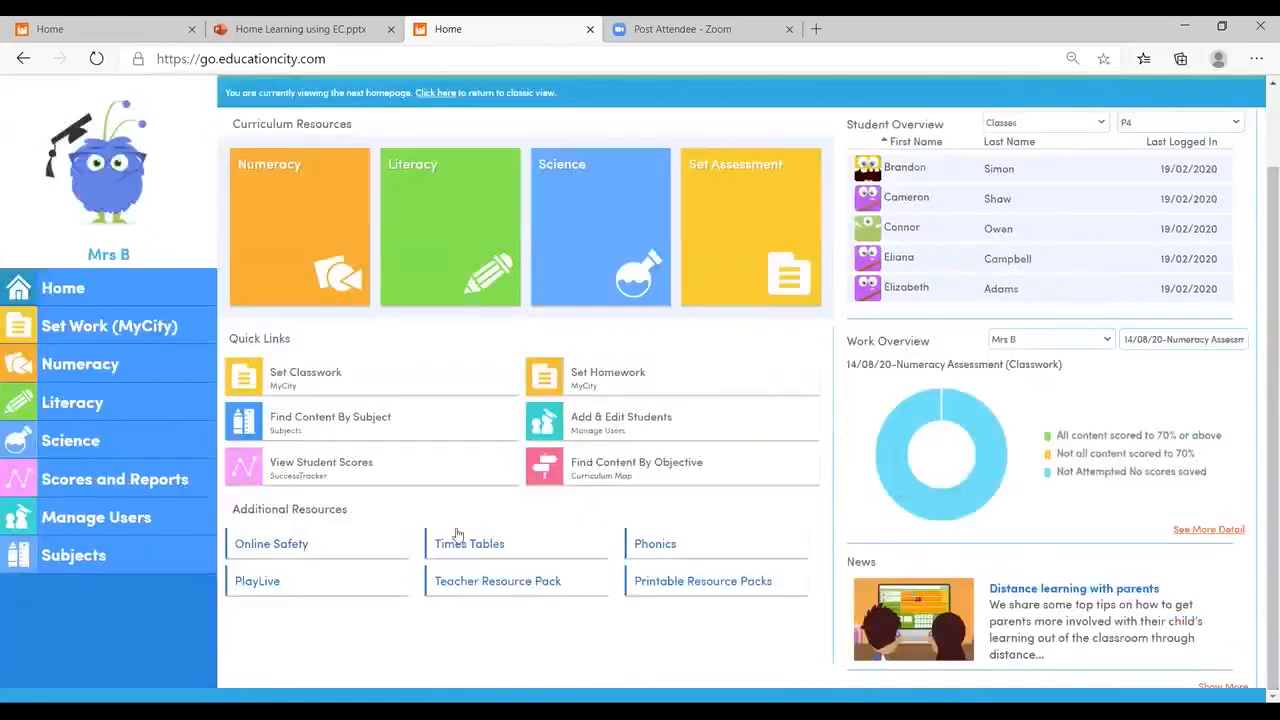
{"action": "mouse_move", "coordinate": [294, 556]}
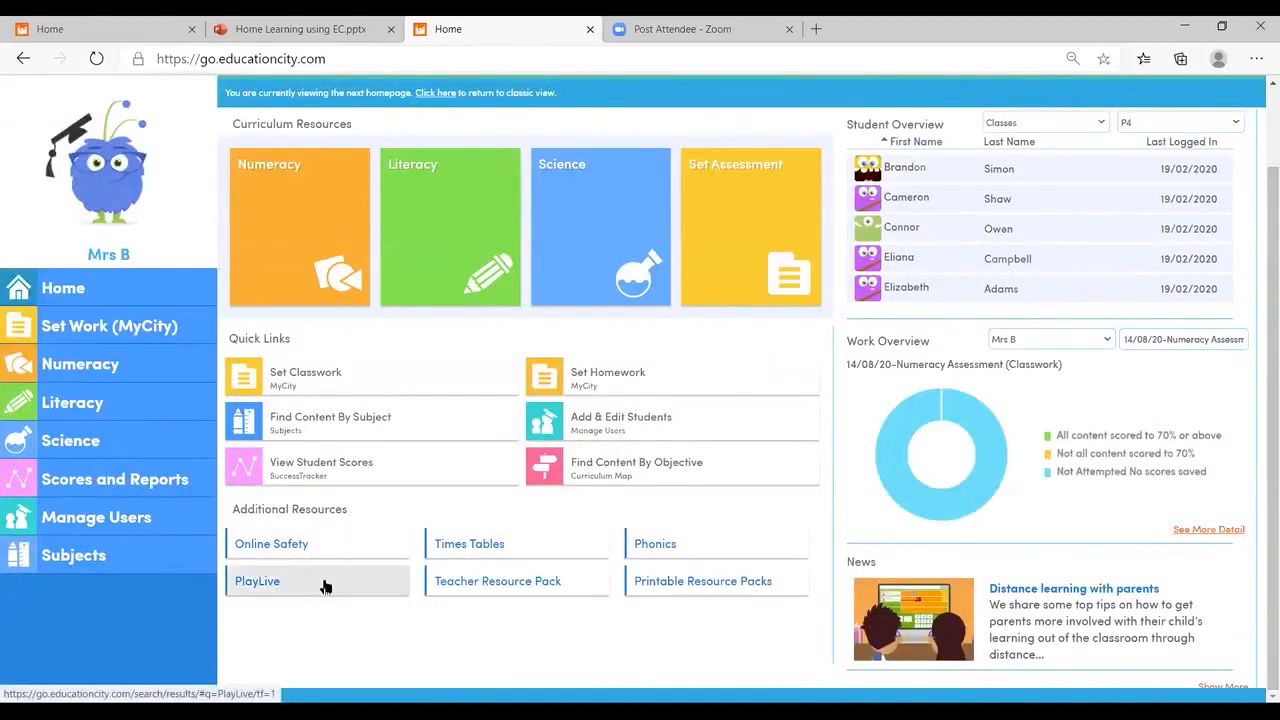
{"action": "mouse_move", "coordinate": [714, 588]}
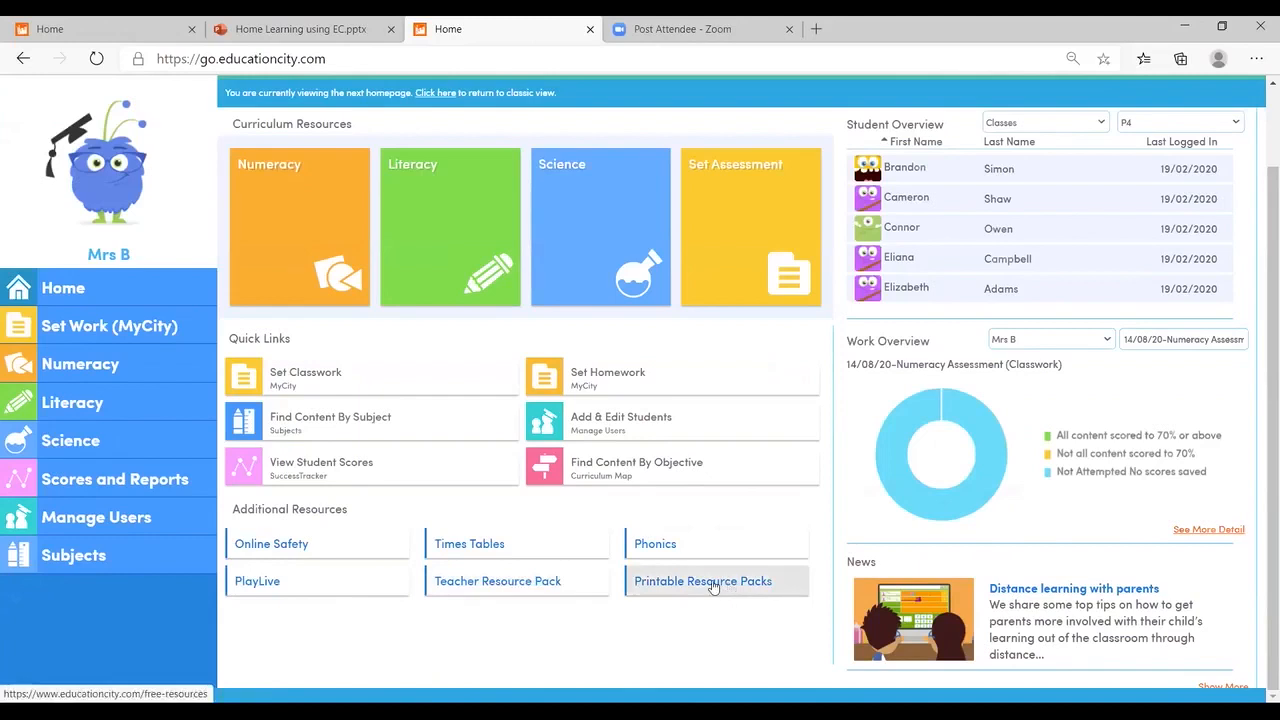
{"action": "mouse_move", "coordinate": [524, 596]}
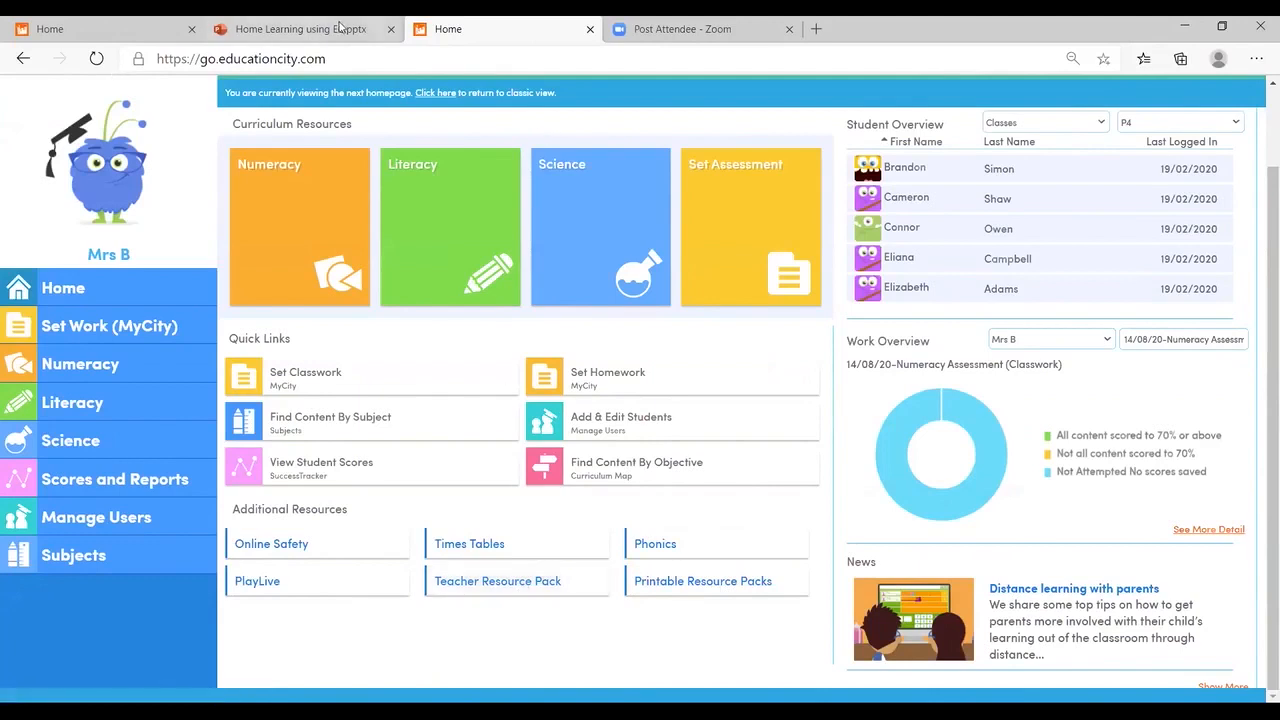
{"action": "left_click", "coordinate": [300, 28]}
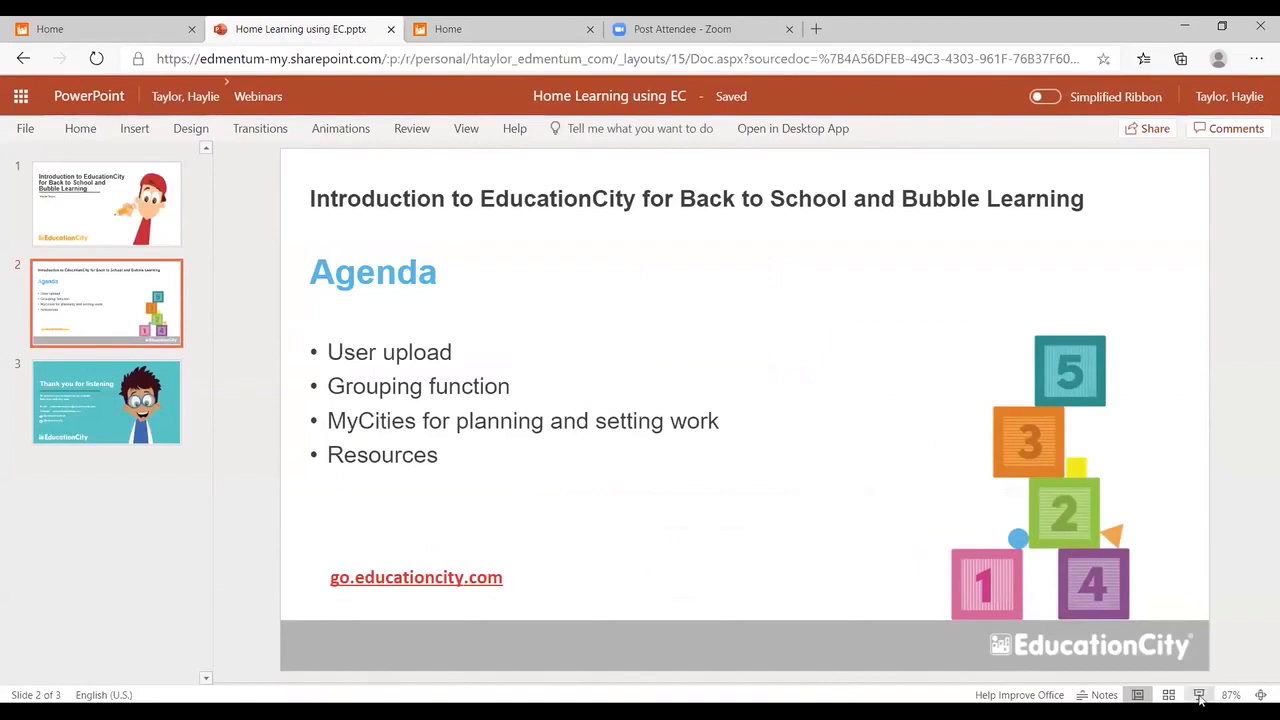
Present the 'Thank you for listening' closing slide in full-screen slideshow
{"action": "left_click", "coordinate": [1198, 692]}
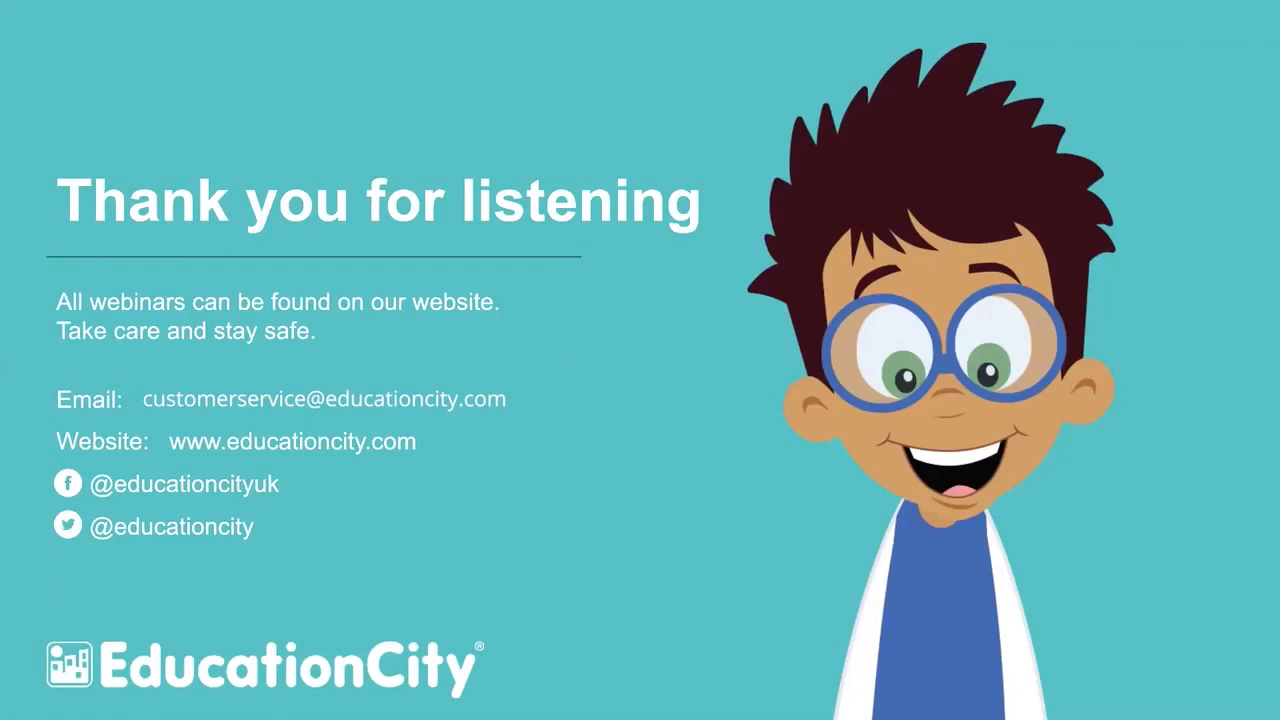
{"action": "mouse_move", "coordinate": [780, 468]}
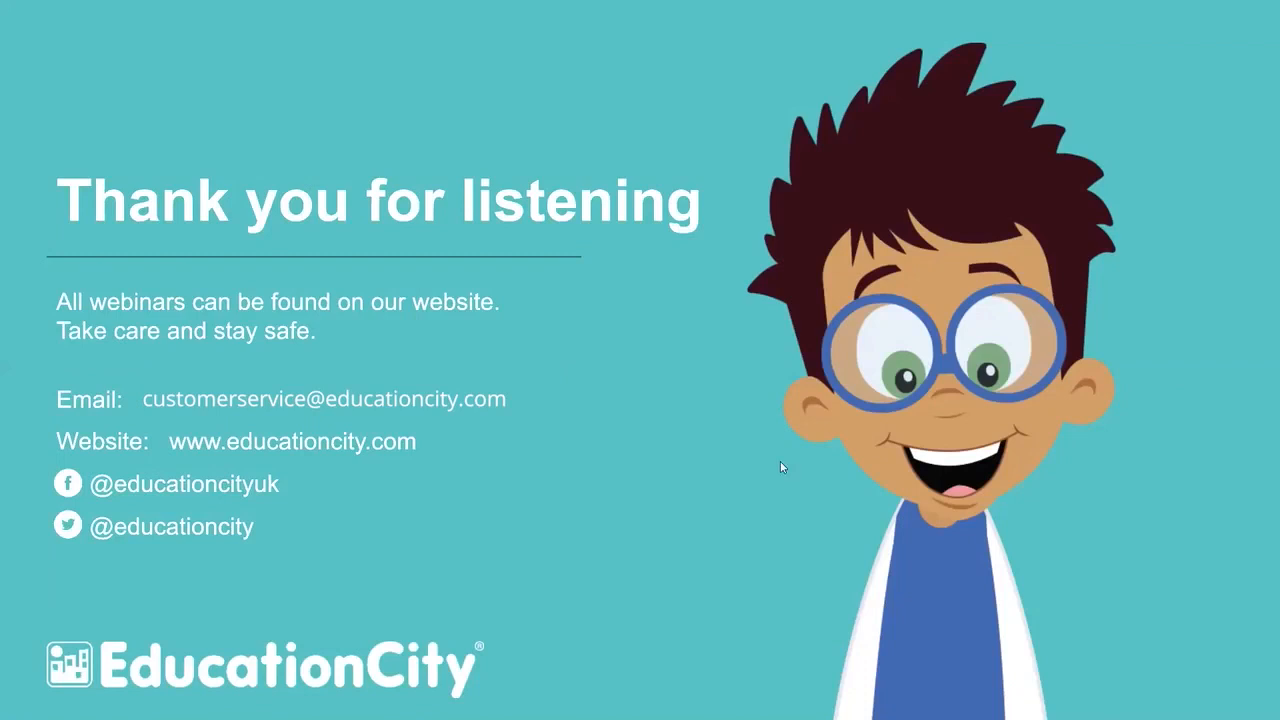